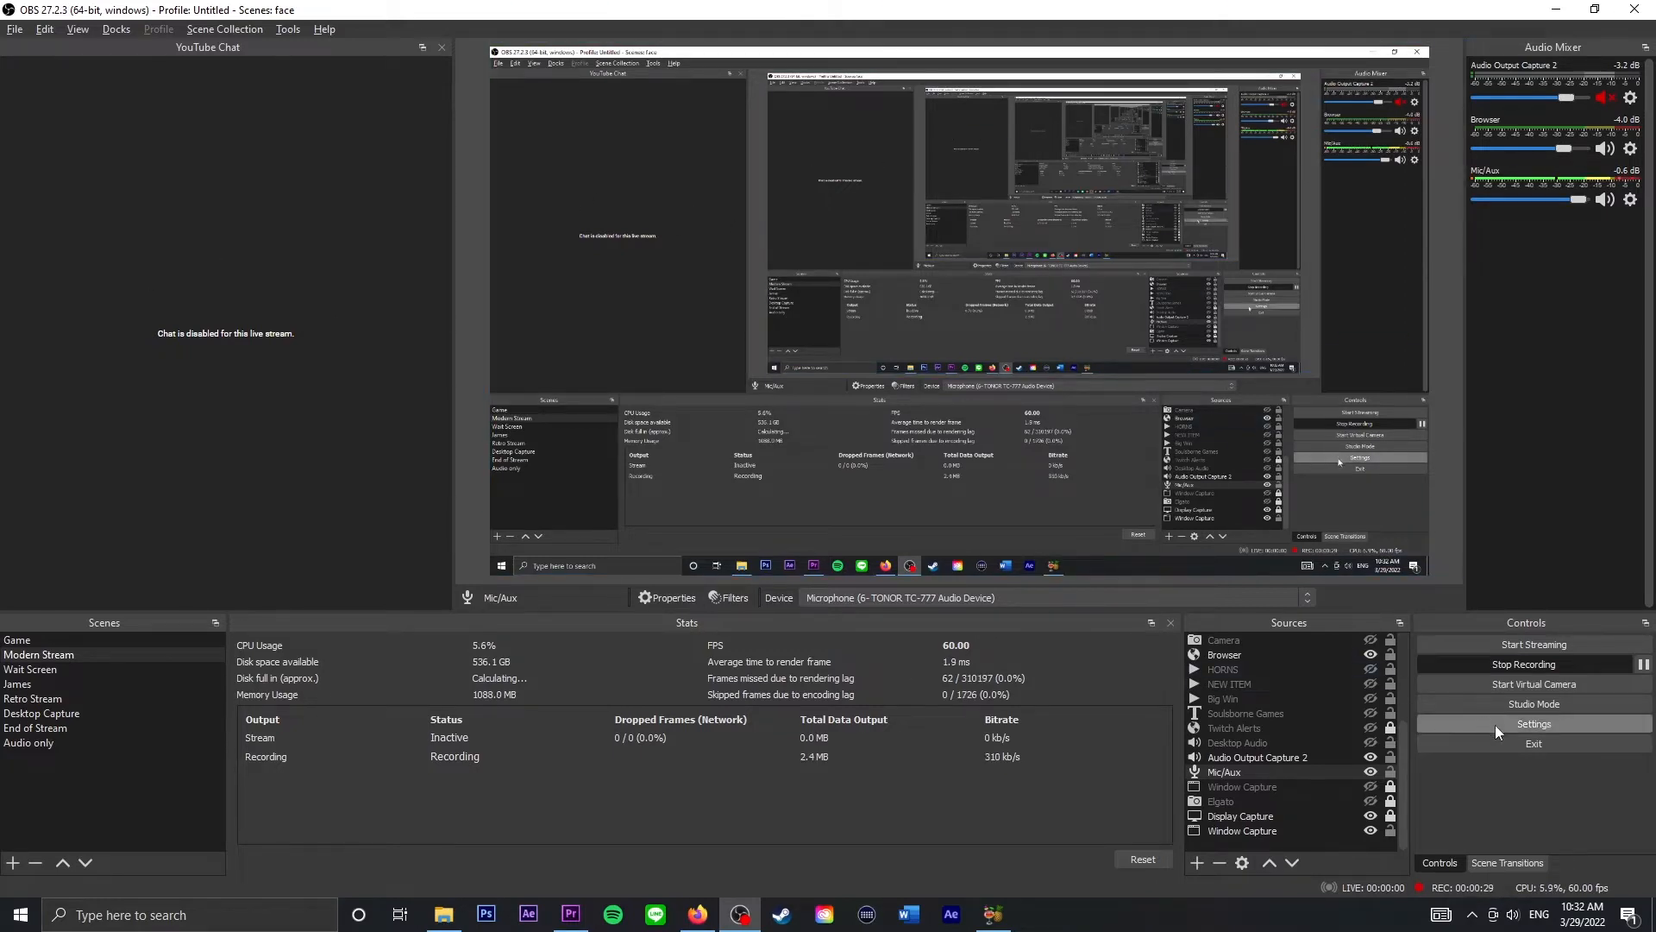
- Open OBS Studio's Settings window from the Controls dock
left_click(1533, 724)
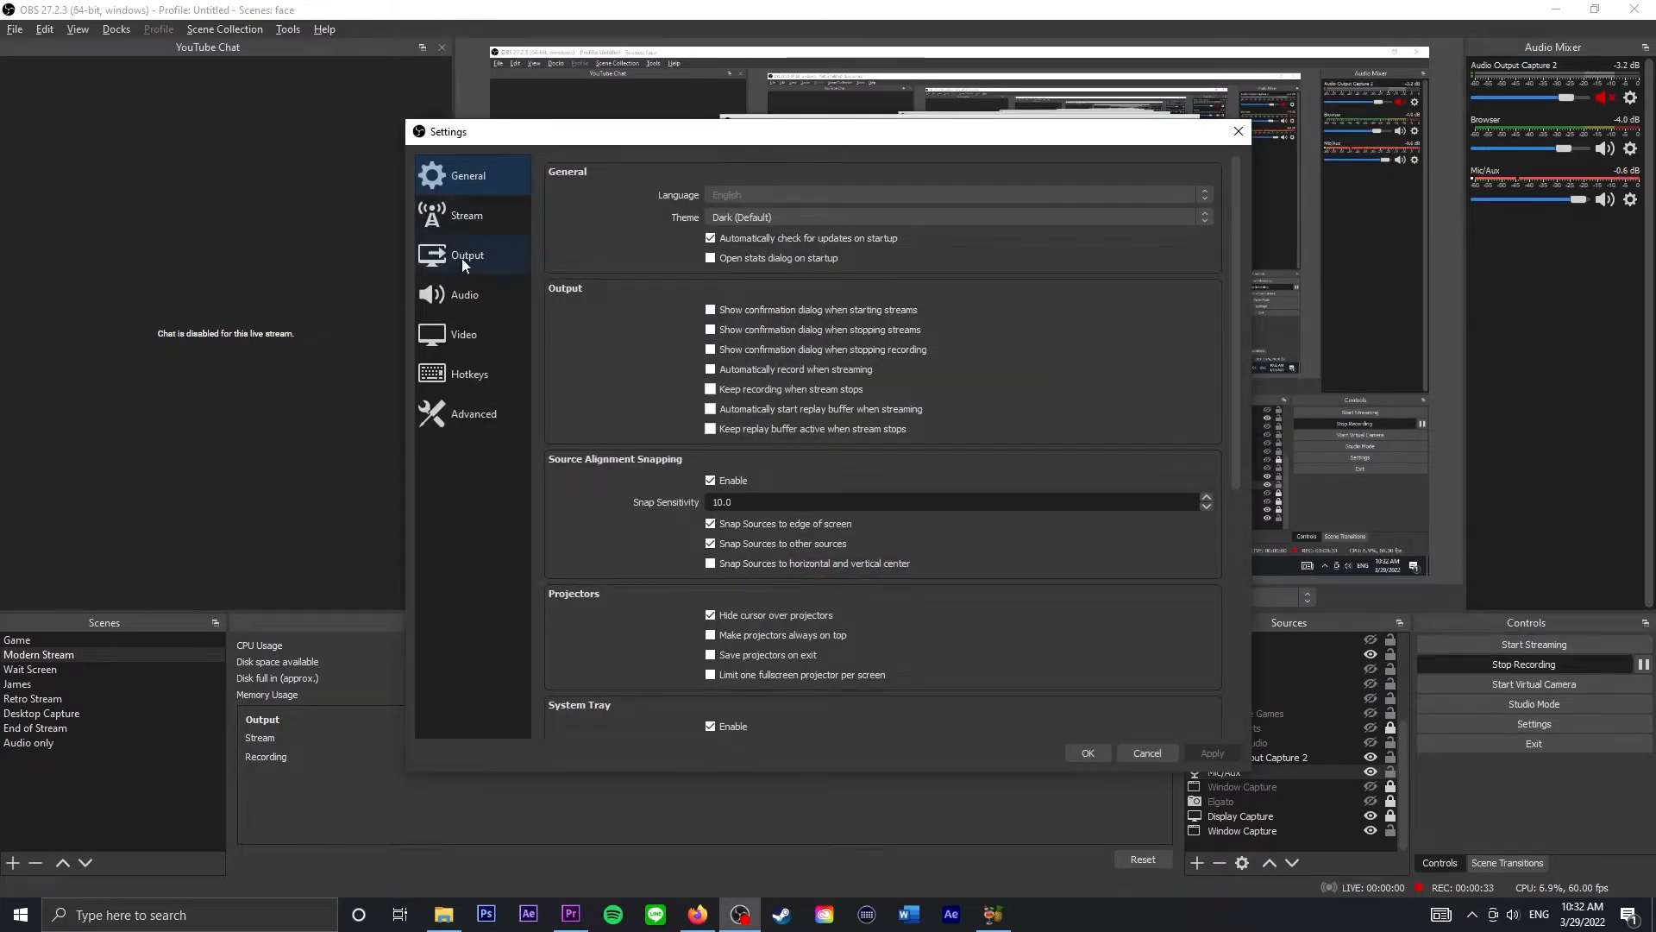
- Show the Output page's Recording tab with recording path and format
left_click(467, 254)
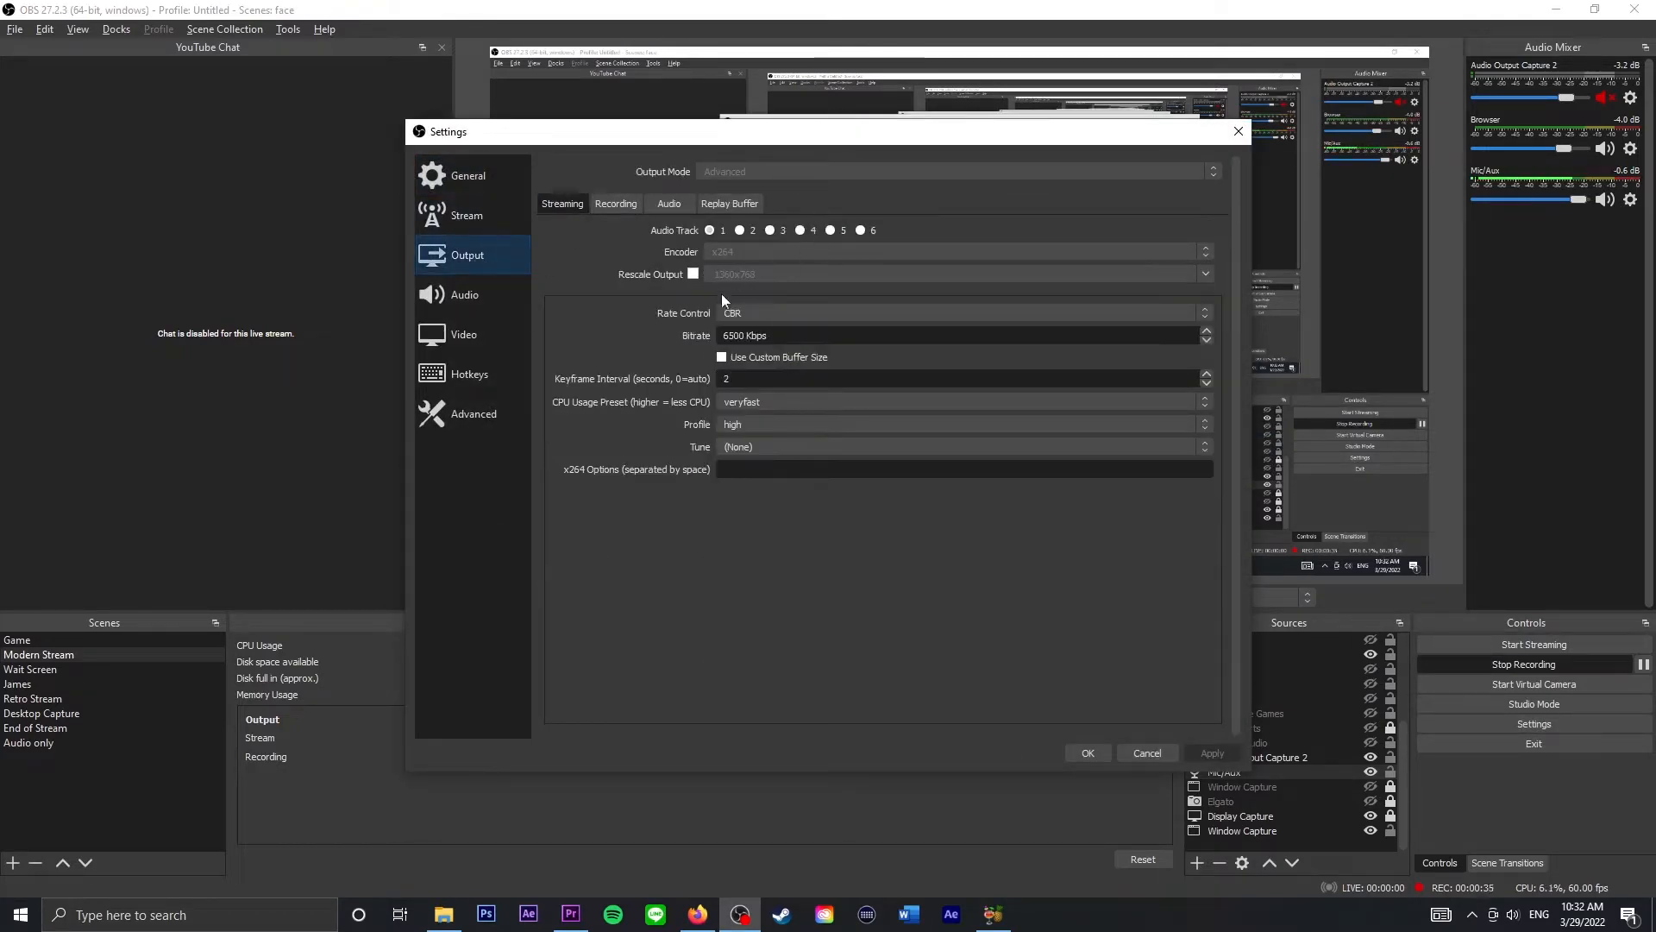
mouse_move(874, 362)
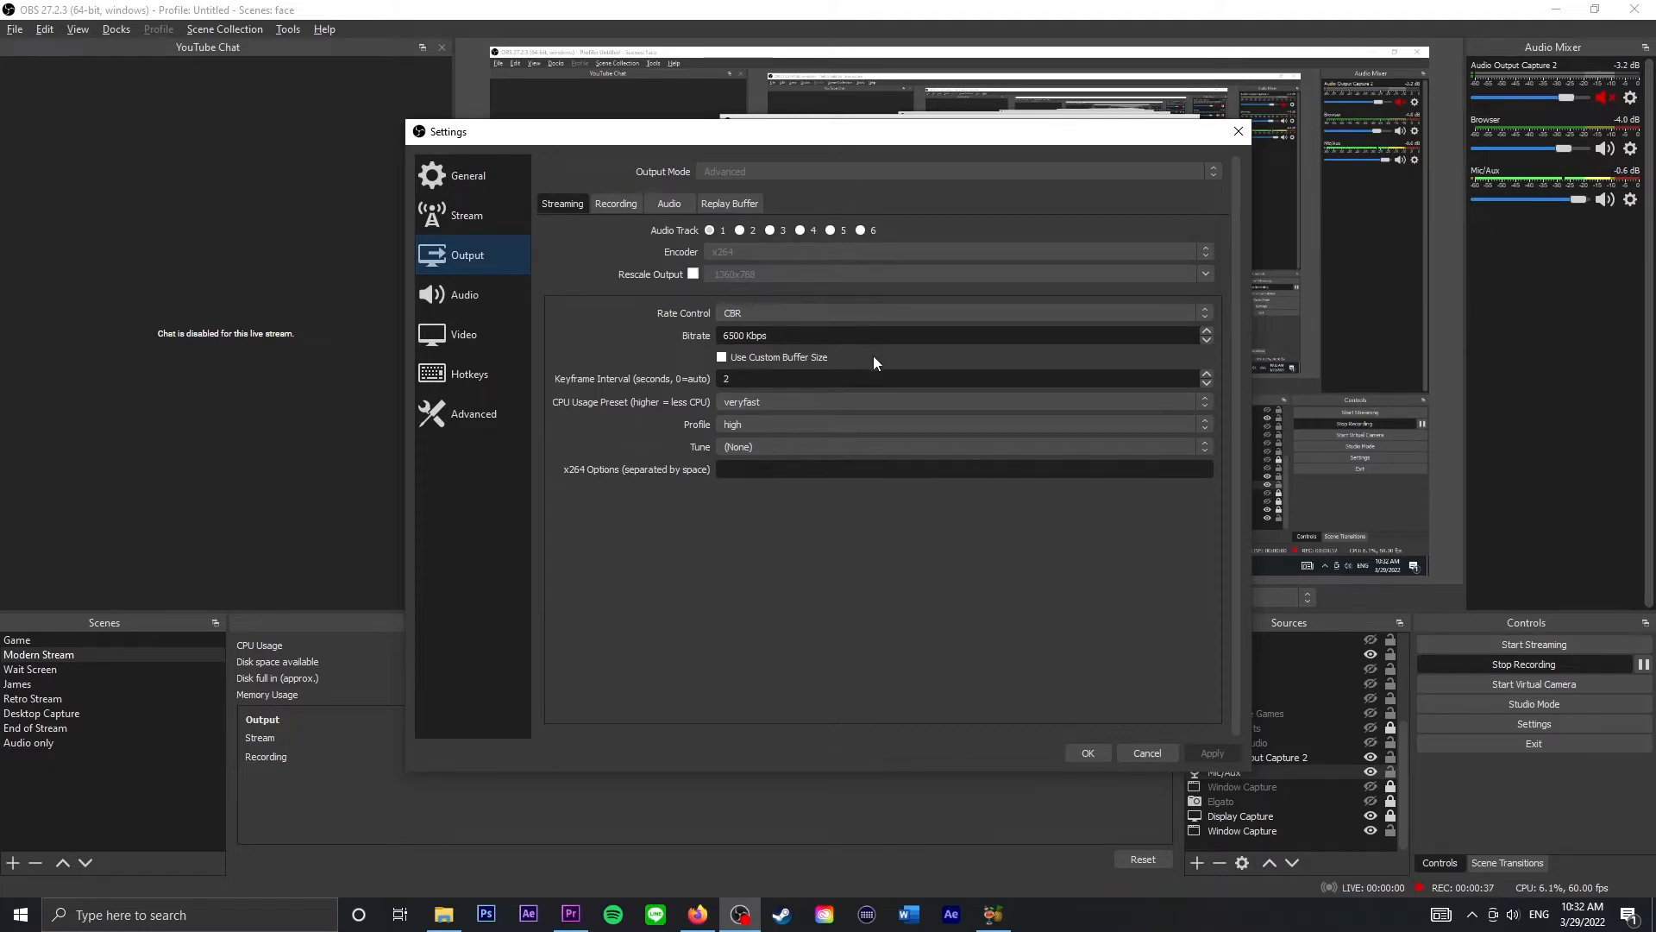
mouse_move(657, 283)
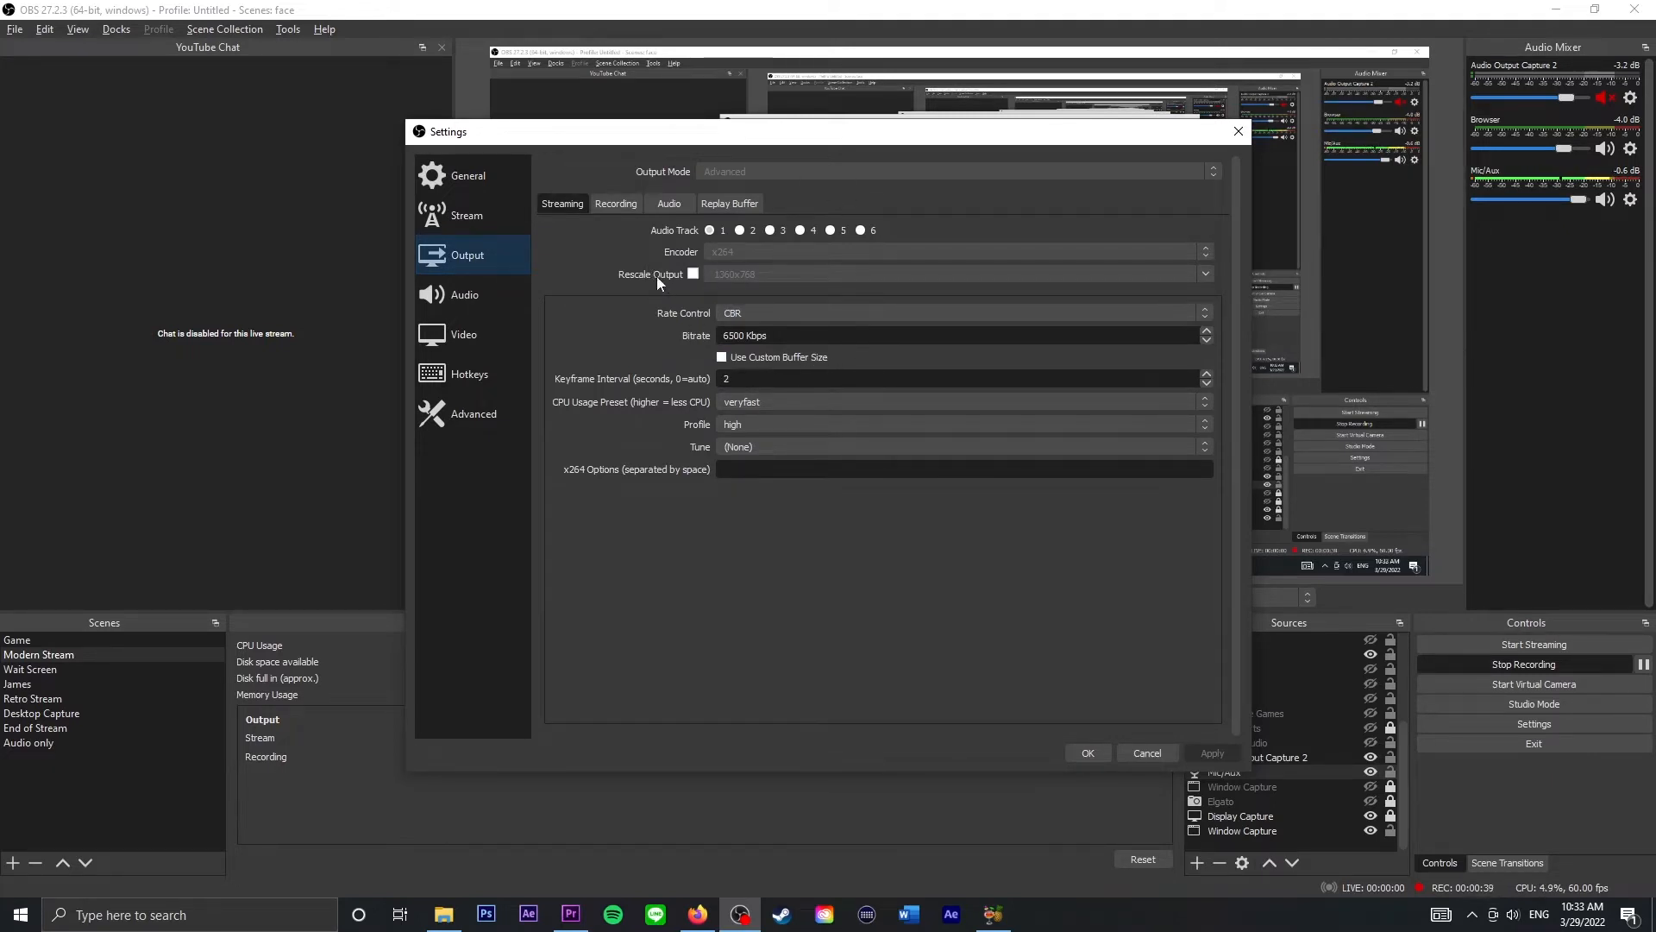
left_click(616, 203)
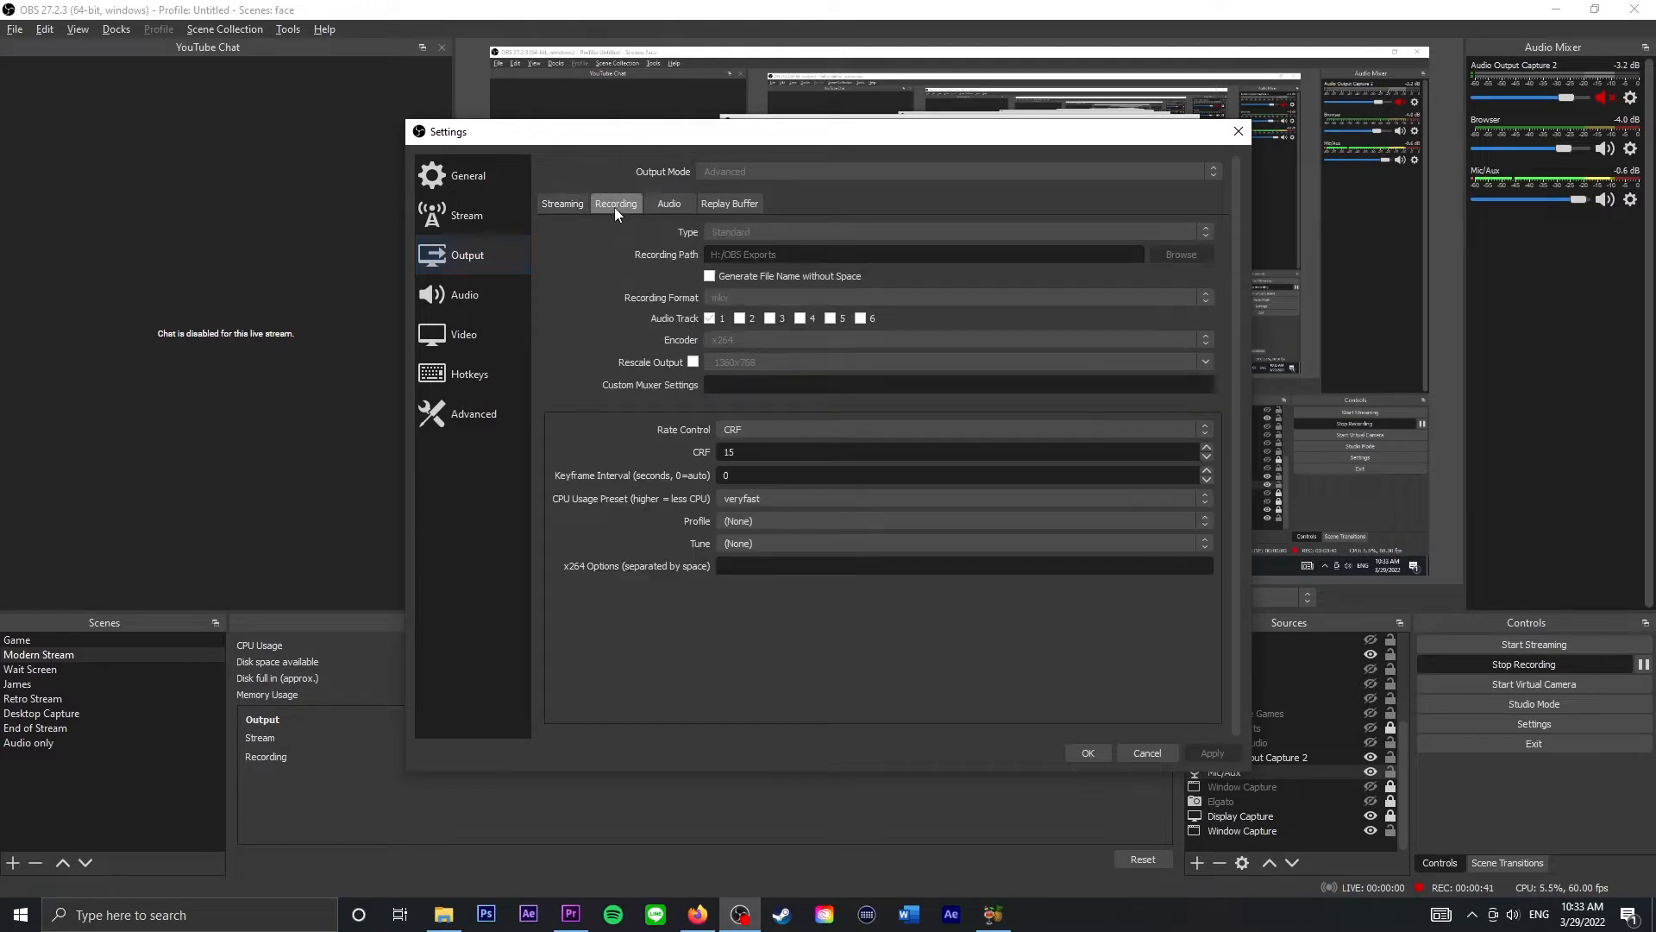
mouse_move(743, 174)
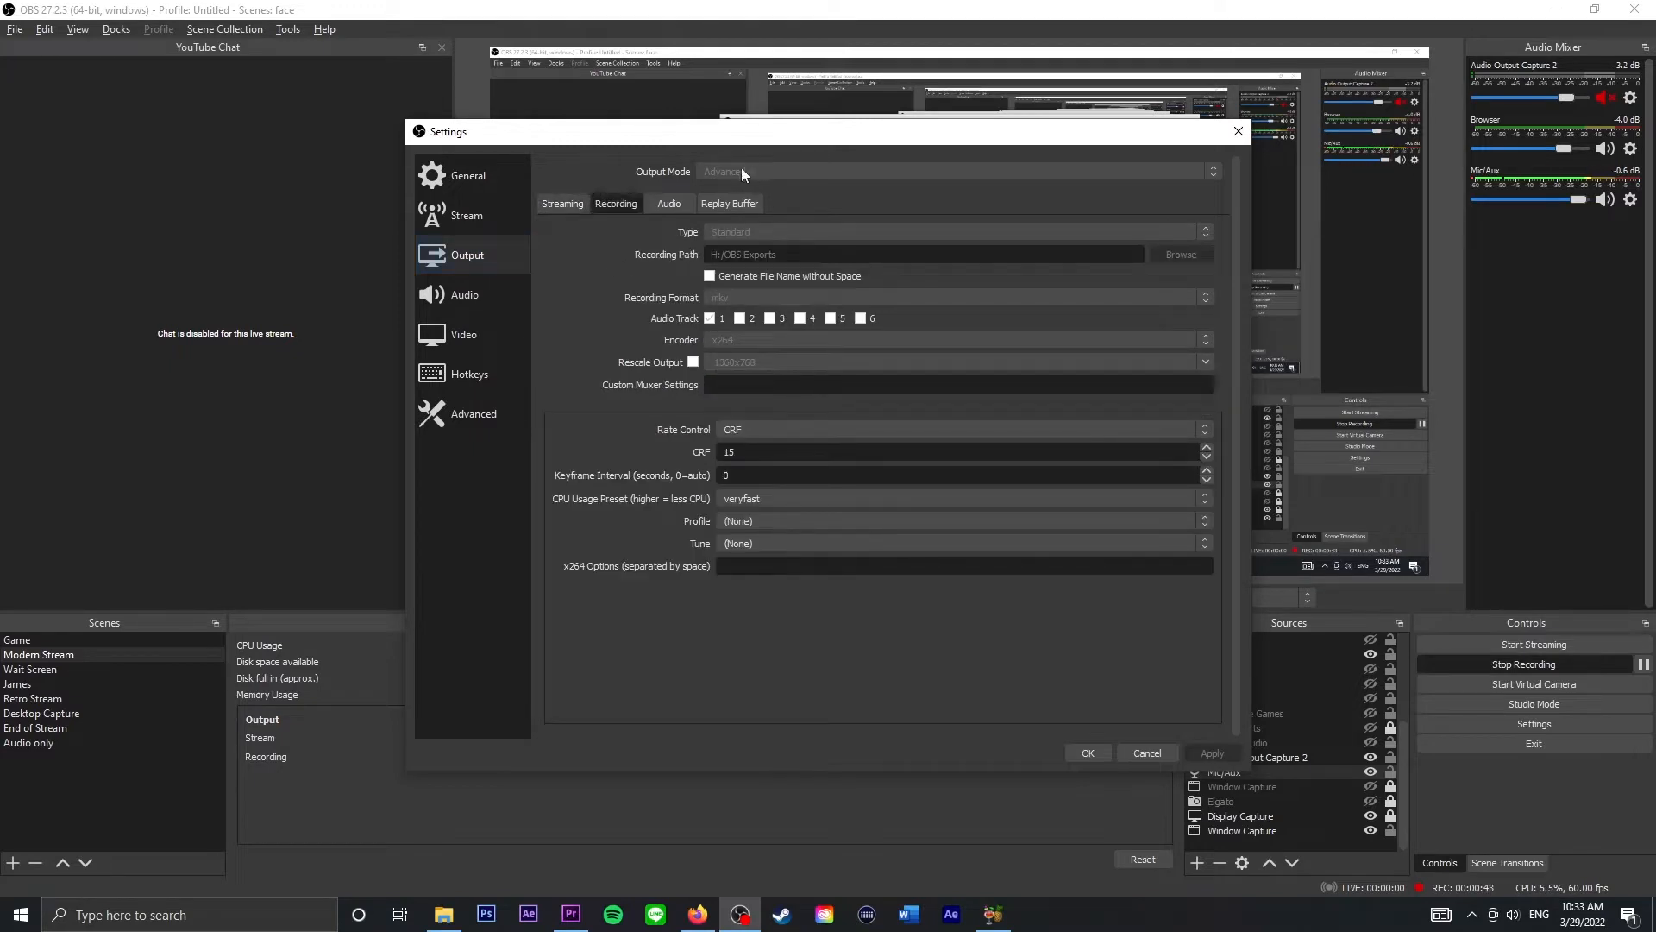
mouse_move(727, 175)
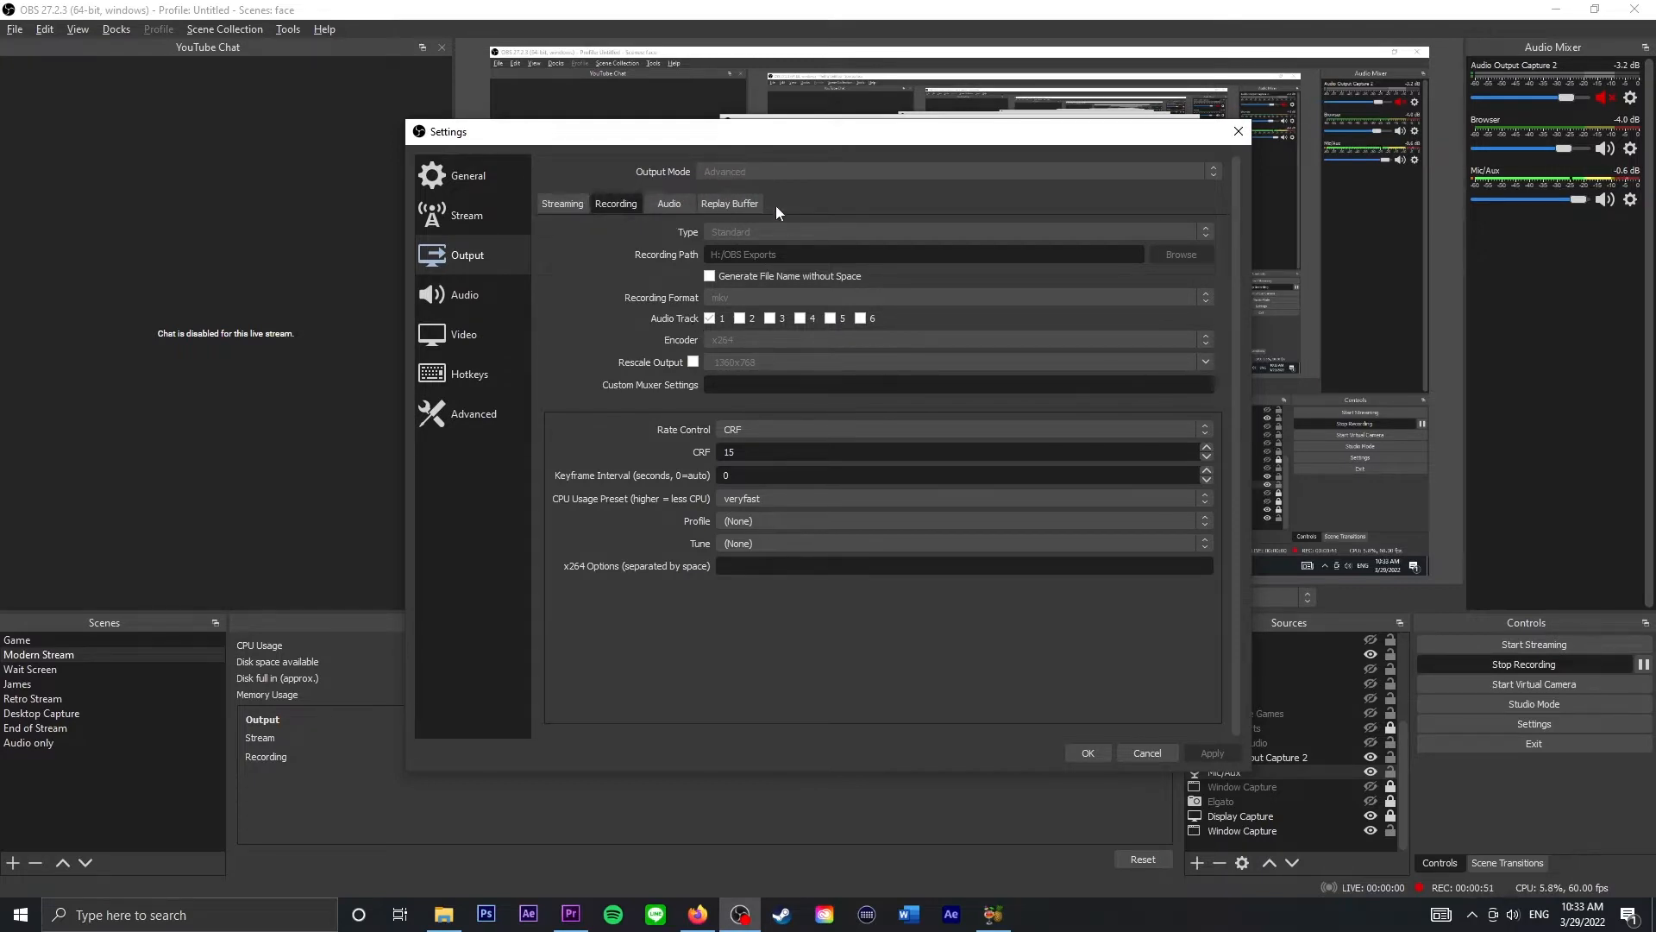
mouse_move(653, 306)
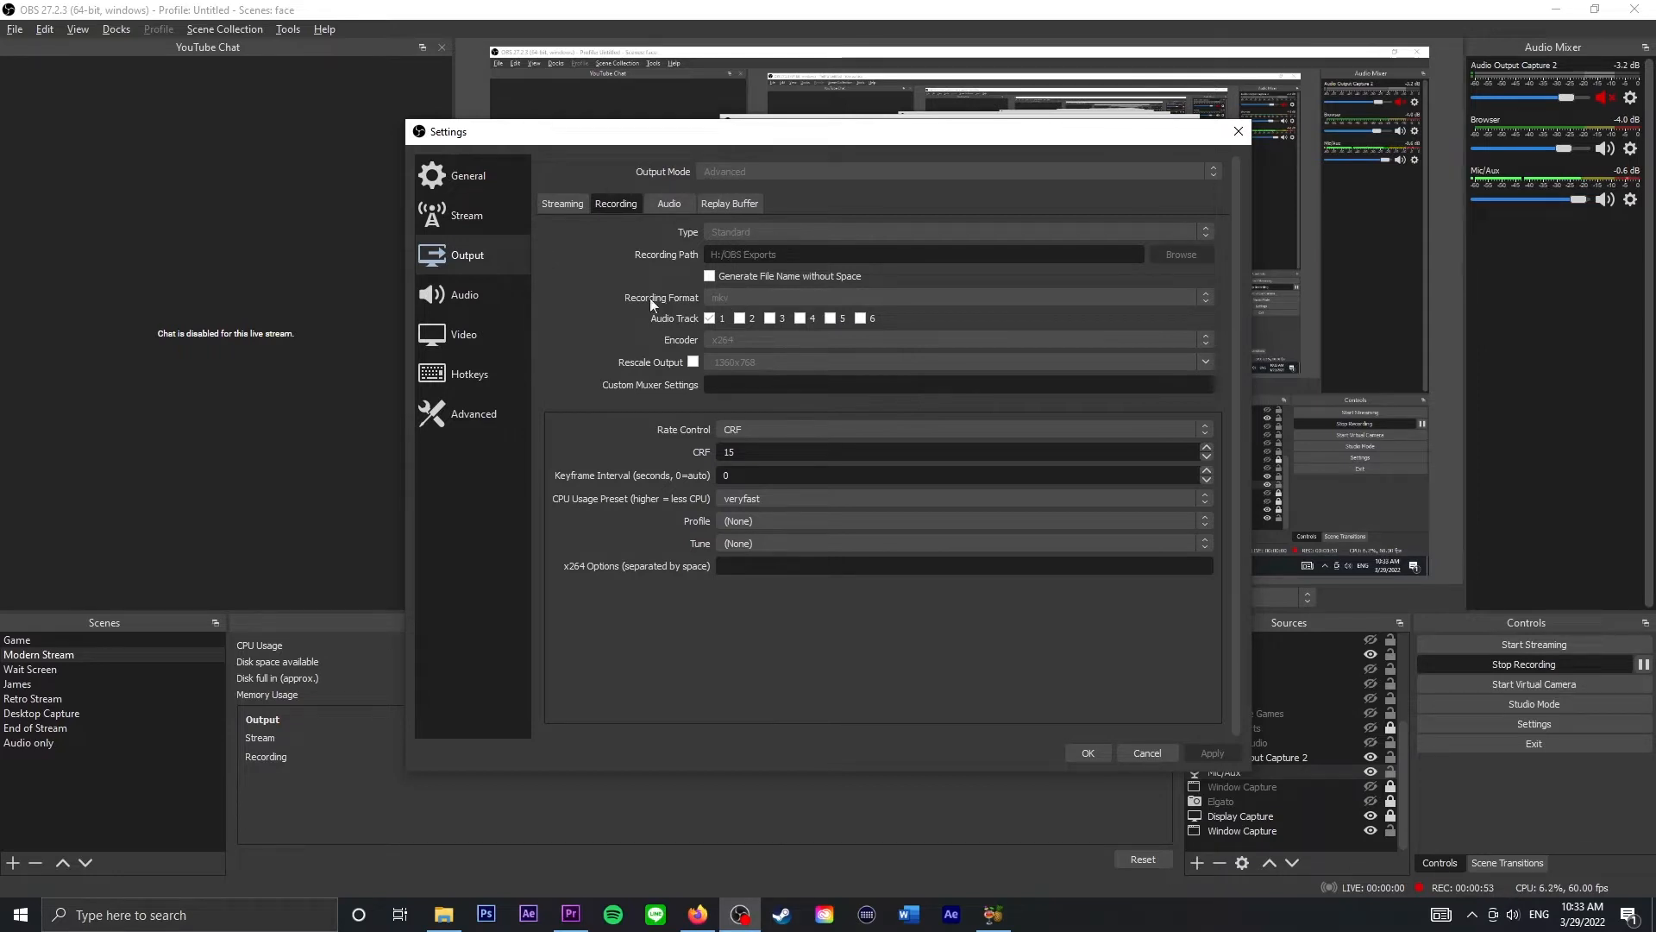
mouse_move(727, 310)
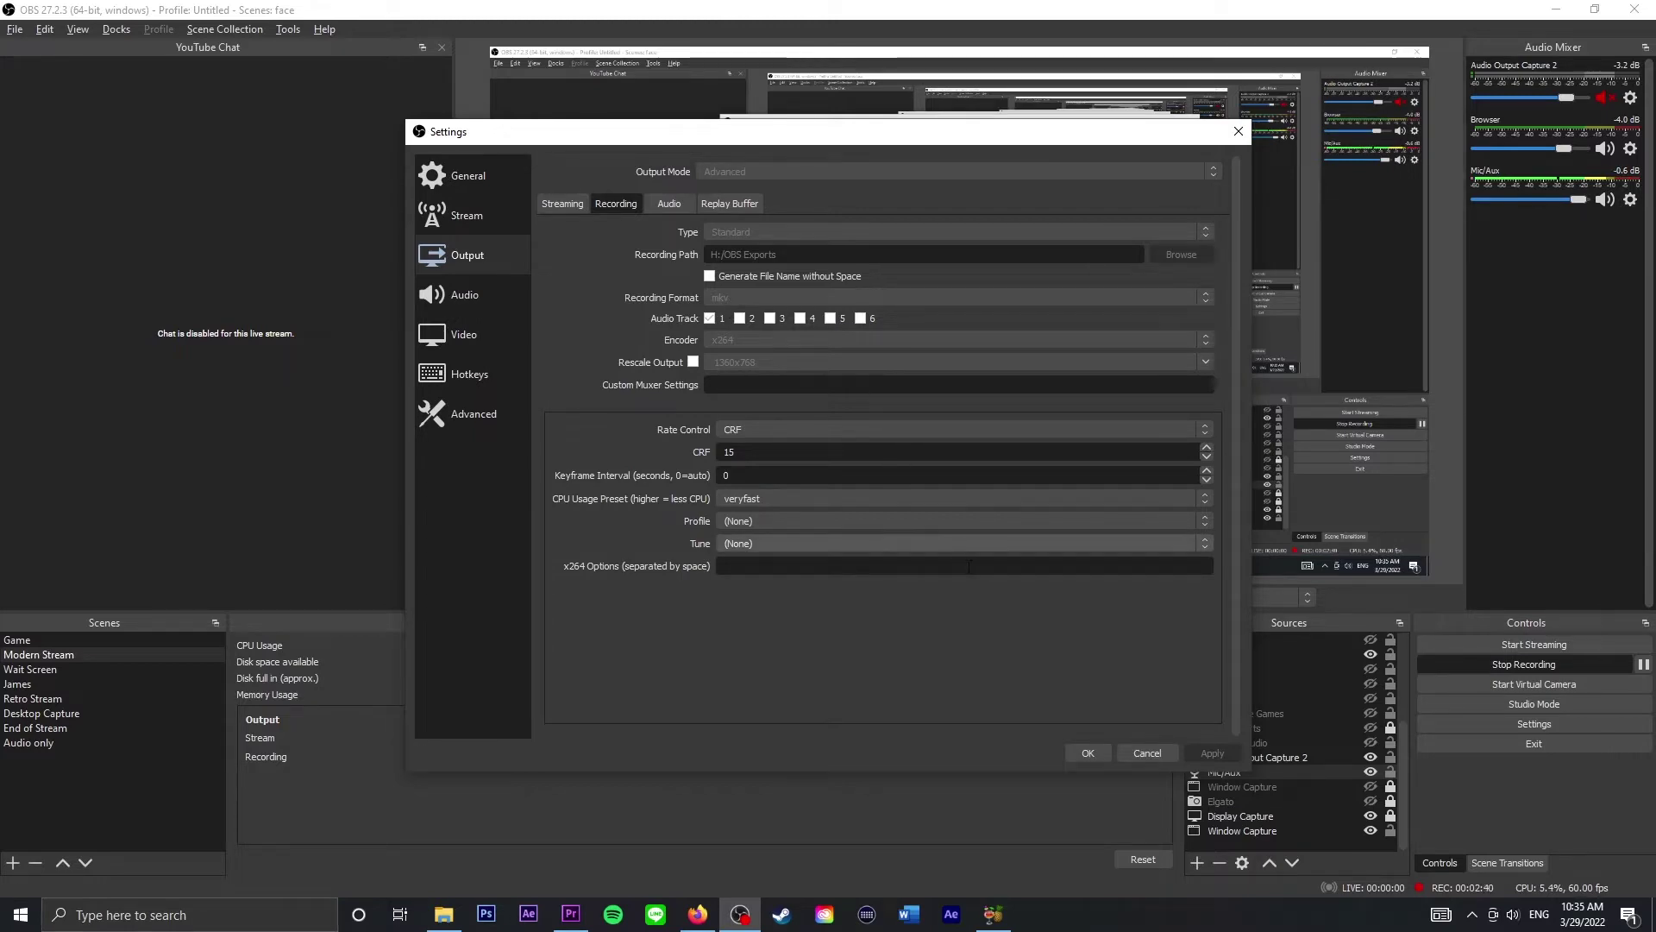
- Close OBS Settings and bring Premiere Pro's Remuxing Tutorial project to the front
left_click(1087, 752)
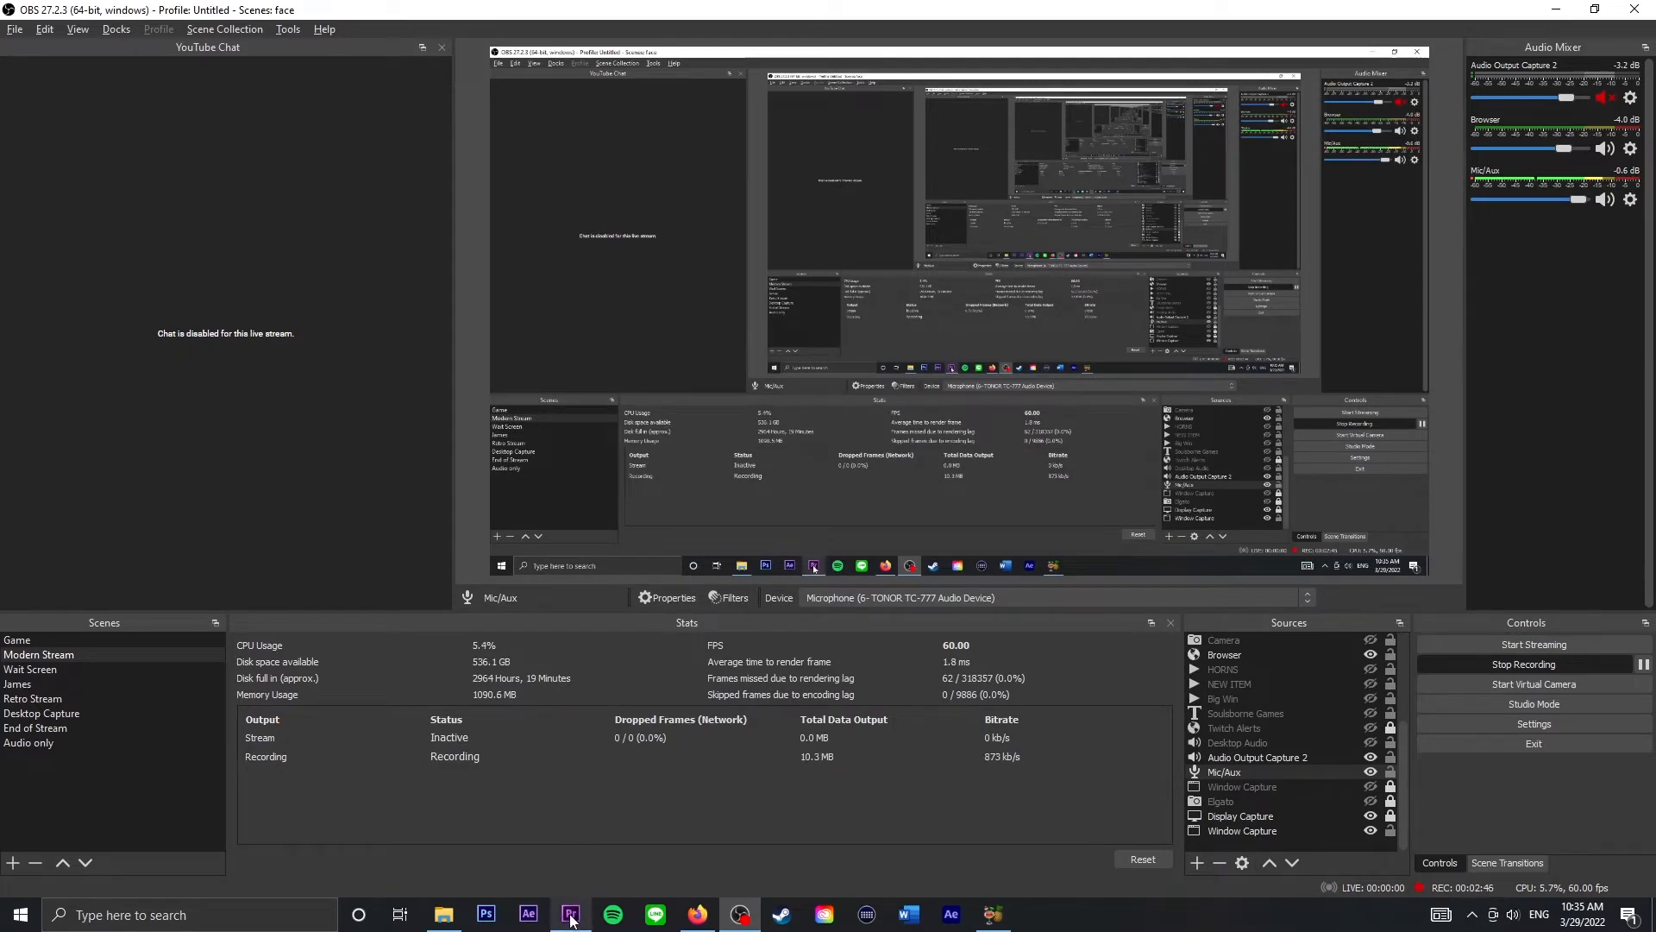
left_click(571, 914)
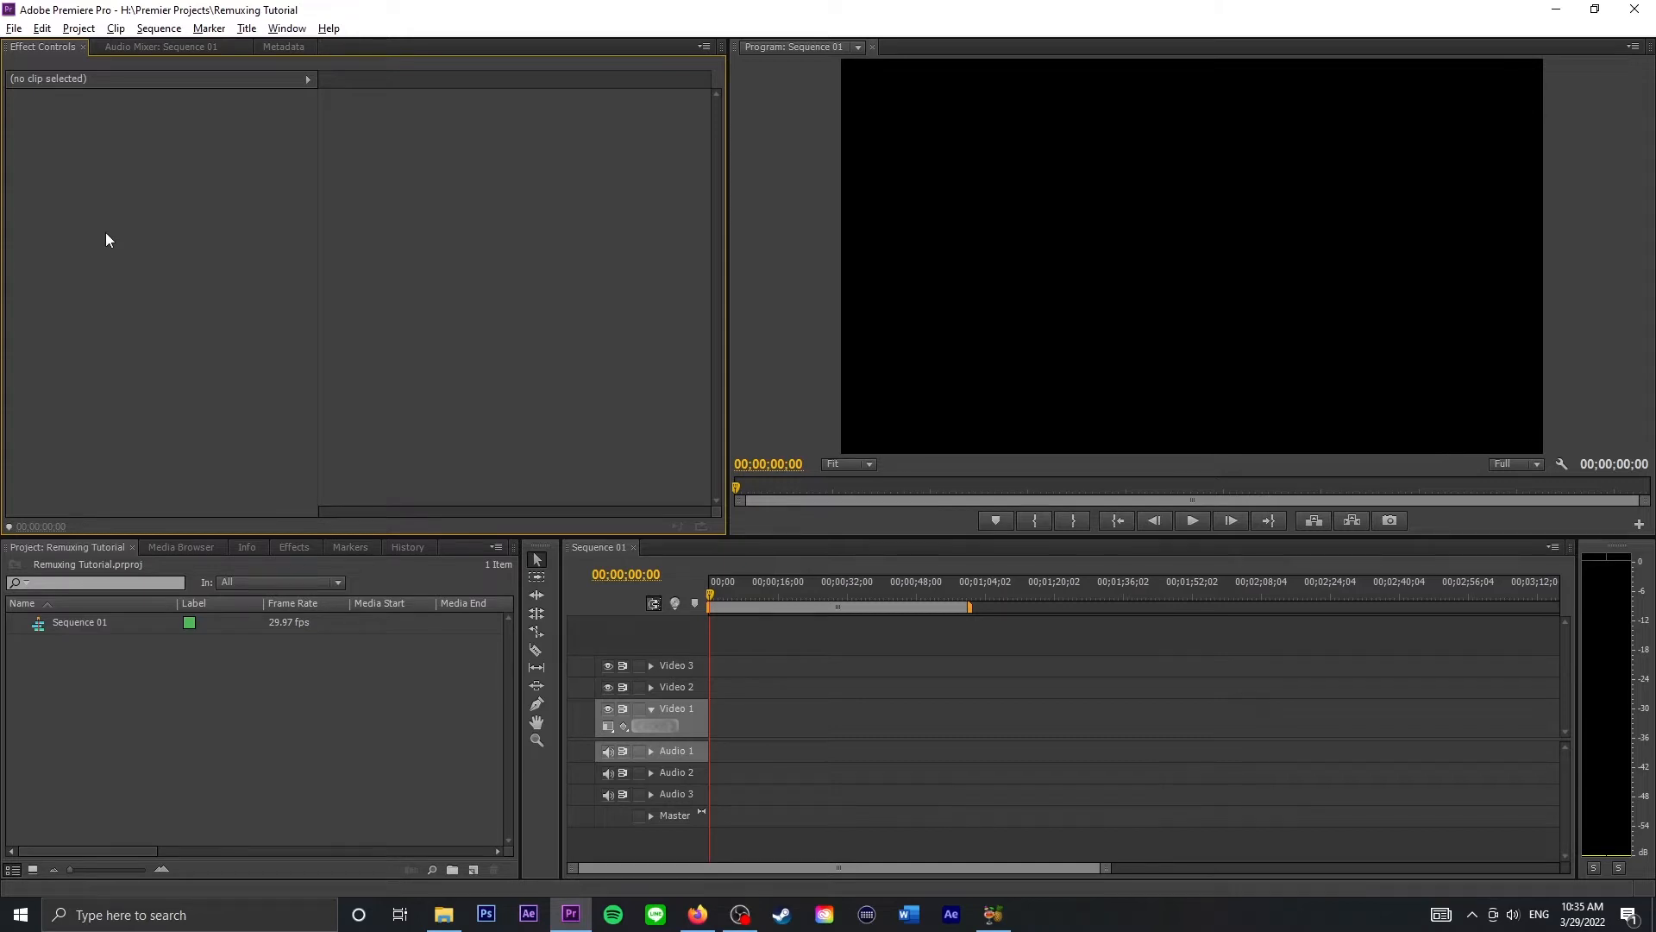
left_click(13, 28)
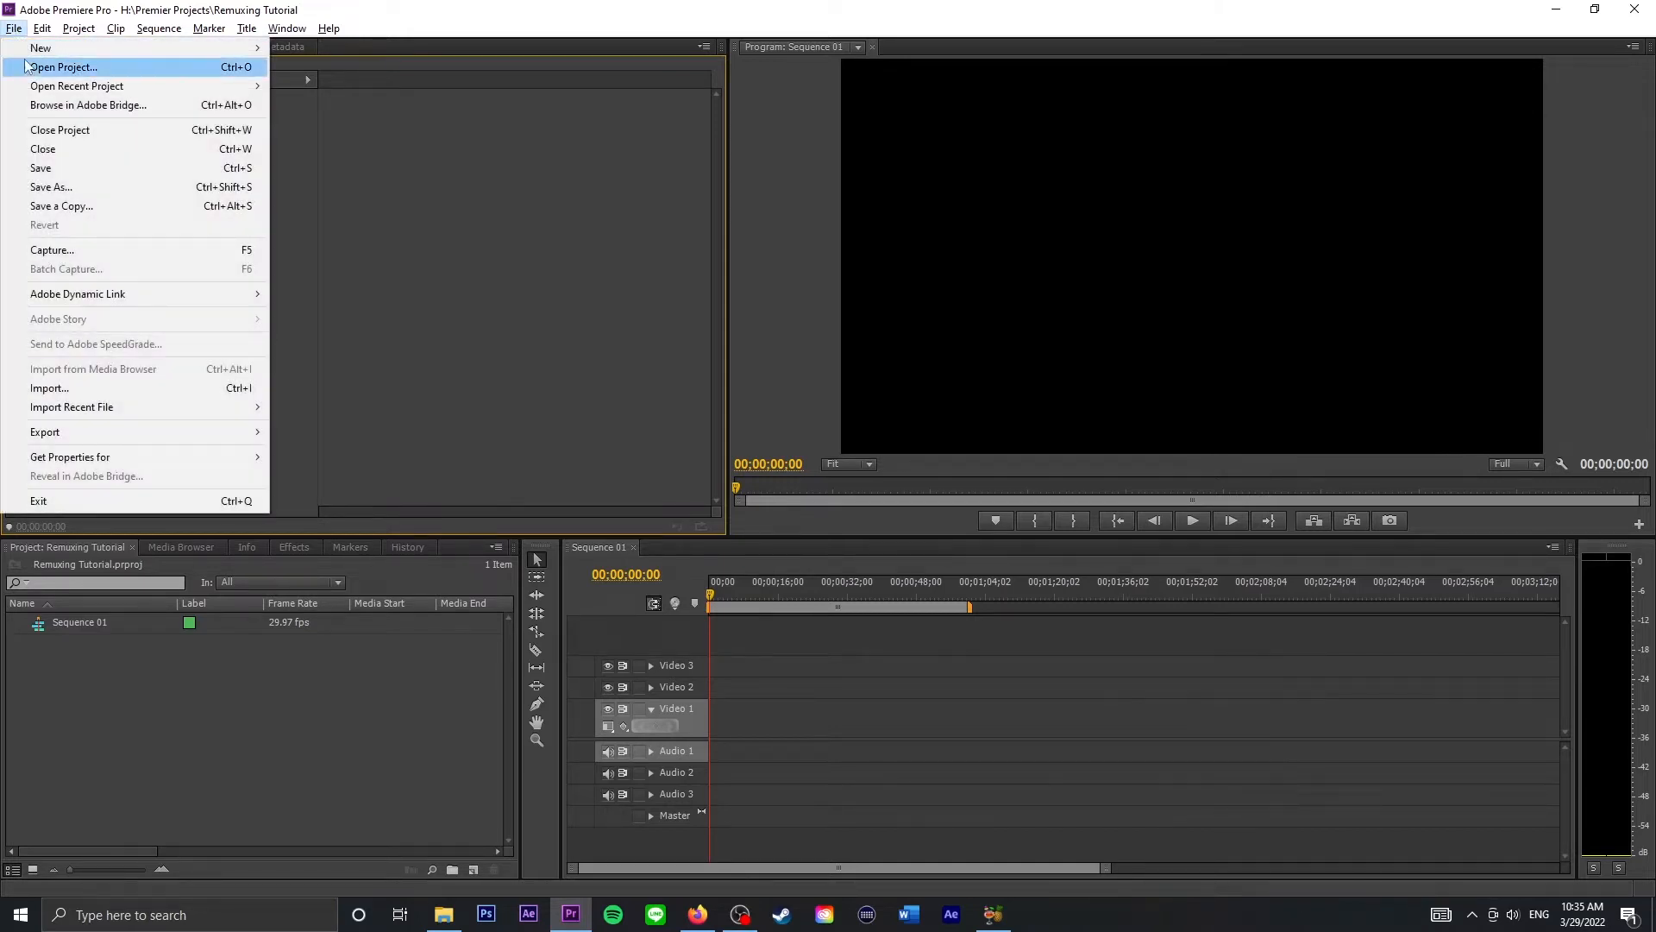
mouse_move(84, 395)
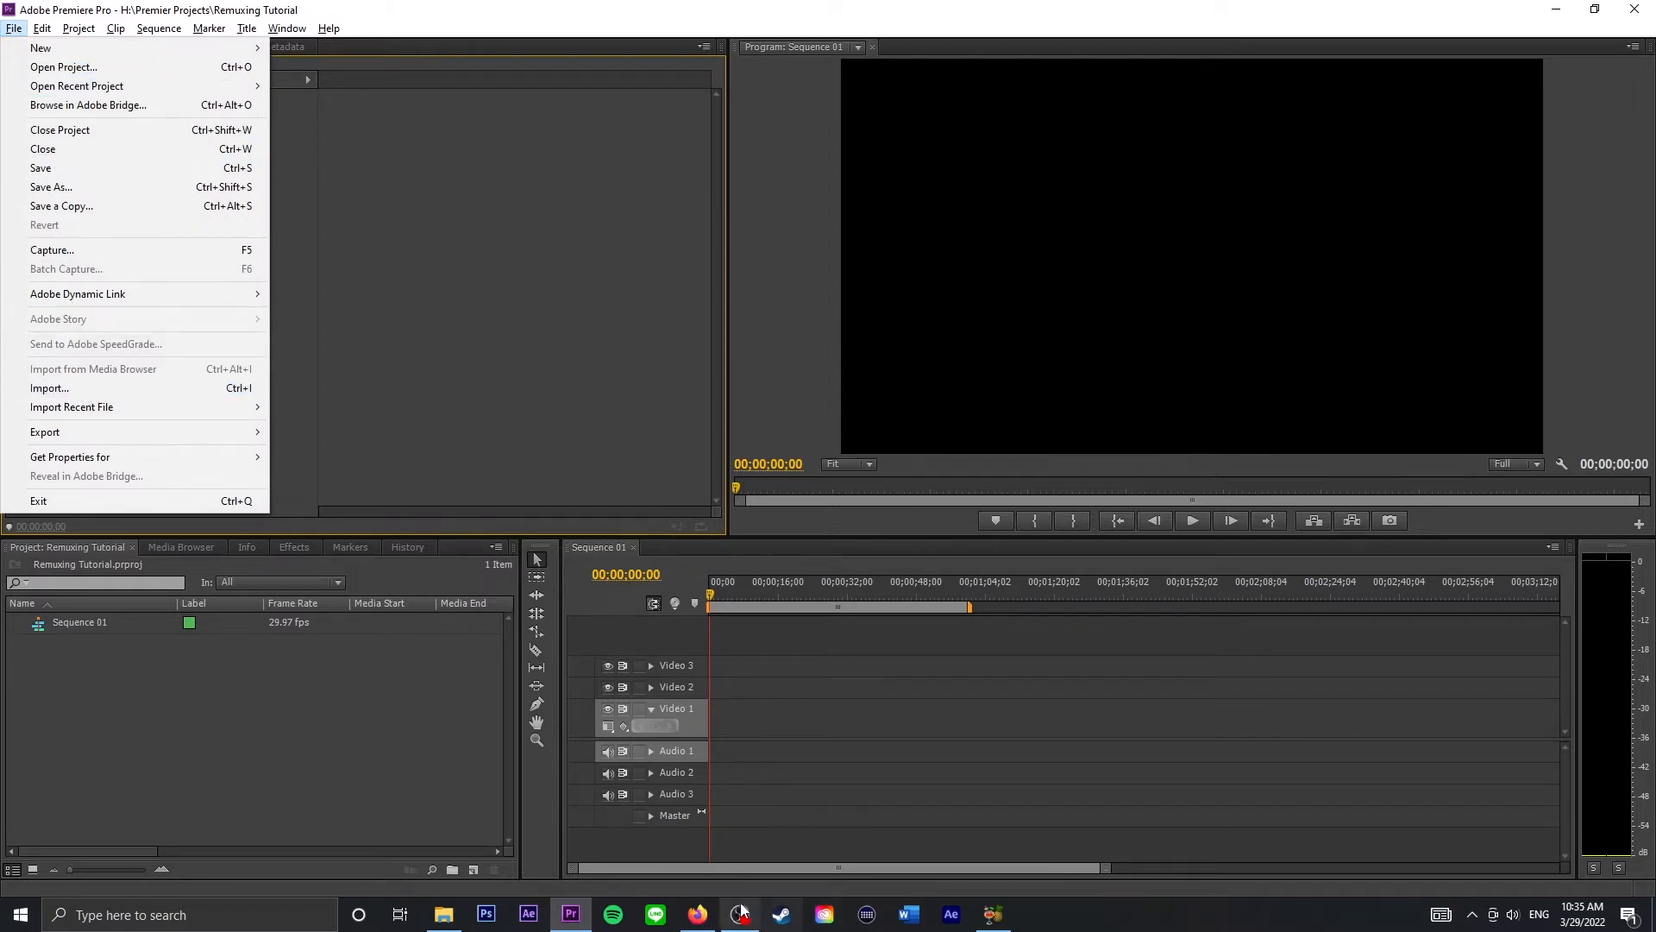
left_click(739, 913)
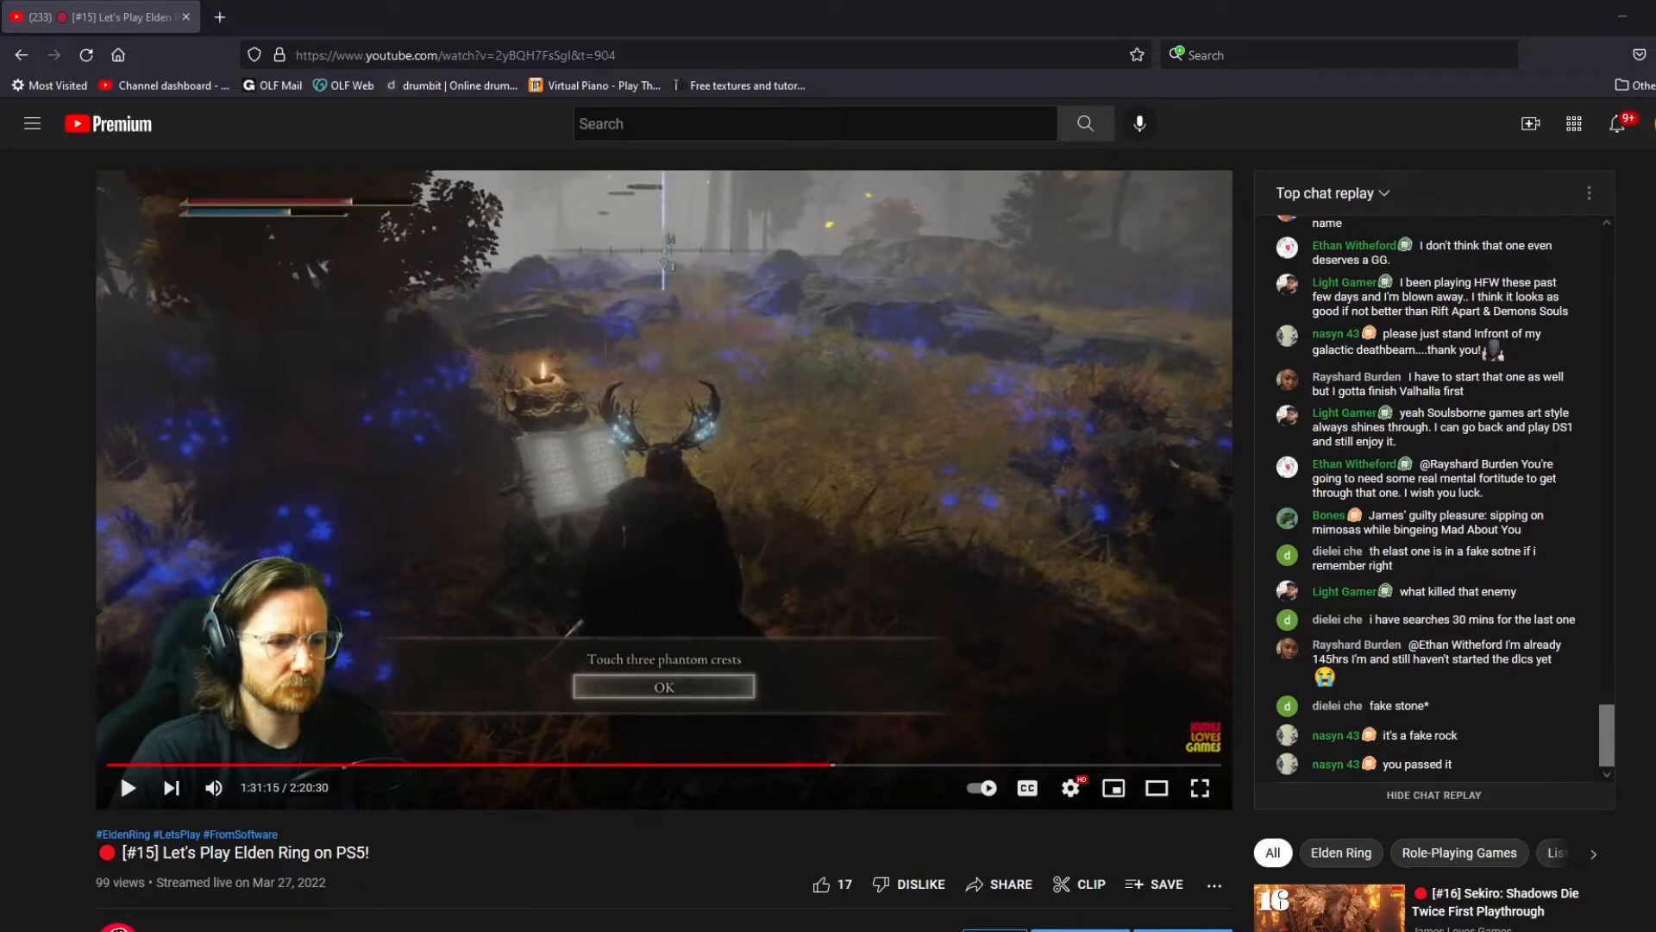
left_click(739, 914)
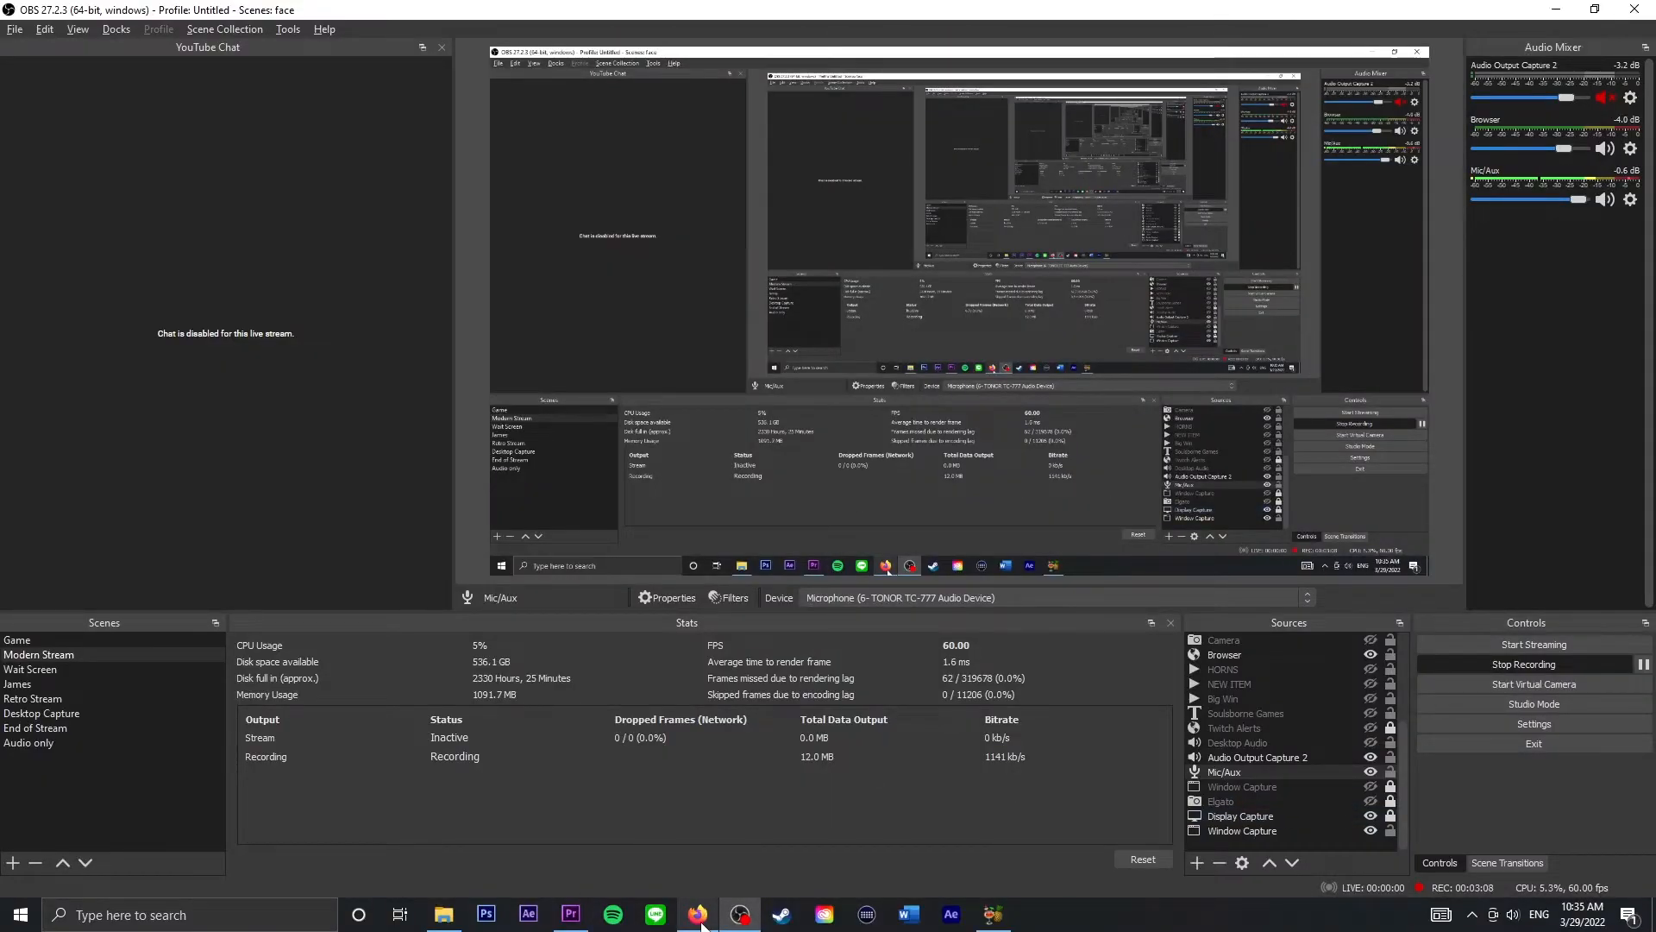
left_click(571, 913)
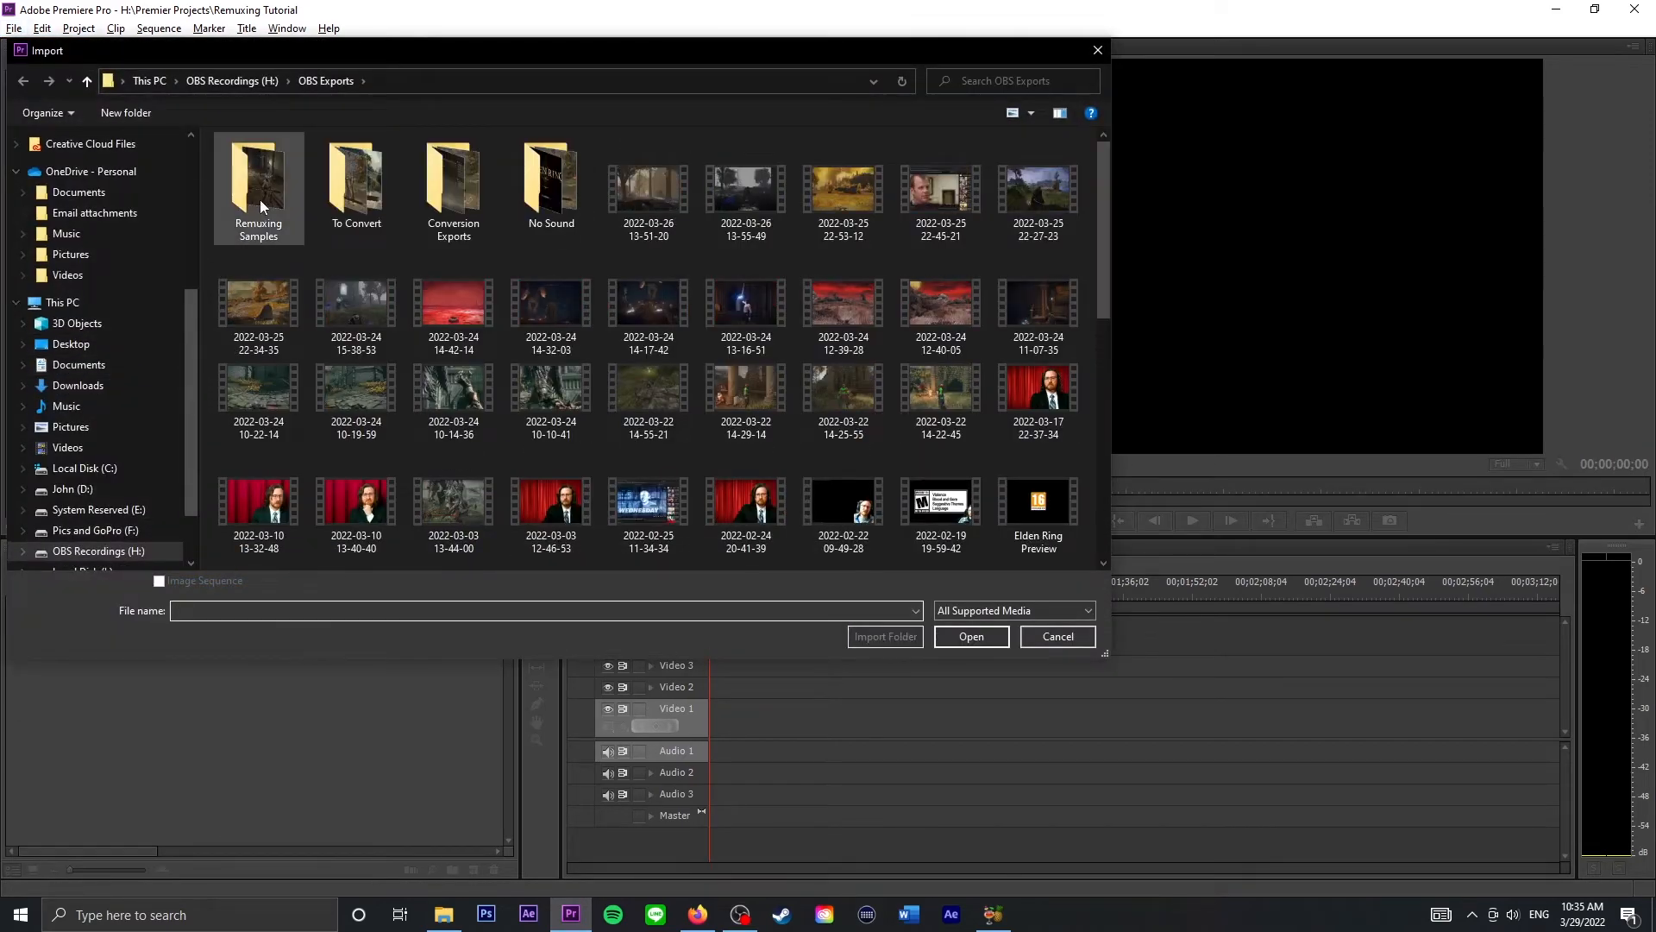
- Open the Remuxing Samples folder in Premiere's import dialog, which lists no media
double_click(258, 185)
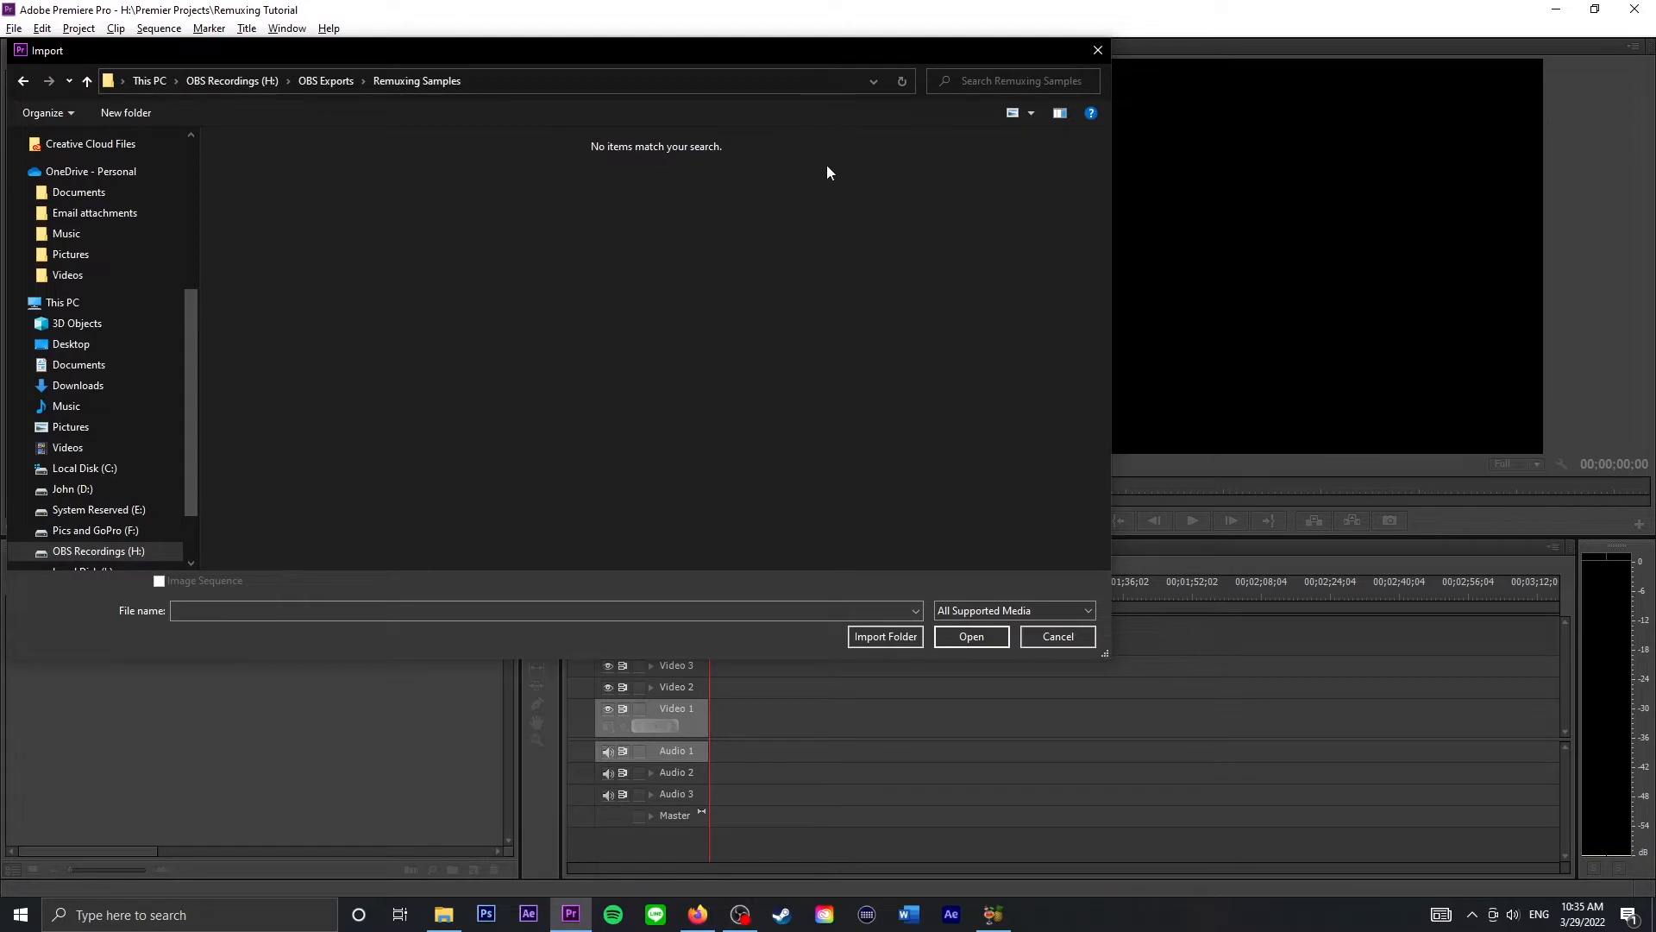
mouse_move(469, 803)
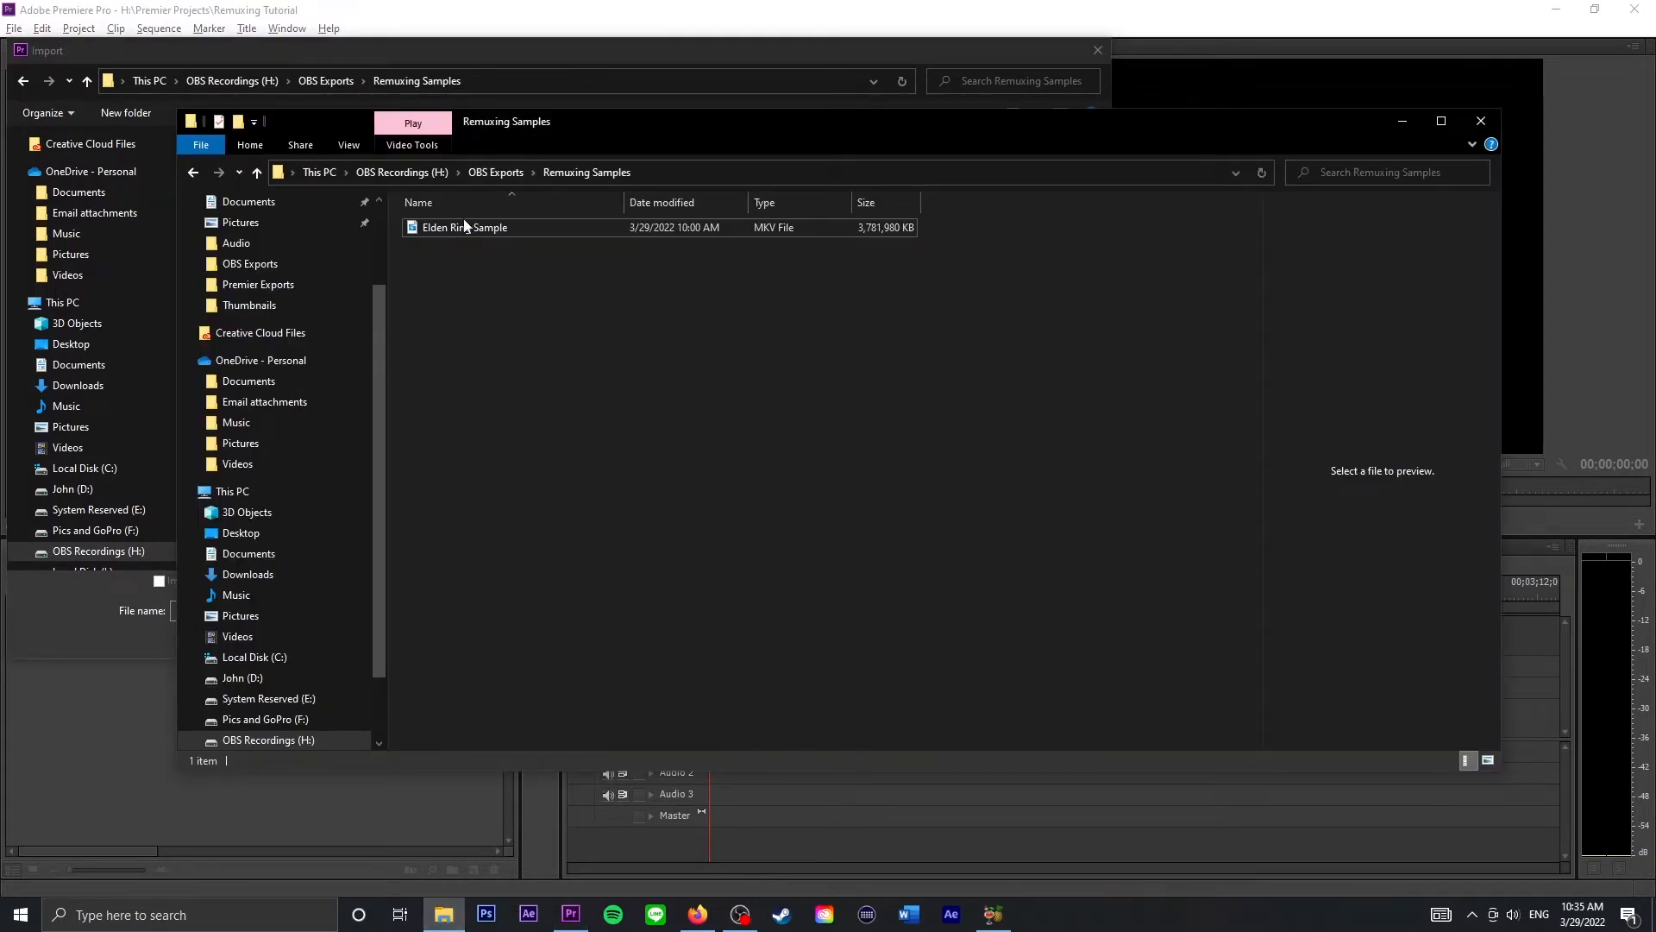
mouse_move(588, 173)
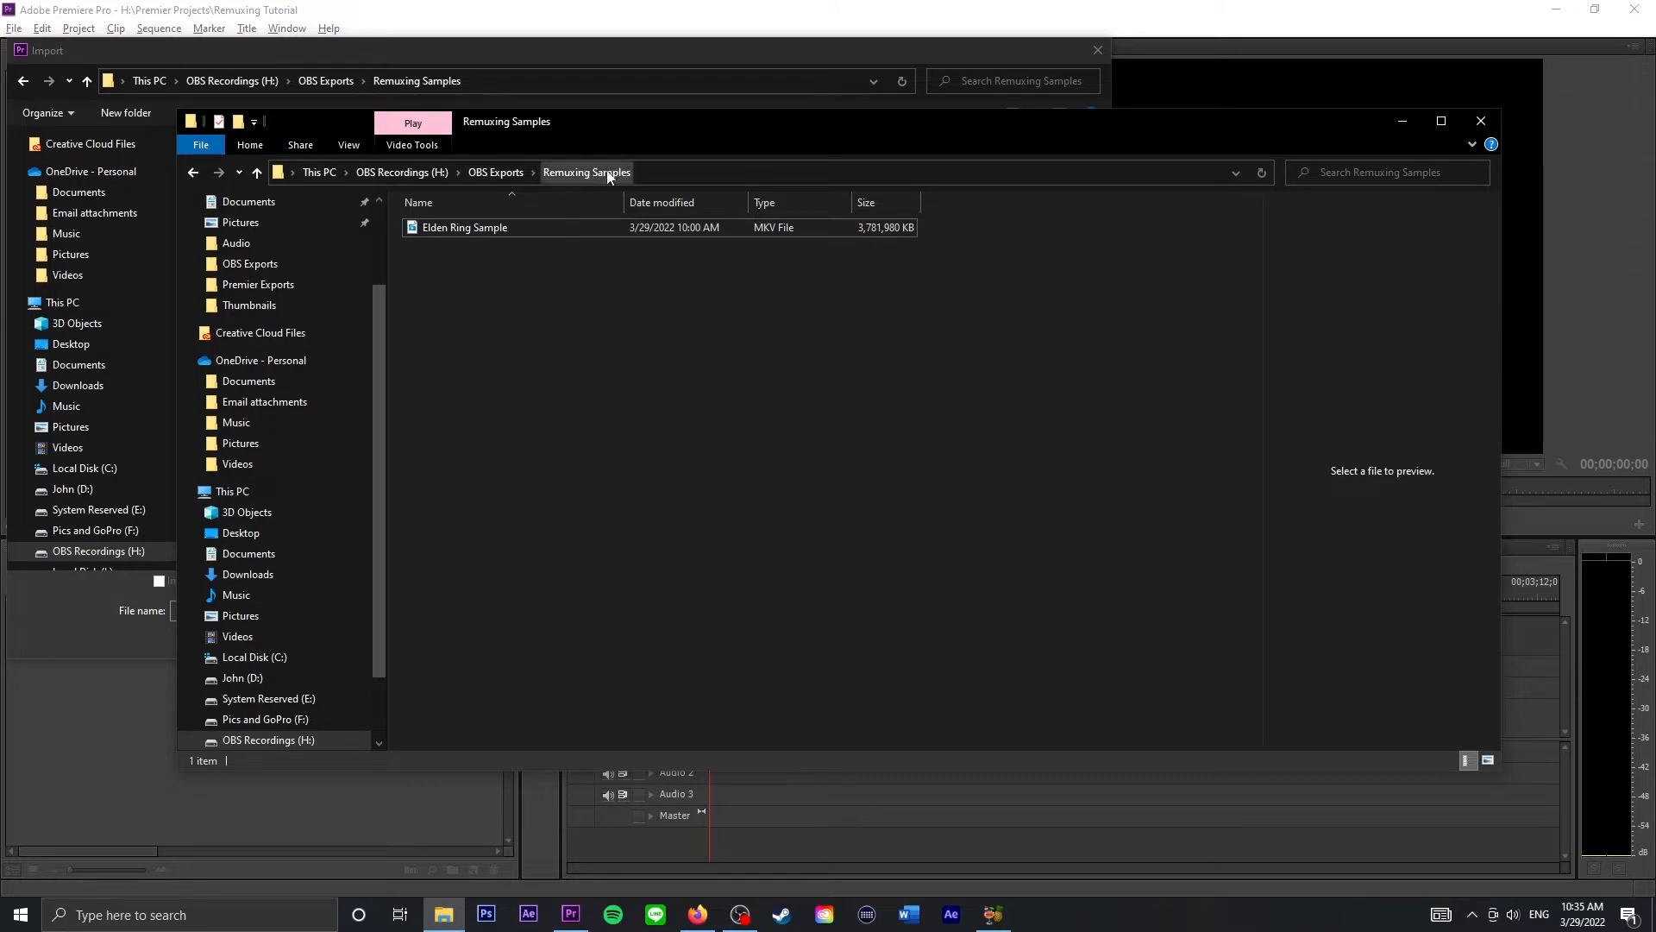
mouse_move(842, 65)
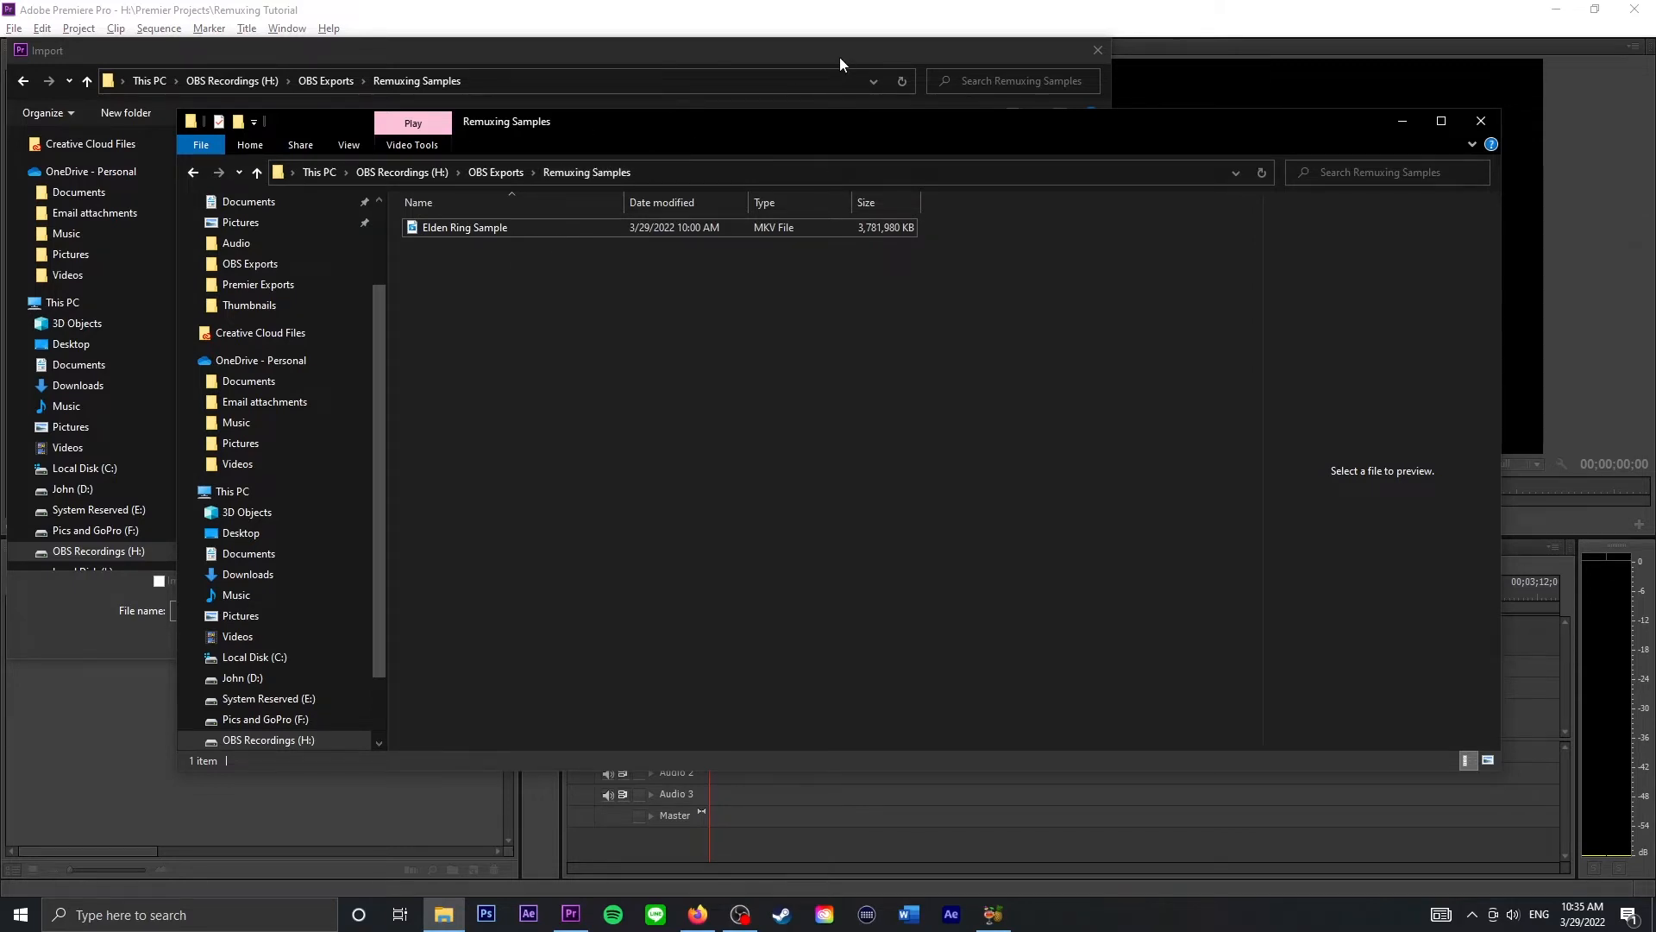
left_click(1481, 121)
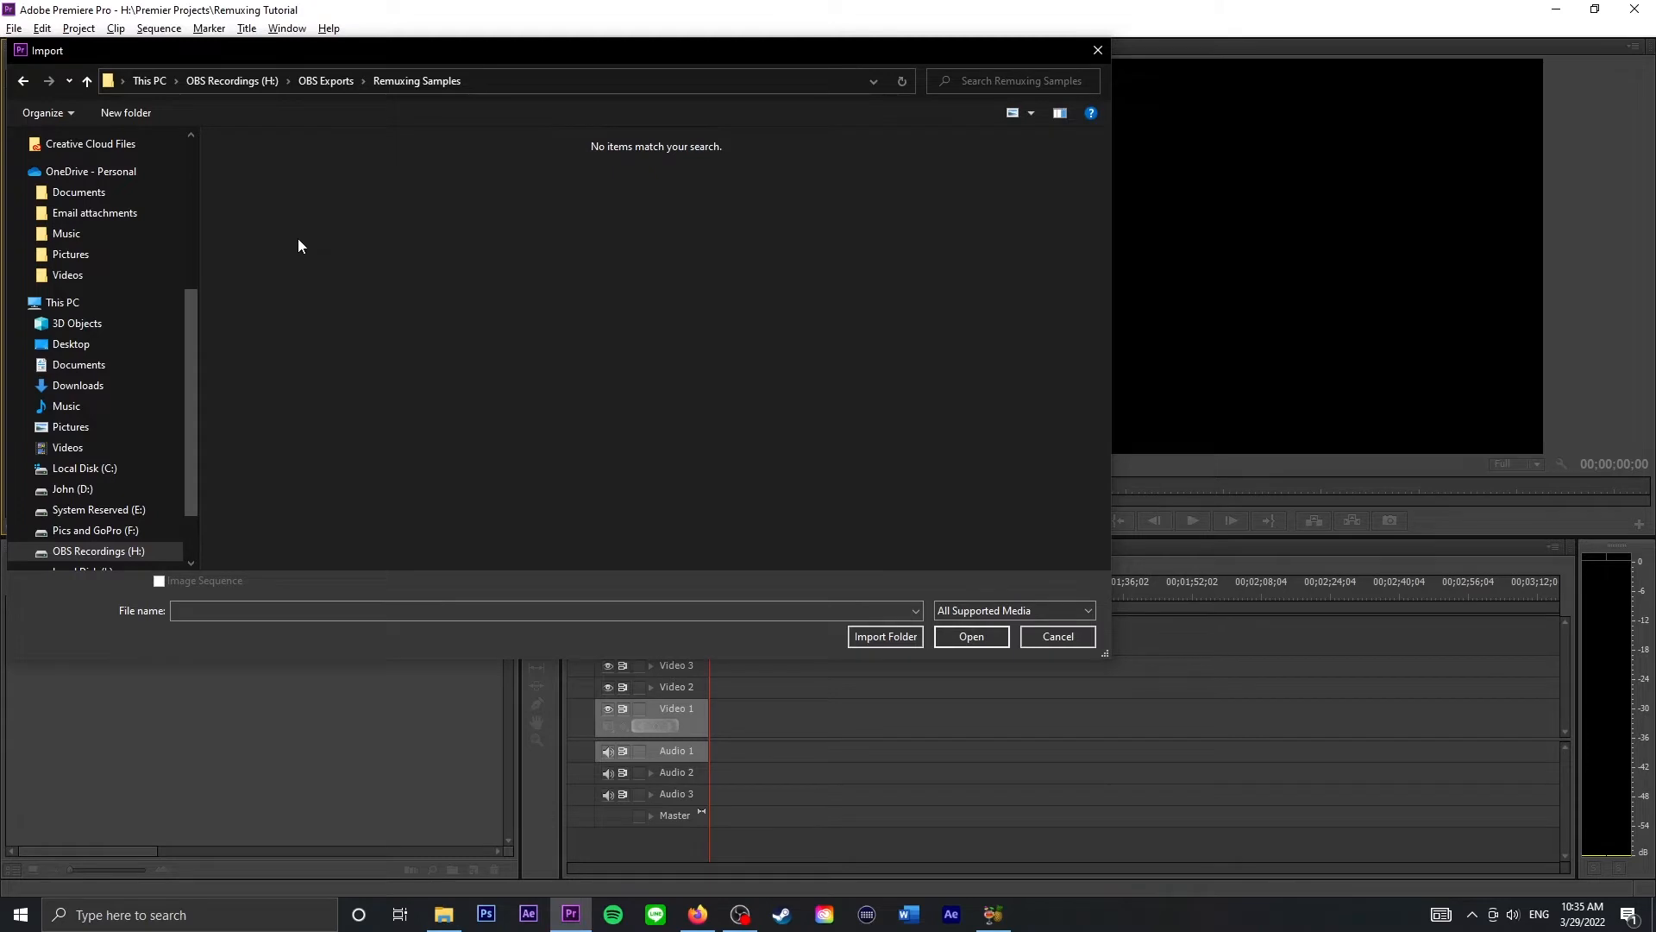
mouse_move(309, 373)
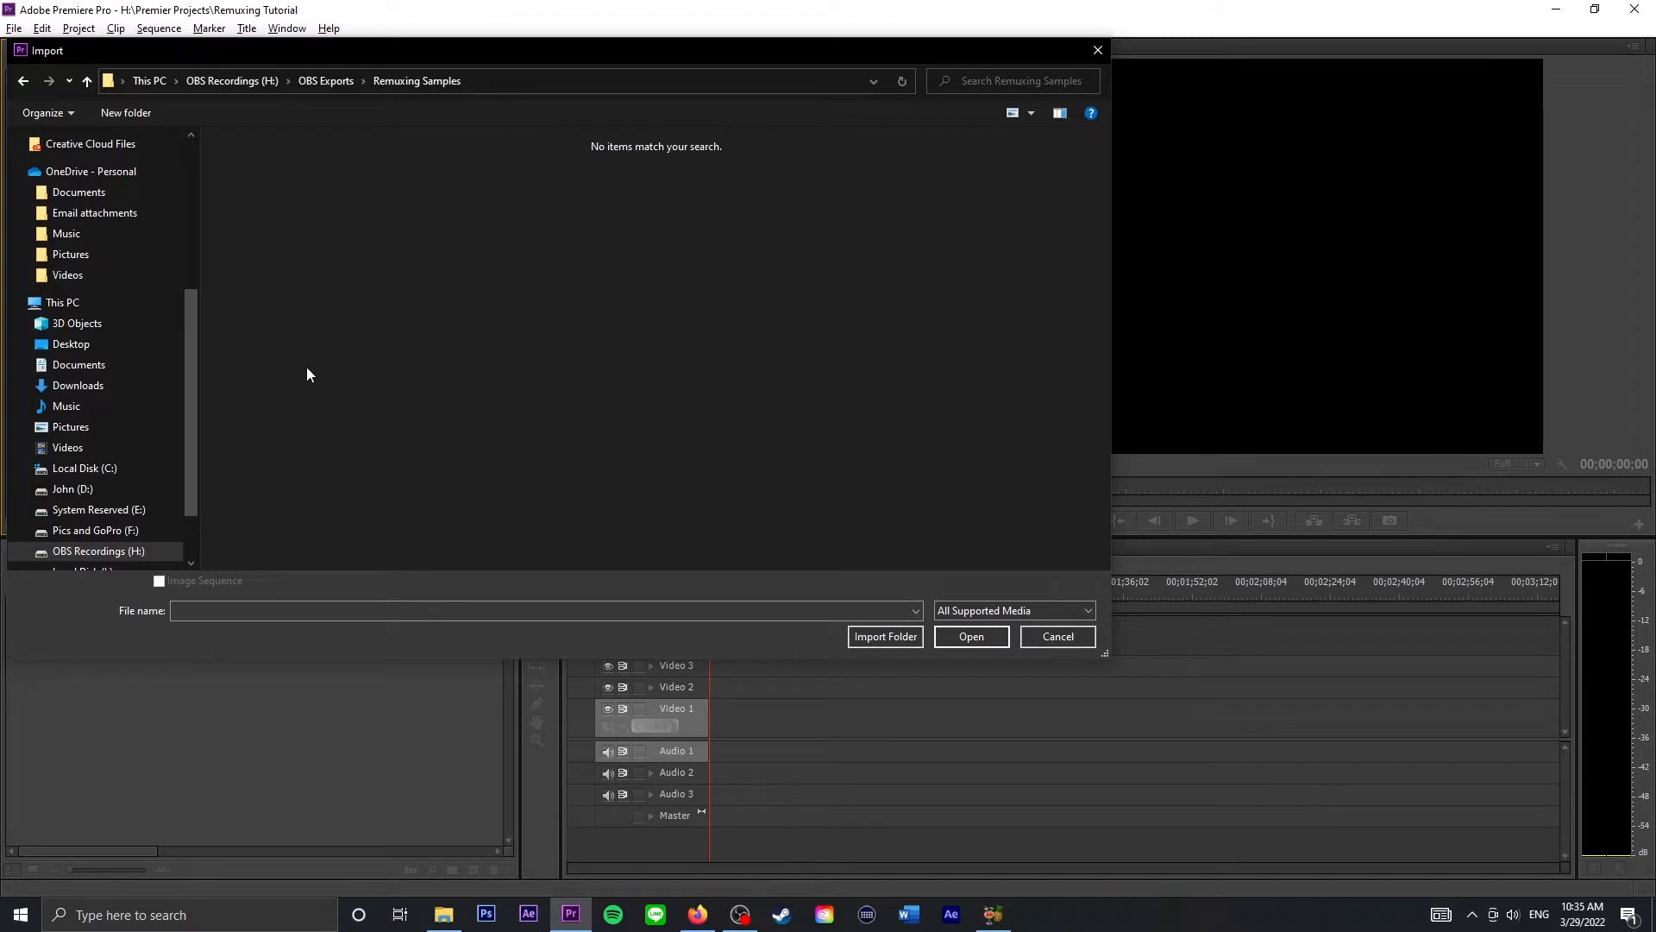
mouse_move(954, 890)
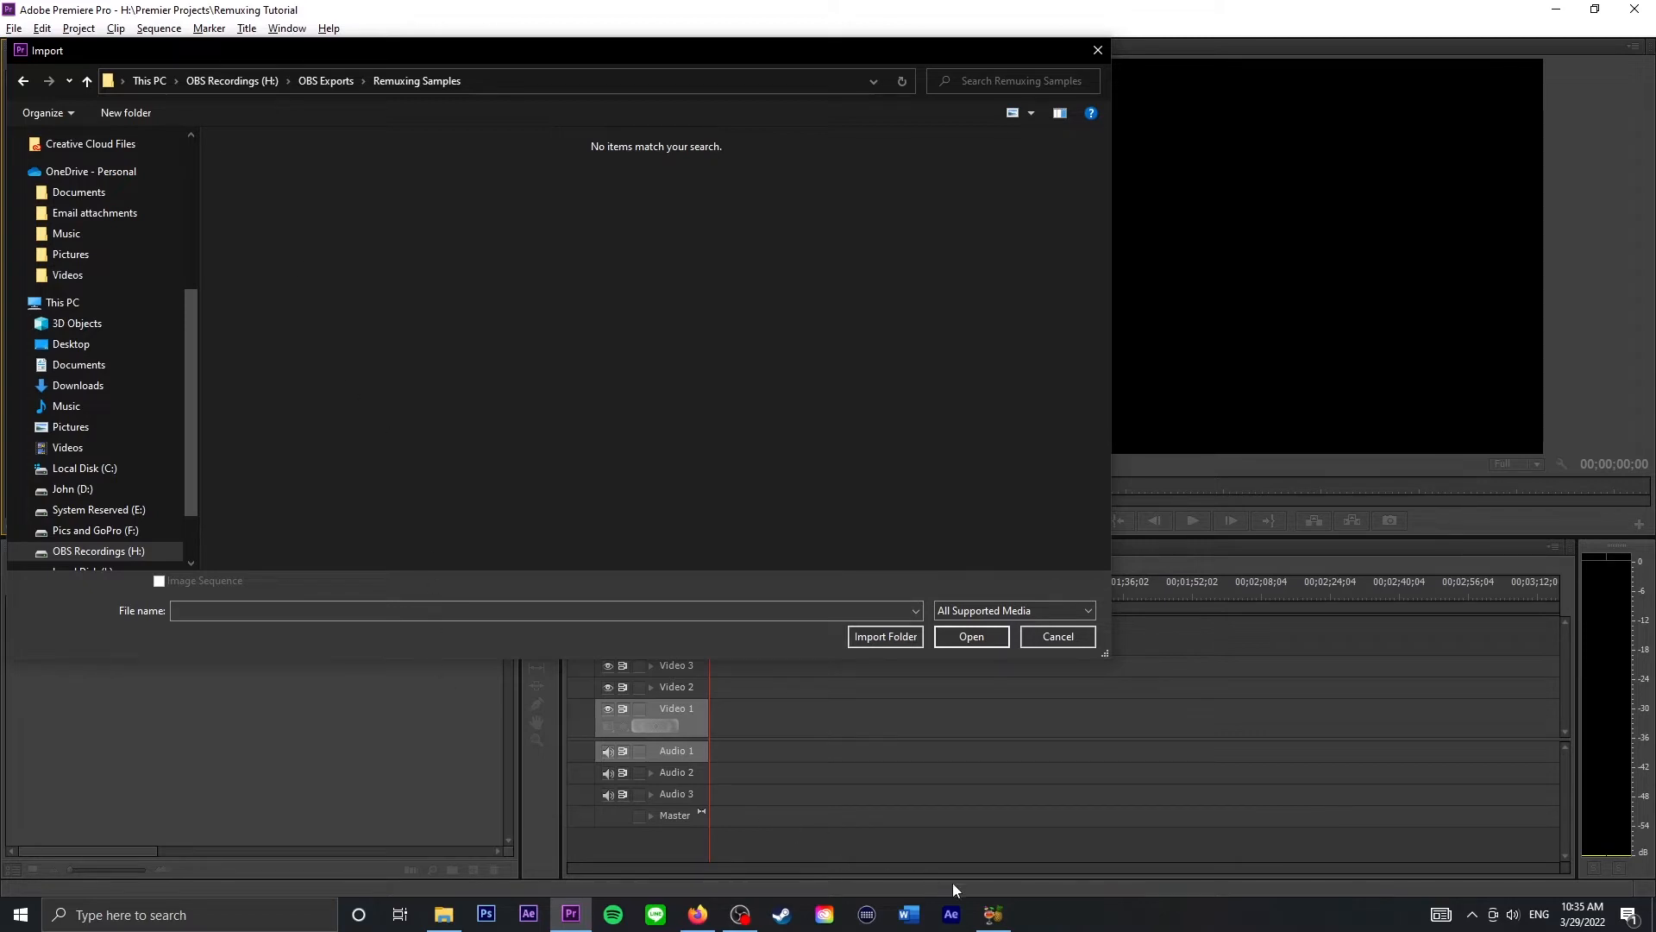
mouse_move(800, 659)
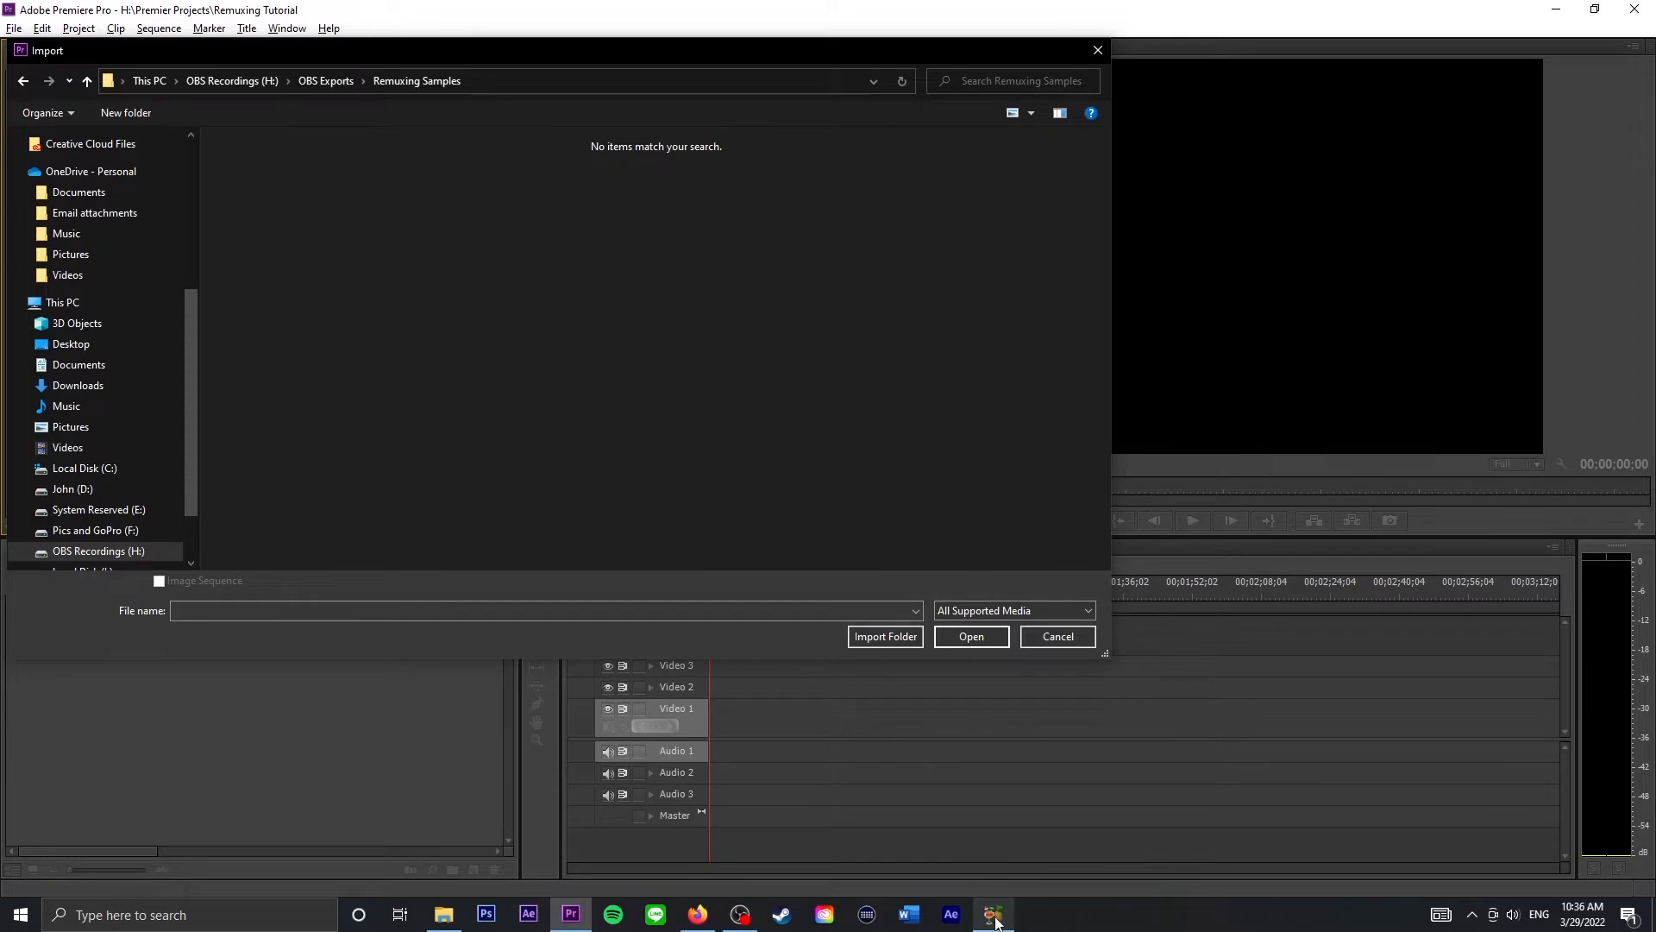
- Launch HandBrake from the taskbar to its source selection screen
left_click(992, 915)
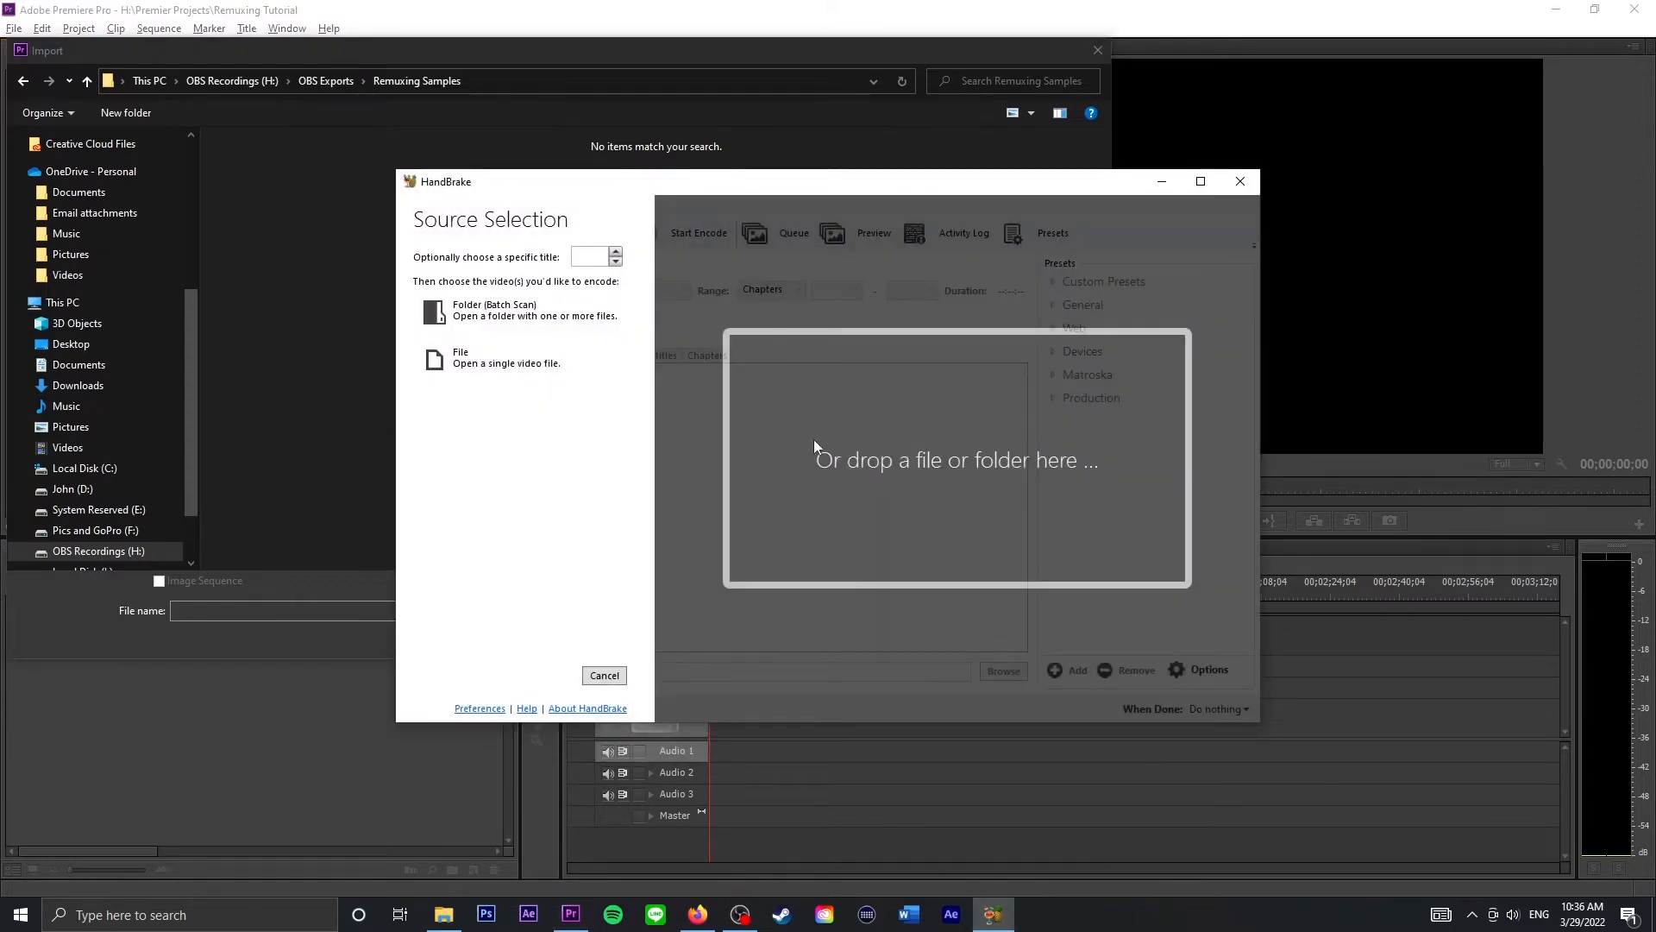
mouse_move(705, 374)
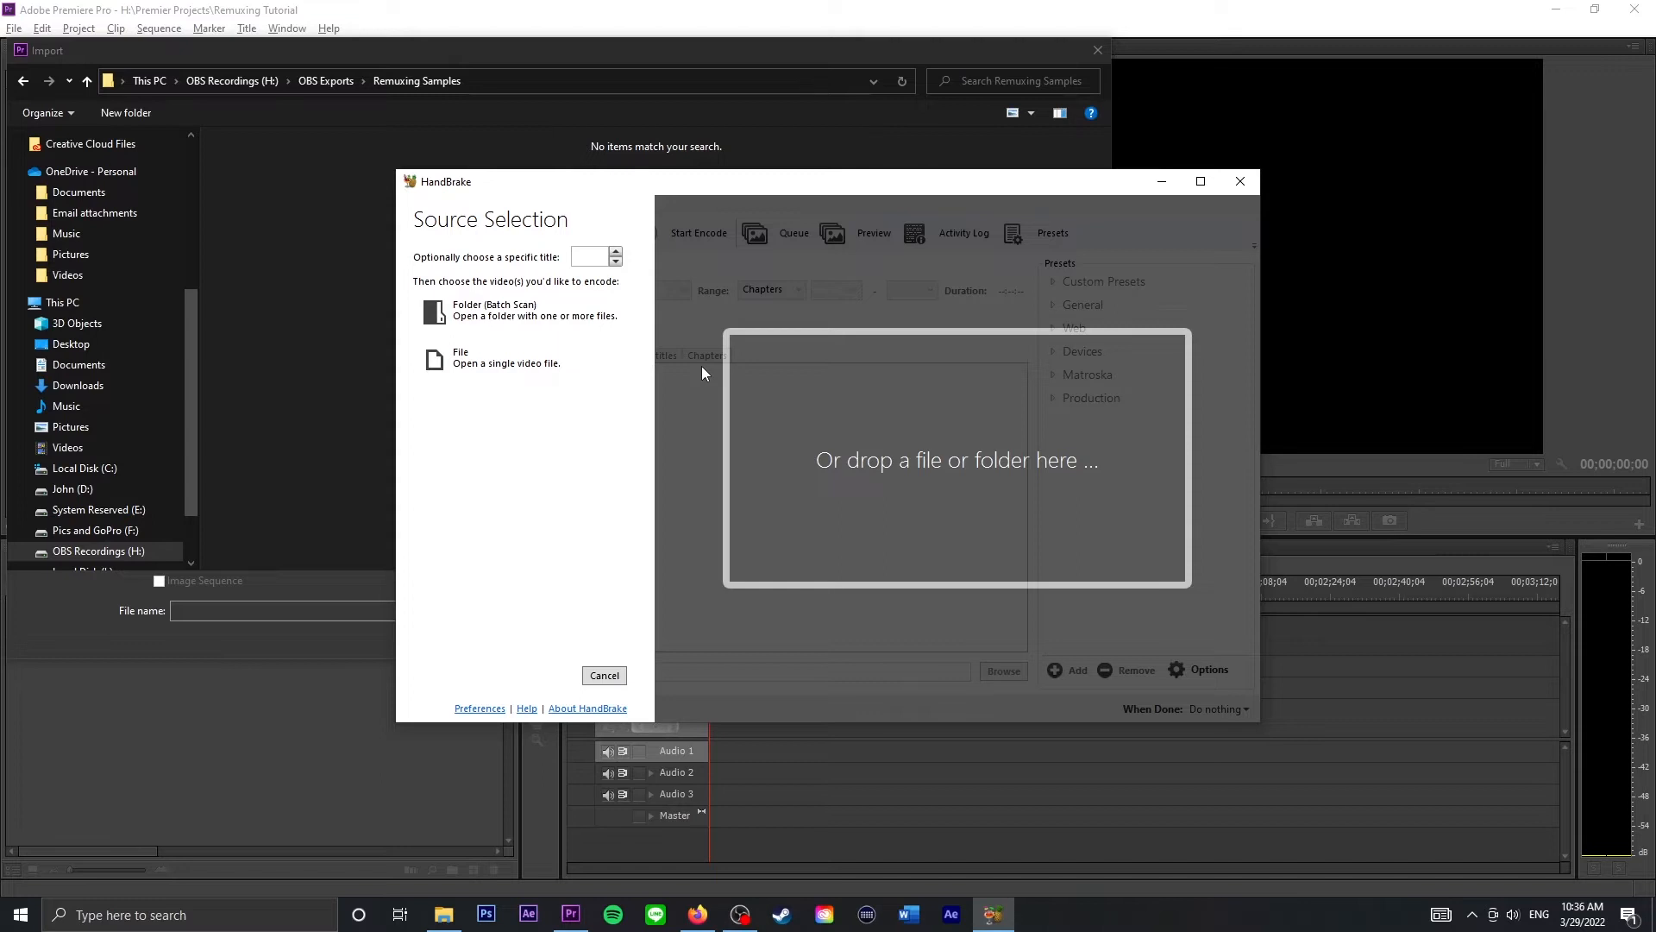
mouse_move(683, 376)
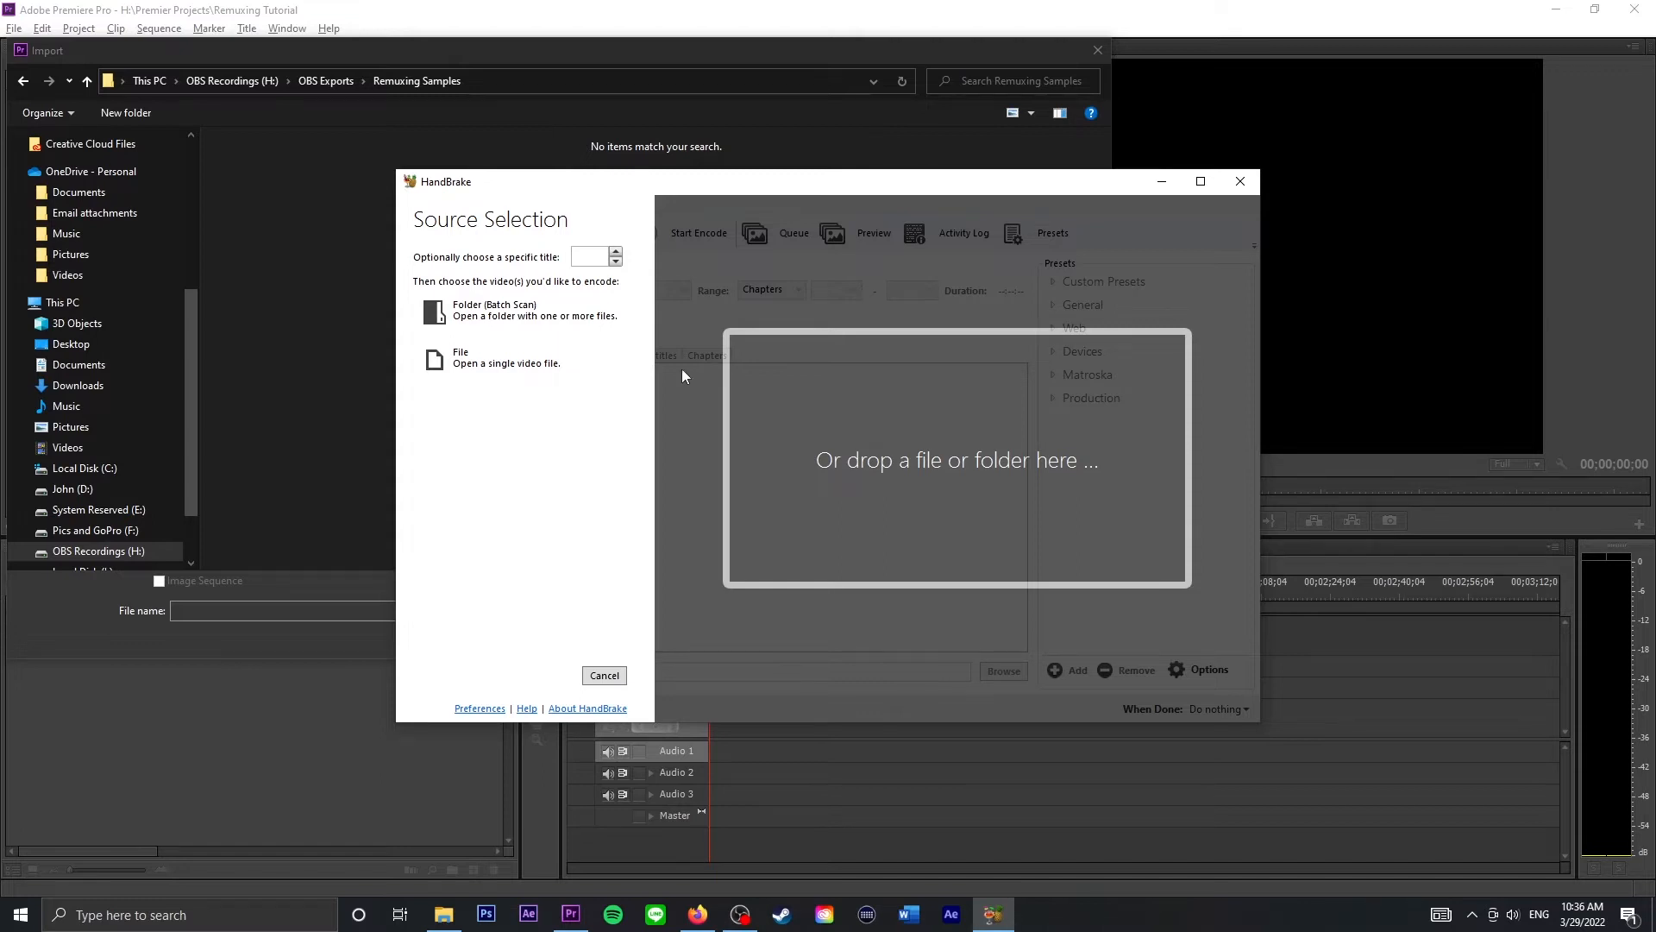
mouse_move(513, 359)
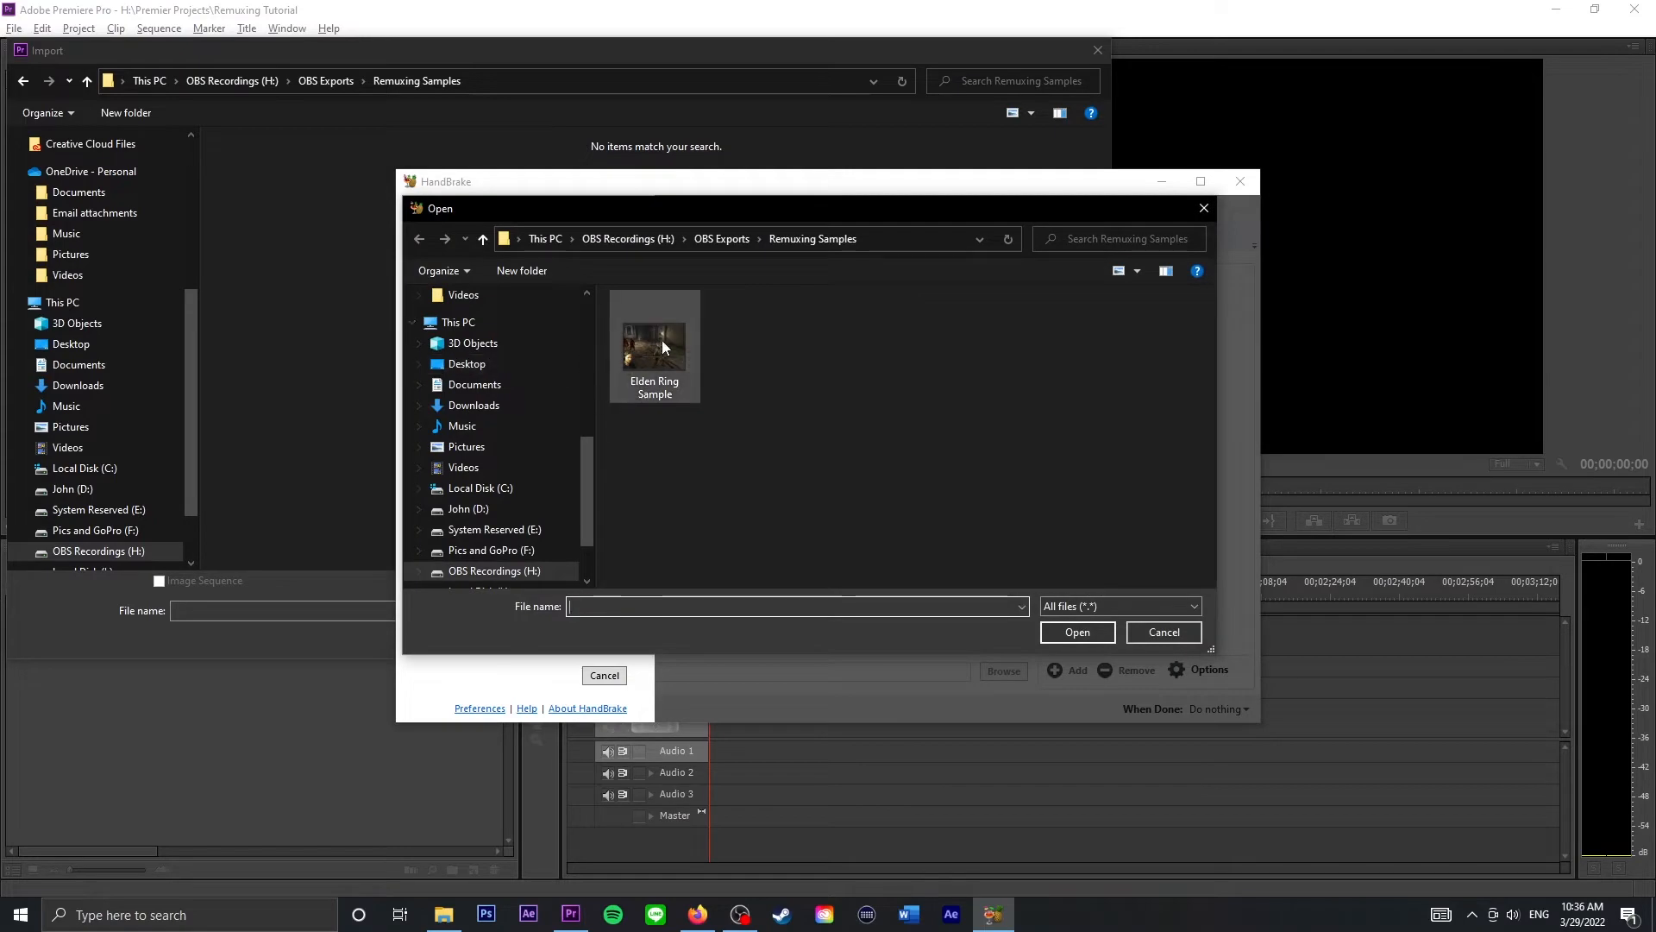
- Load Elden Ring Sample in HandBrake and save its output into OBS Exports > Remuxing Samples
left_click(1163, 632)
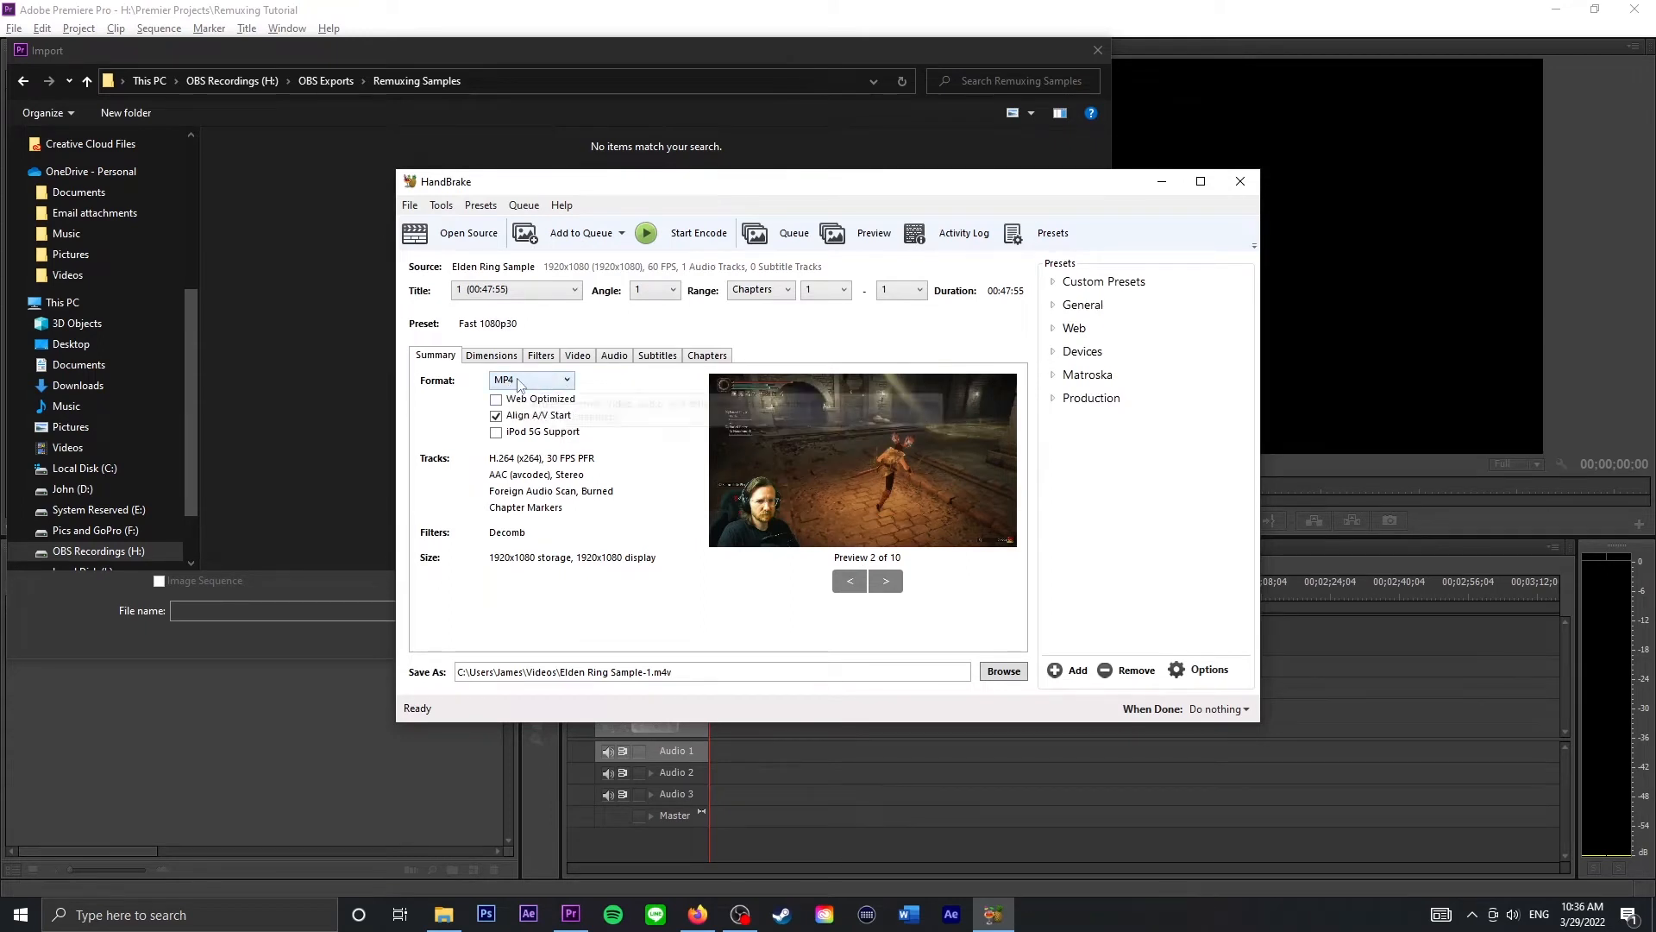
mouse_move(531, 381)
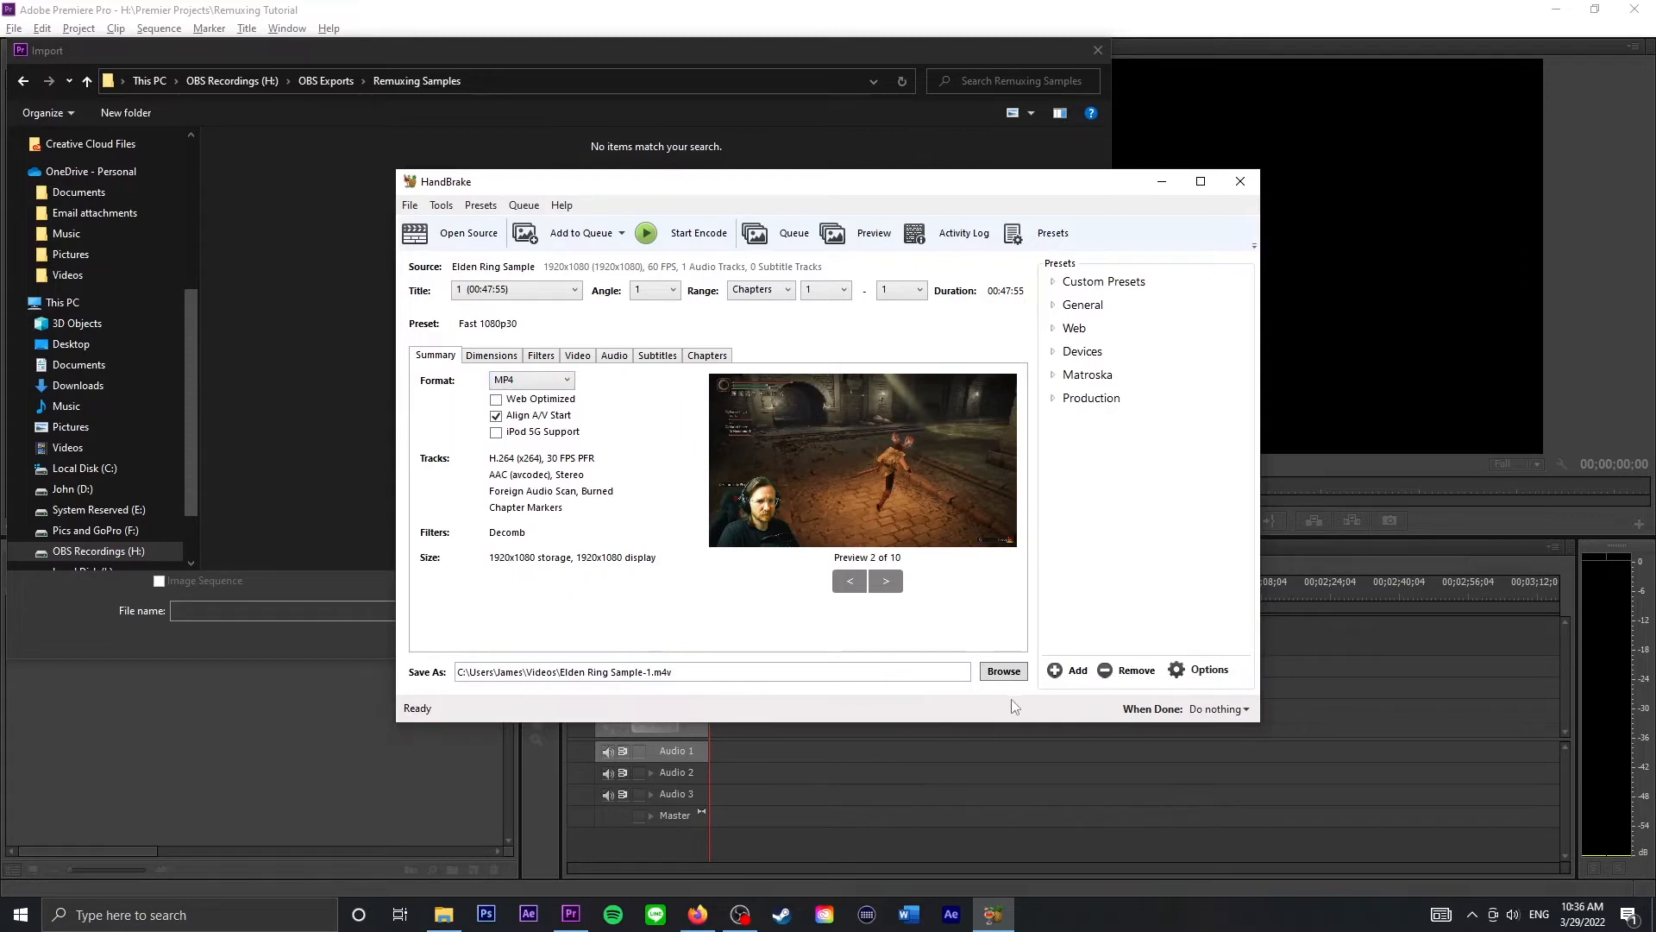
left_click(1002, 671)
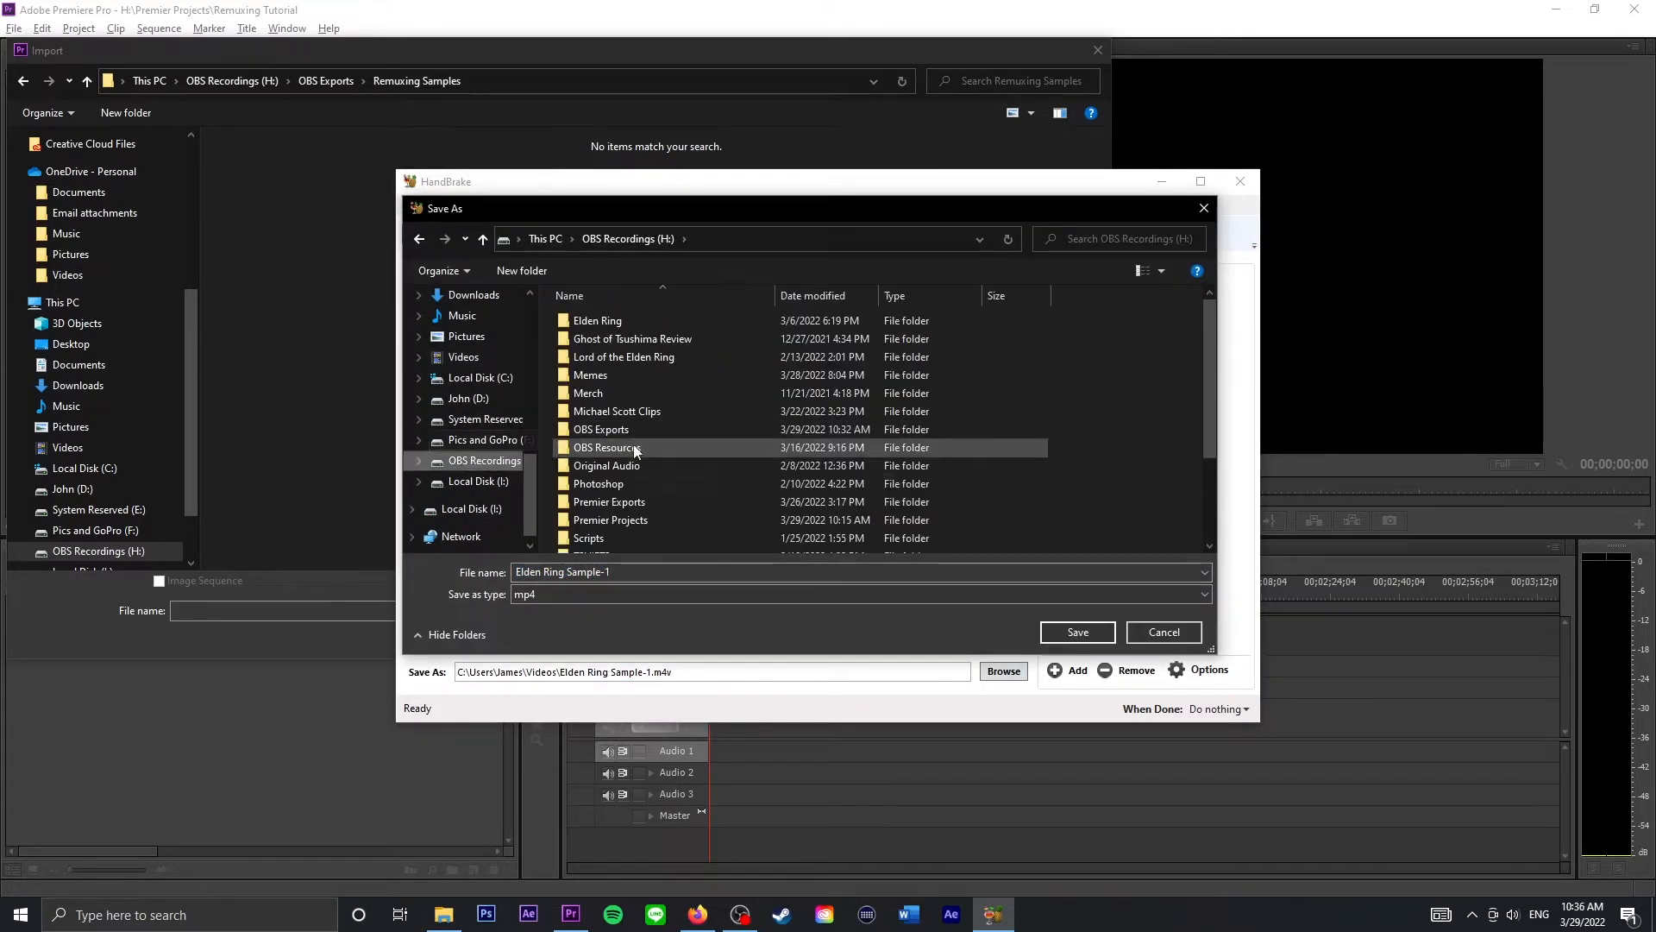
double_click(601, 429)
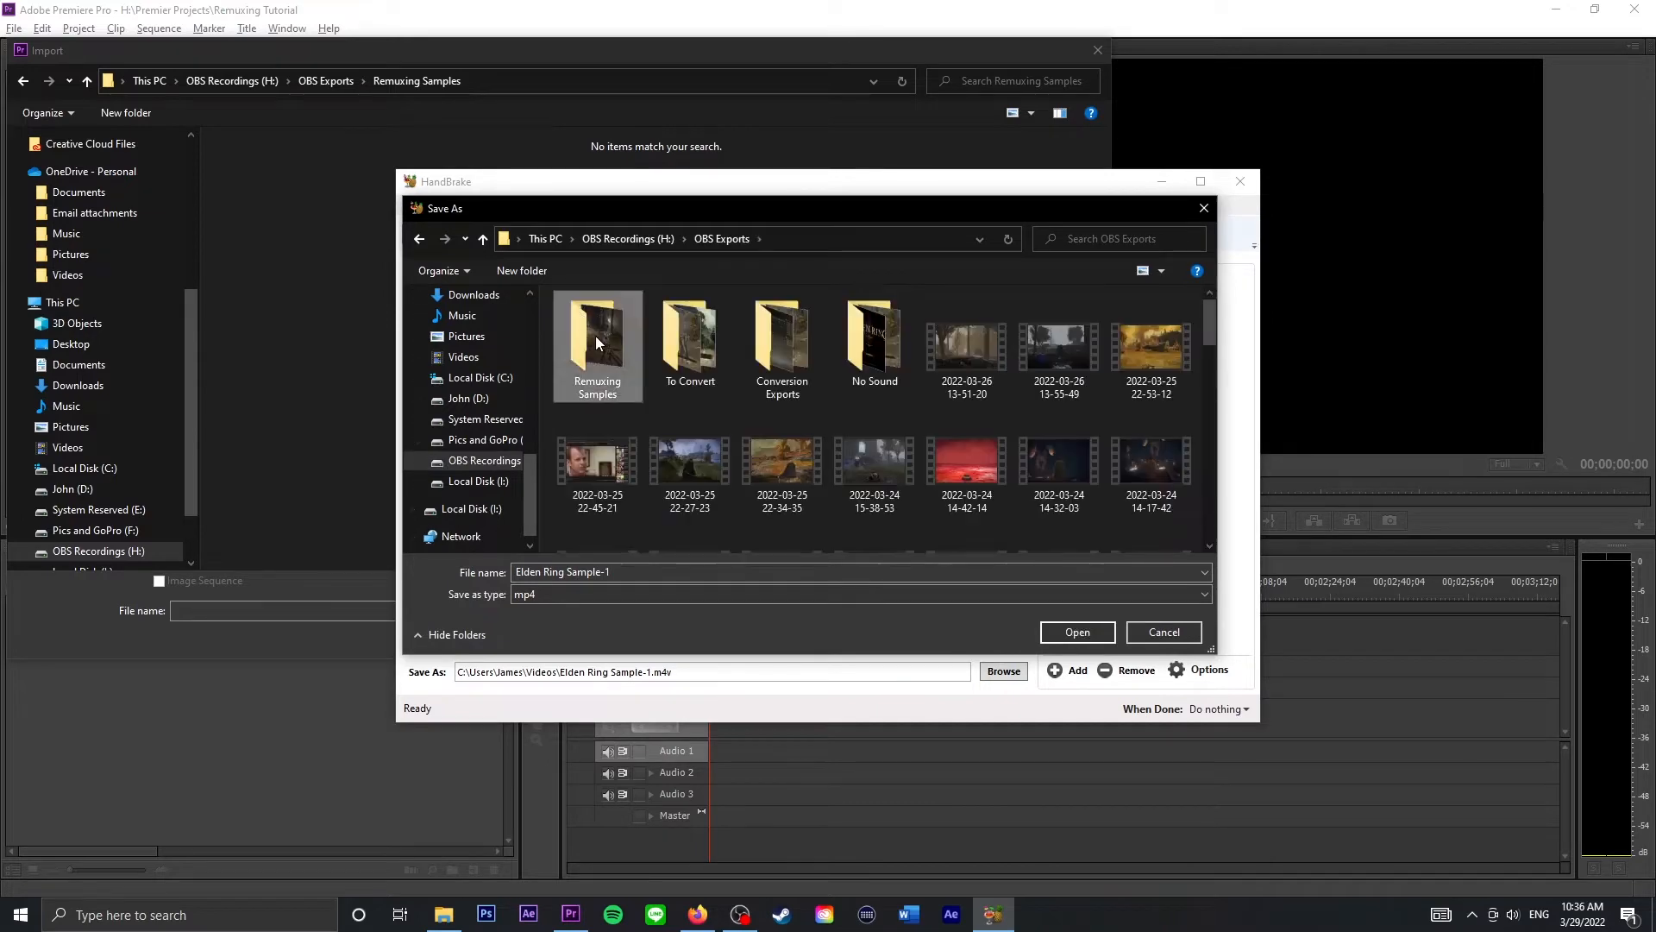
double_click(597, 339)
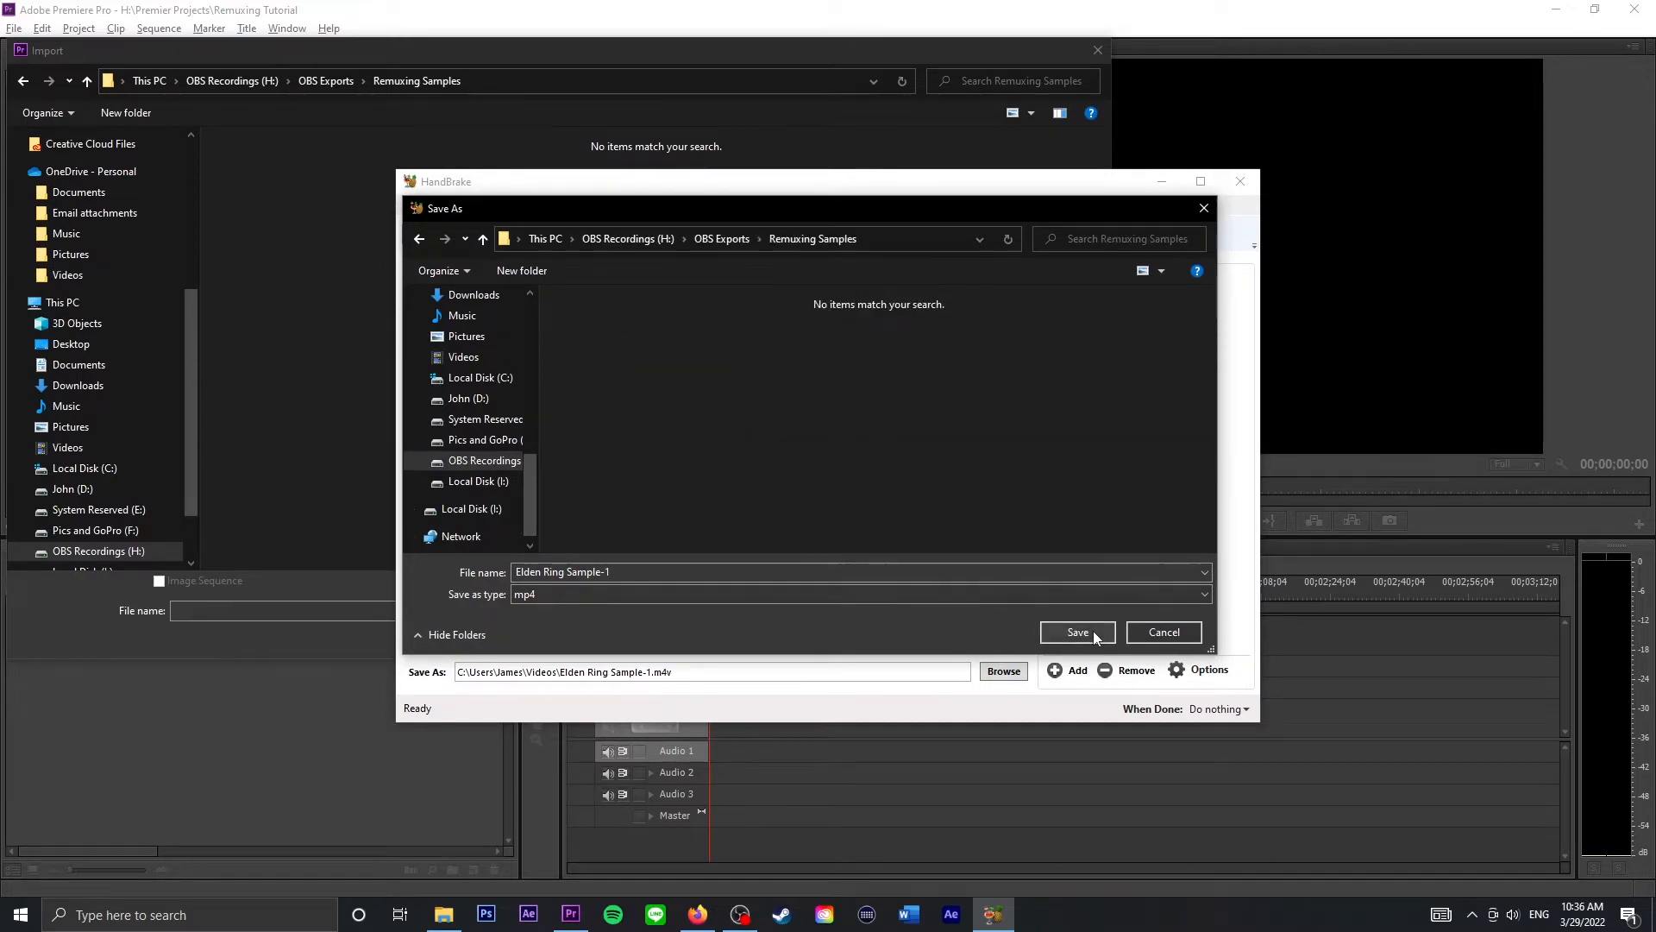
left_click(1076, 632)
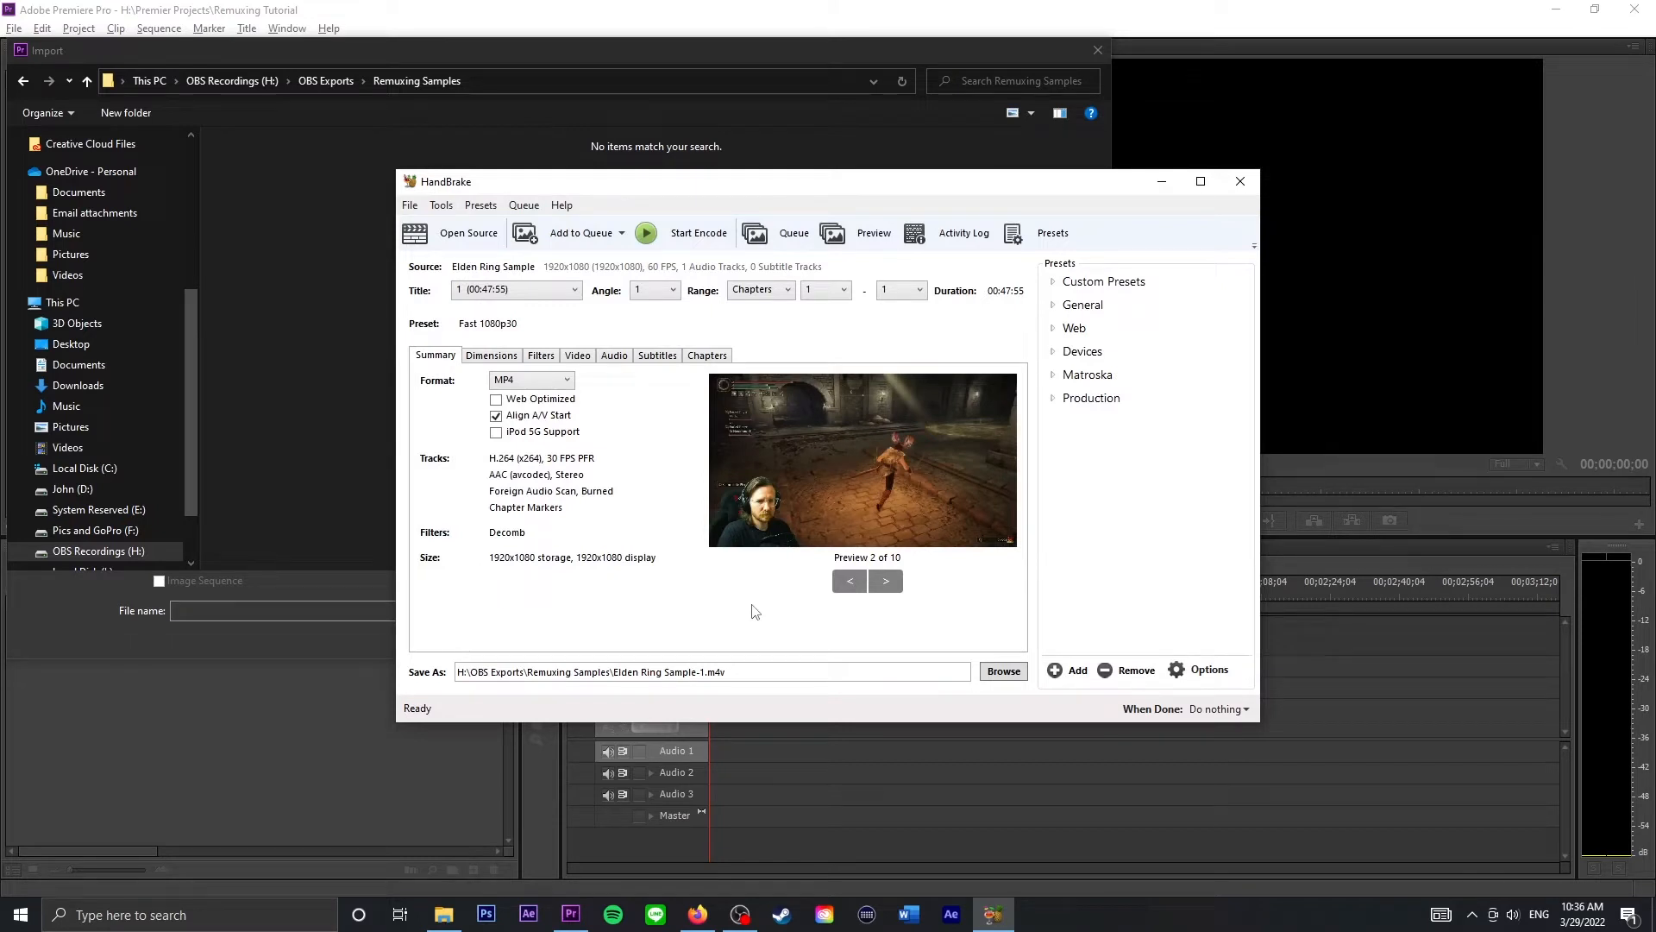
mouse_move(668, 389)
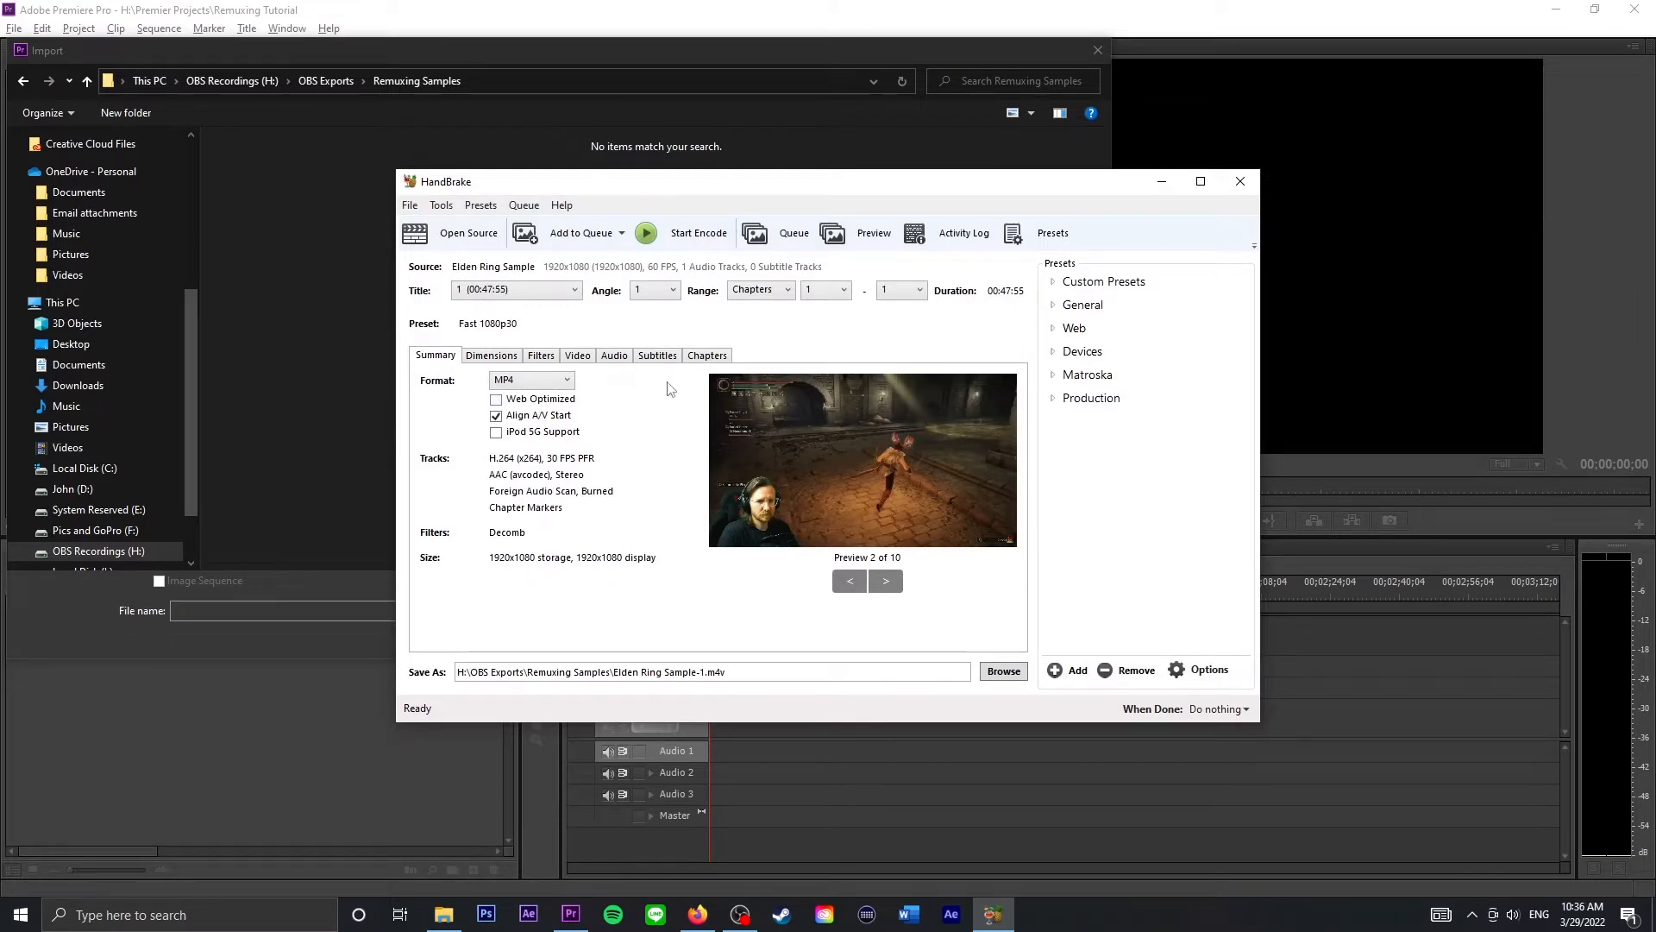
- Start HandBrake's encode of Elden Ring Sample
left_click(697, 232)
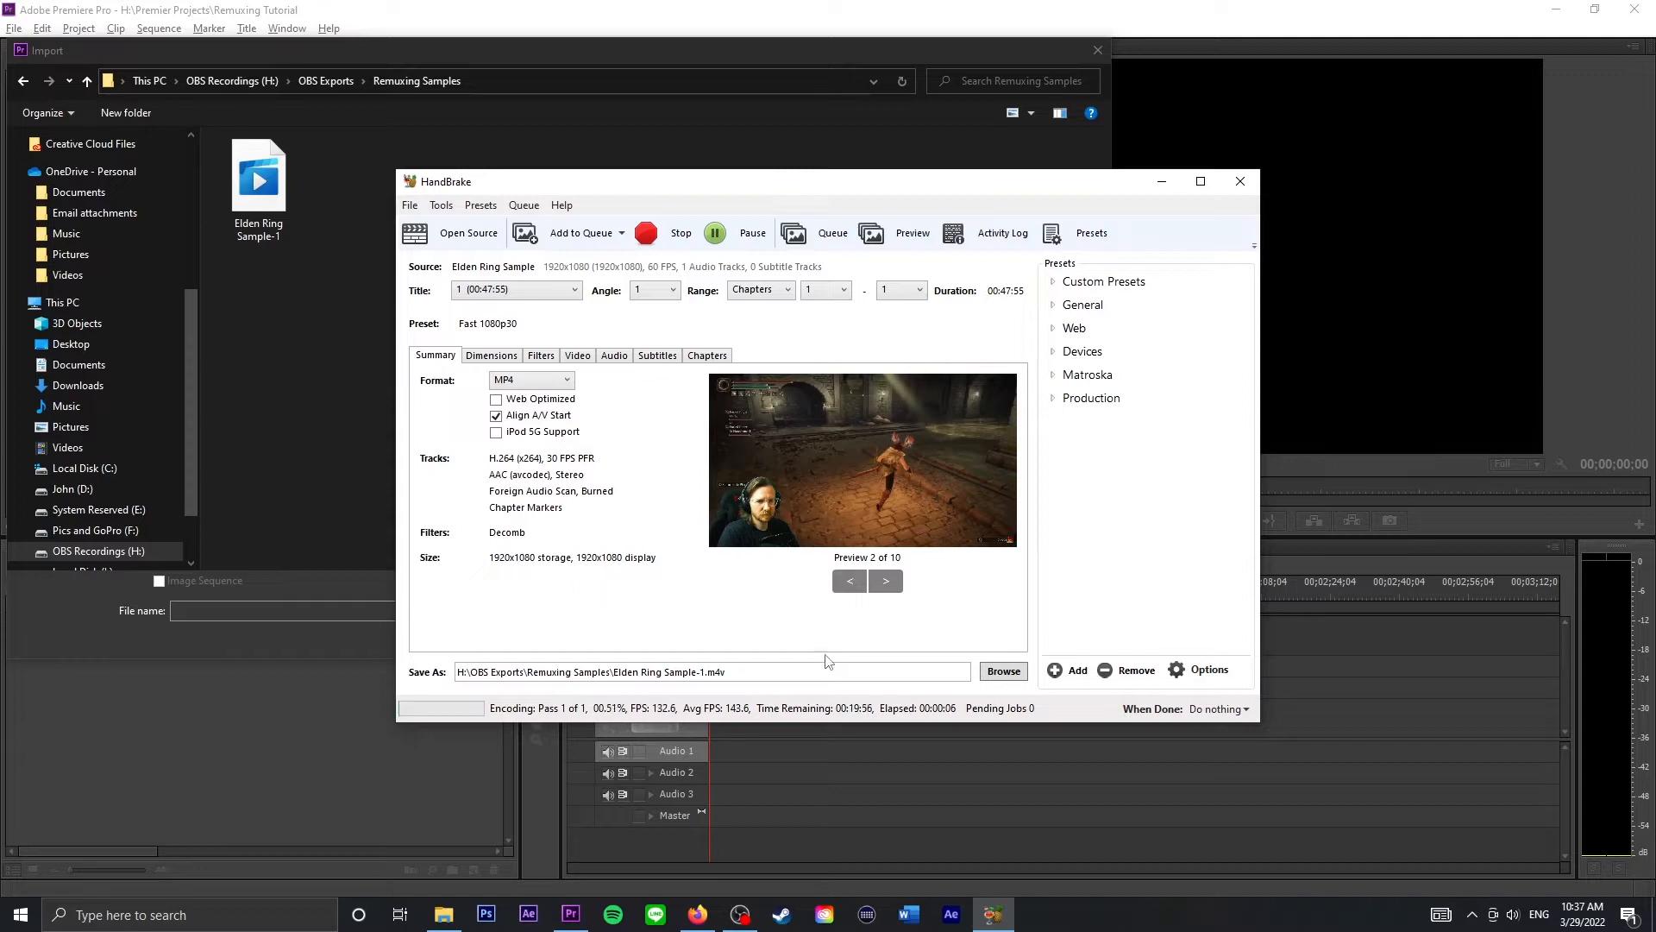
mouse_move(734, 672)
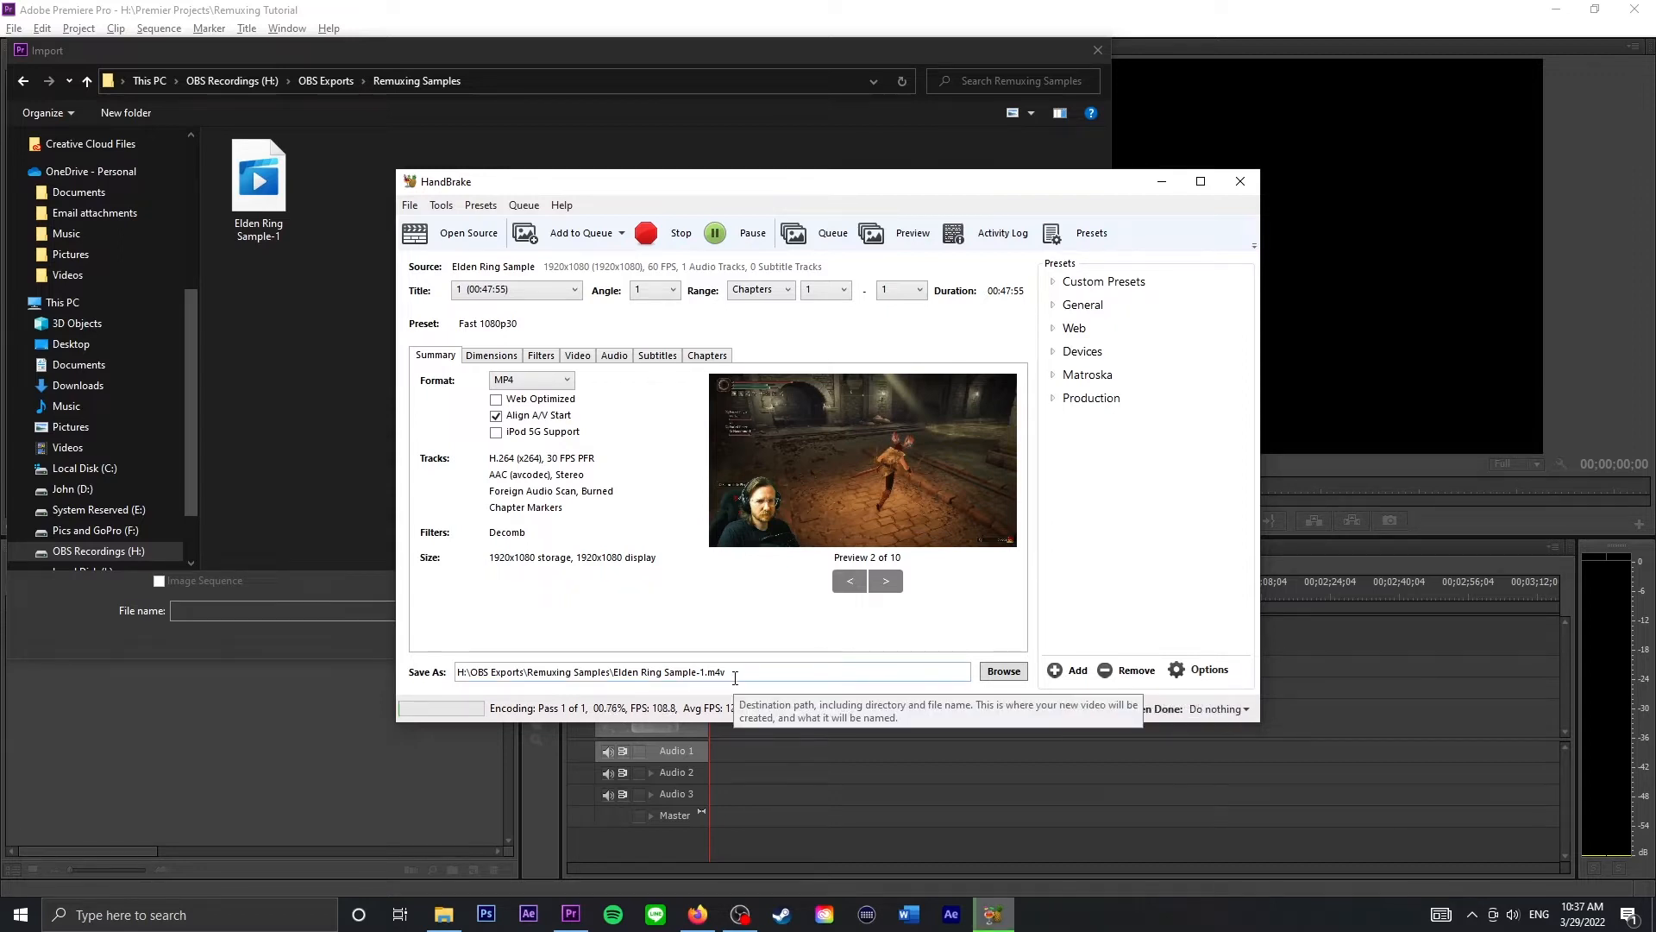
mouse_move(570, 719)
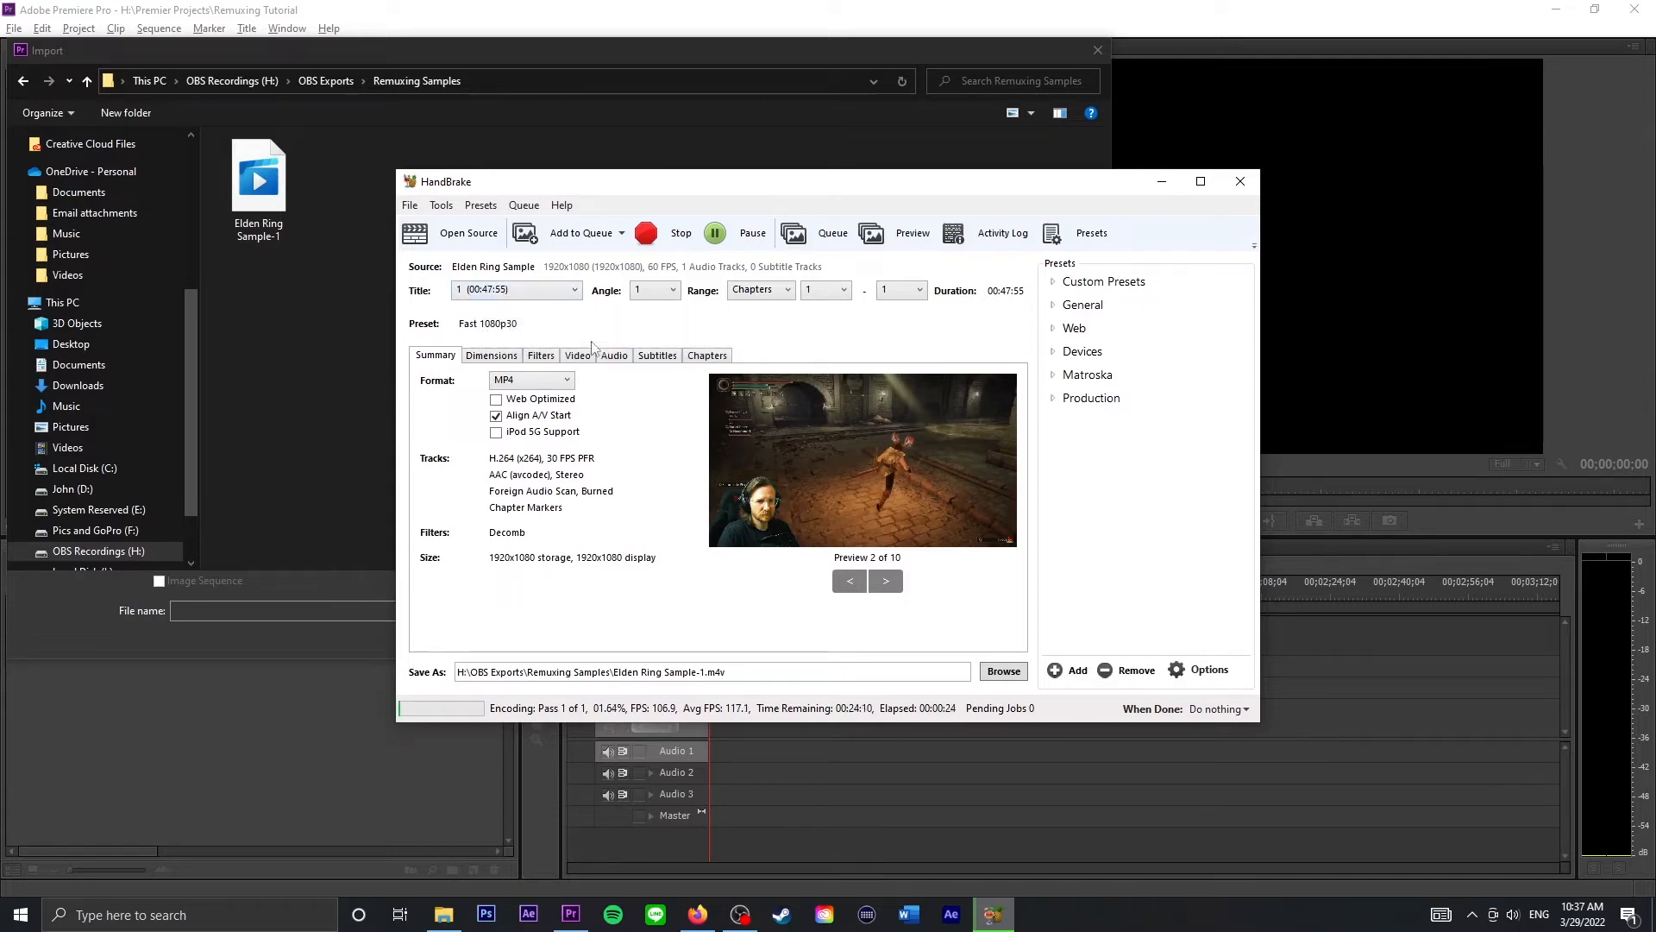
mouse_move(652, 566)
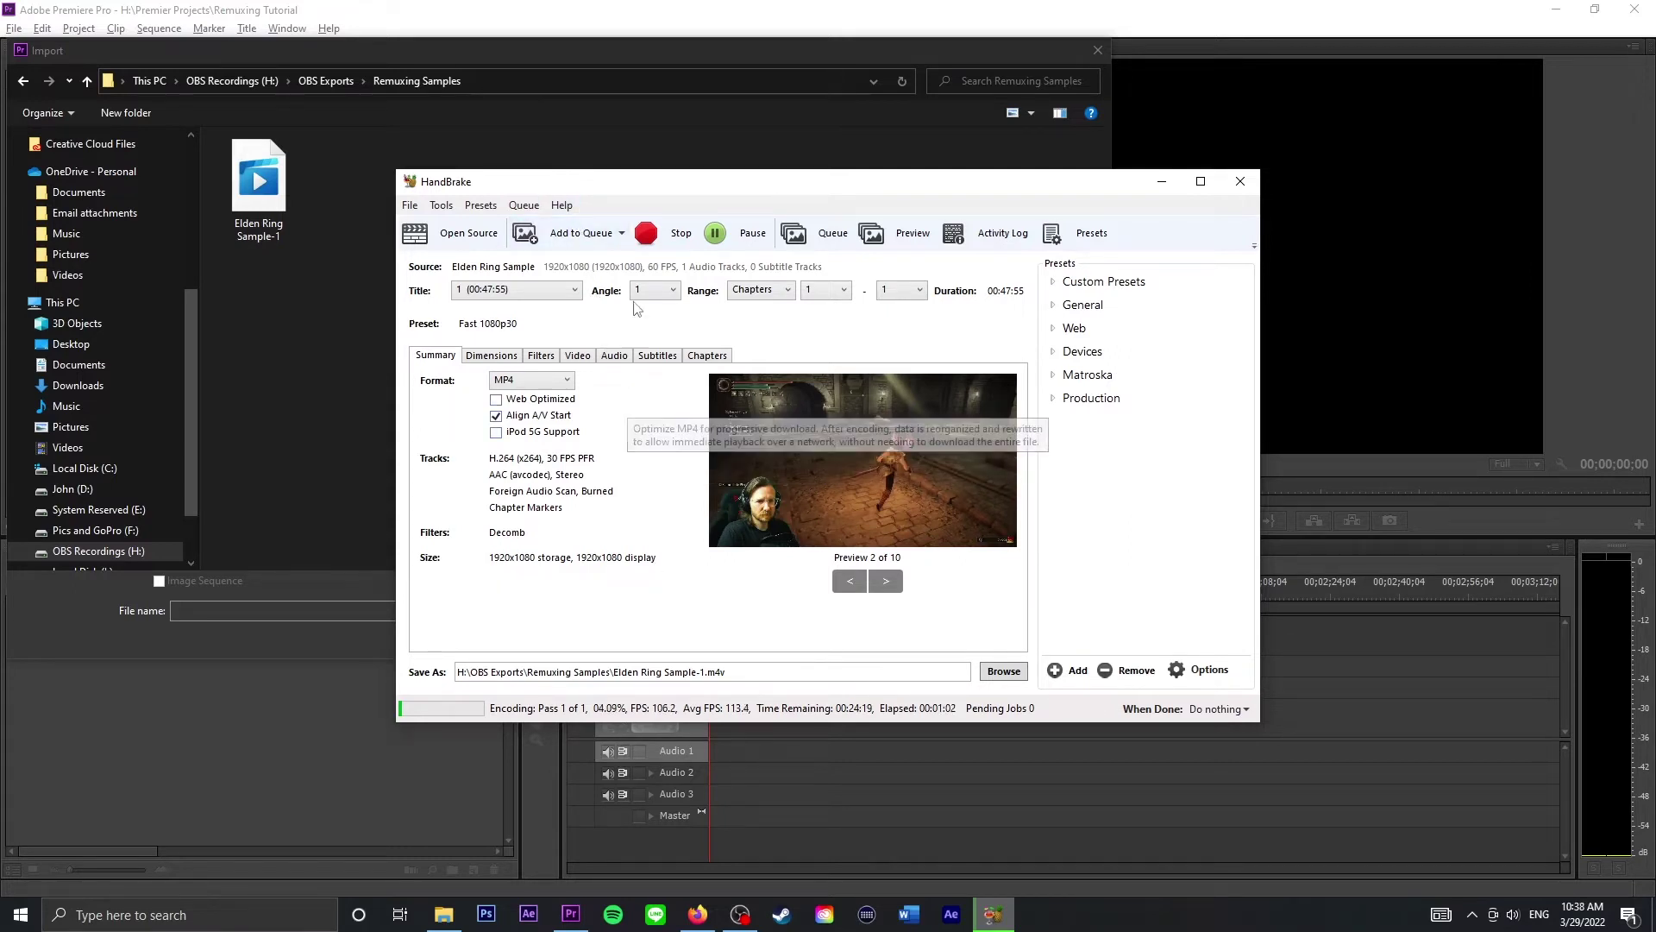
- Cancel the HandBrake encode, close HandBrake, and dismiss Premiere's import dialog
left_click(681, 232)
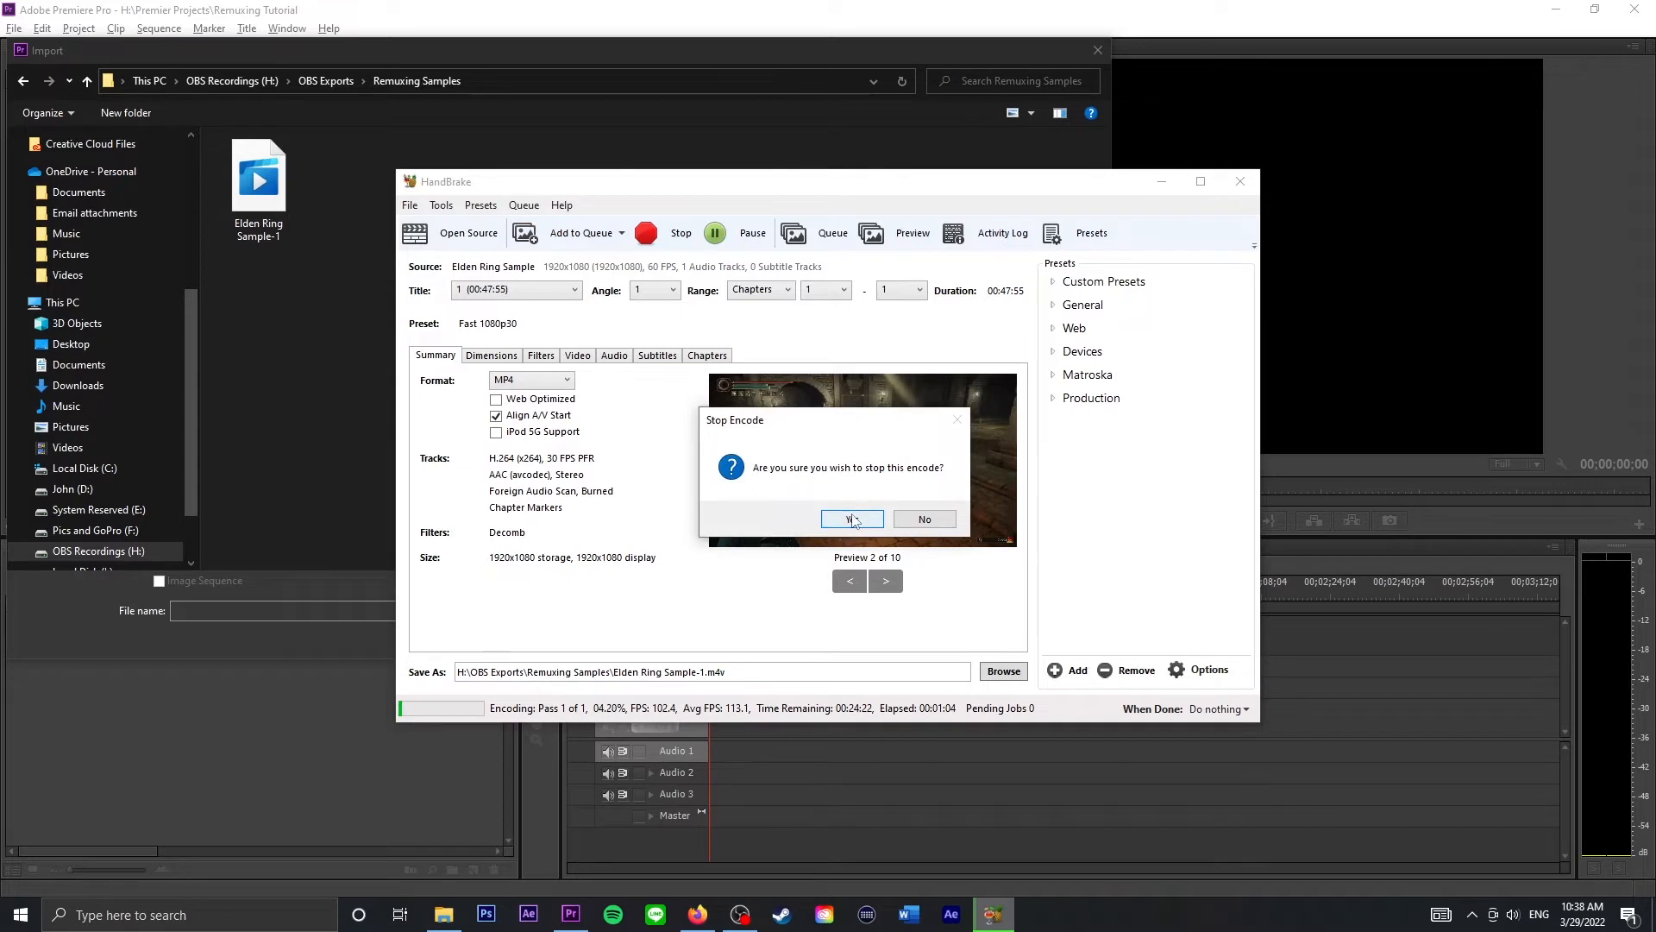
left_click(851, 518)
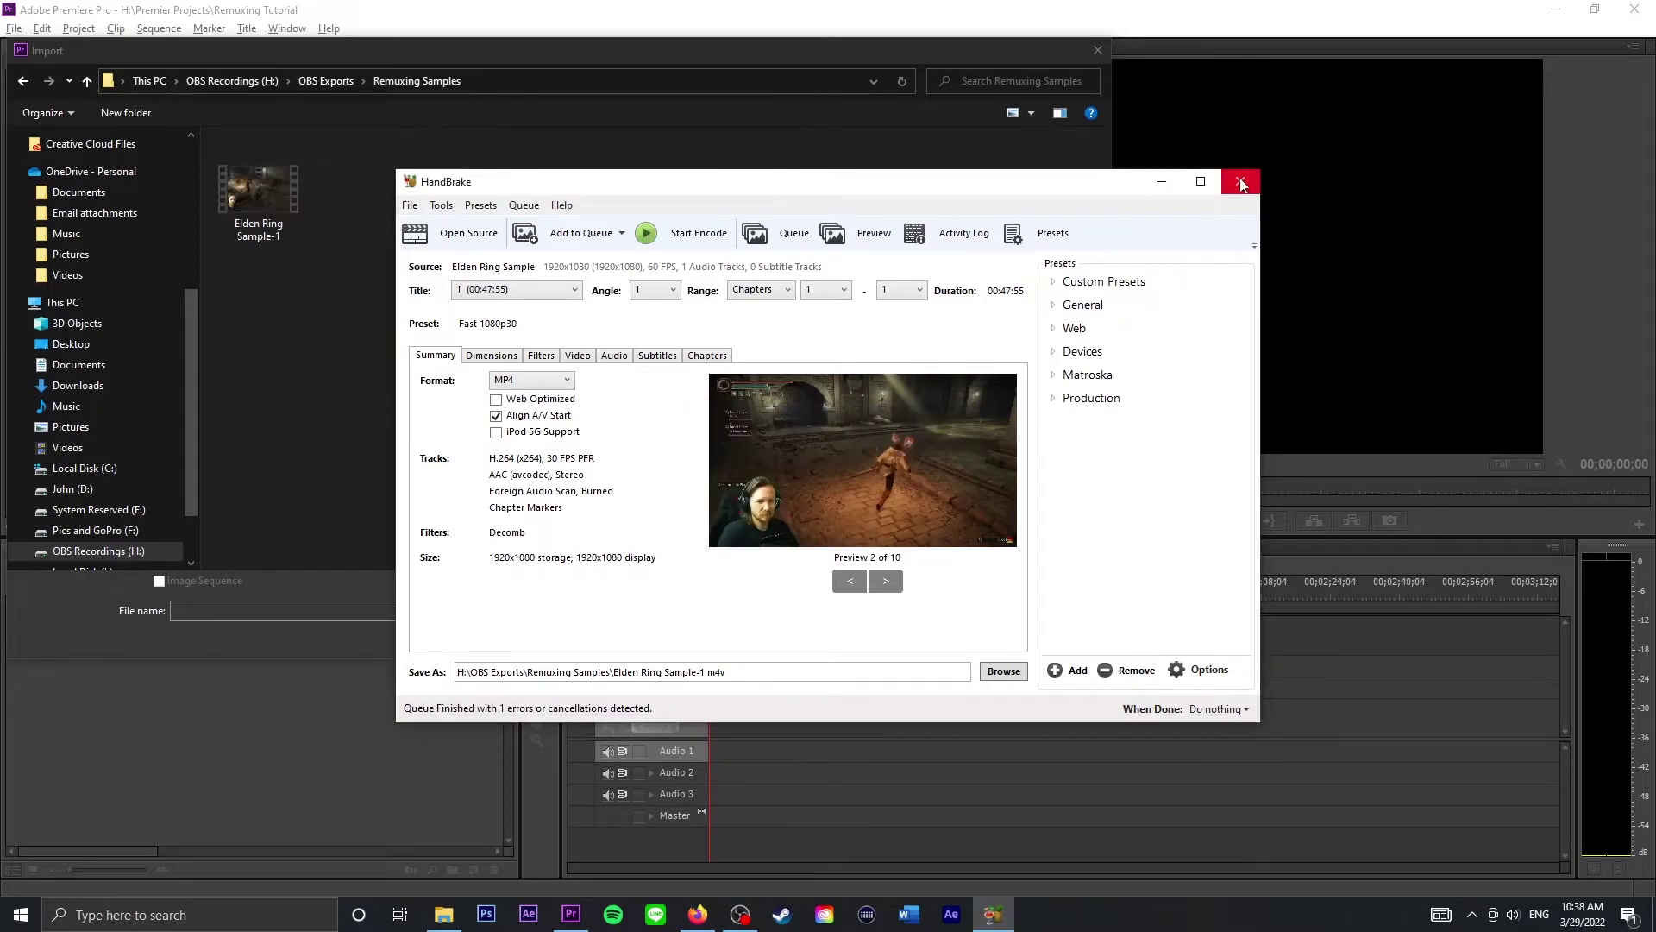
left_click(1242, 180)
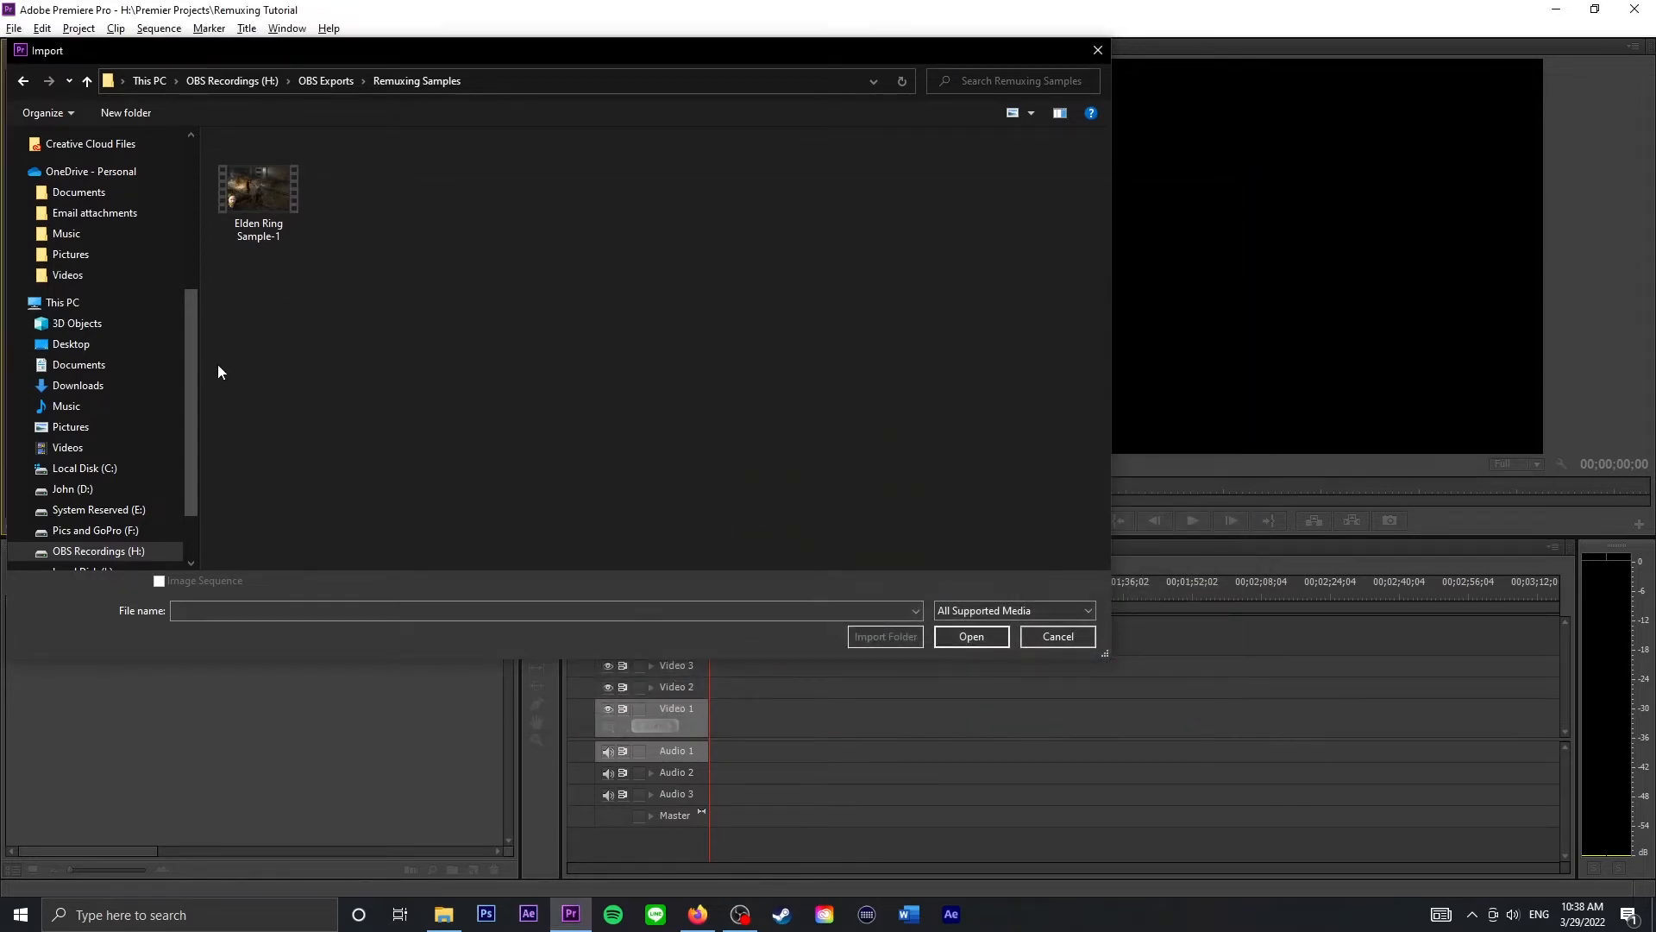
left_click(258, 188)
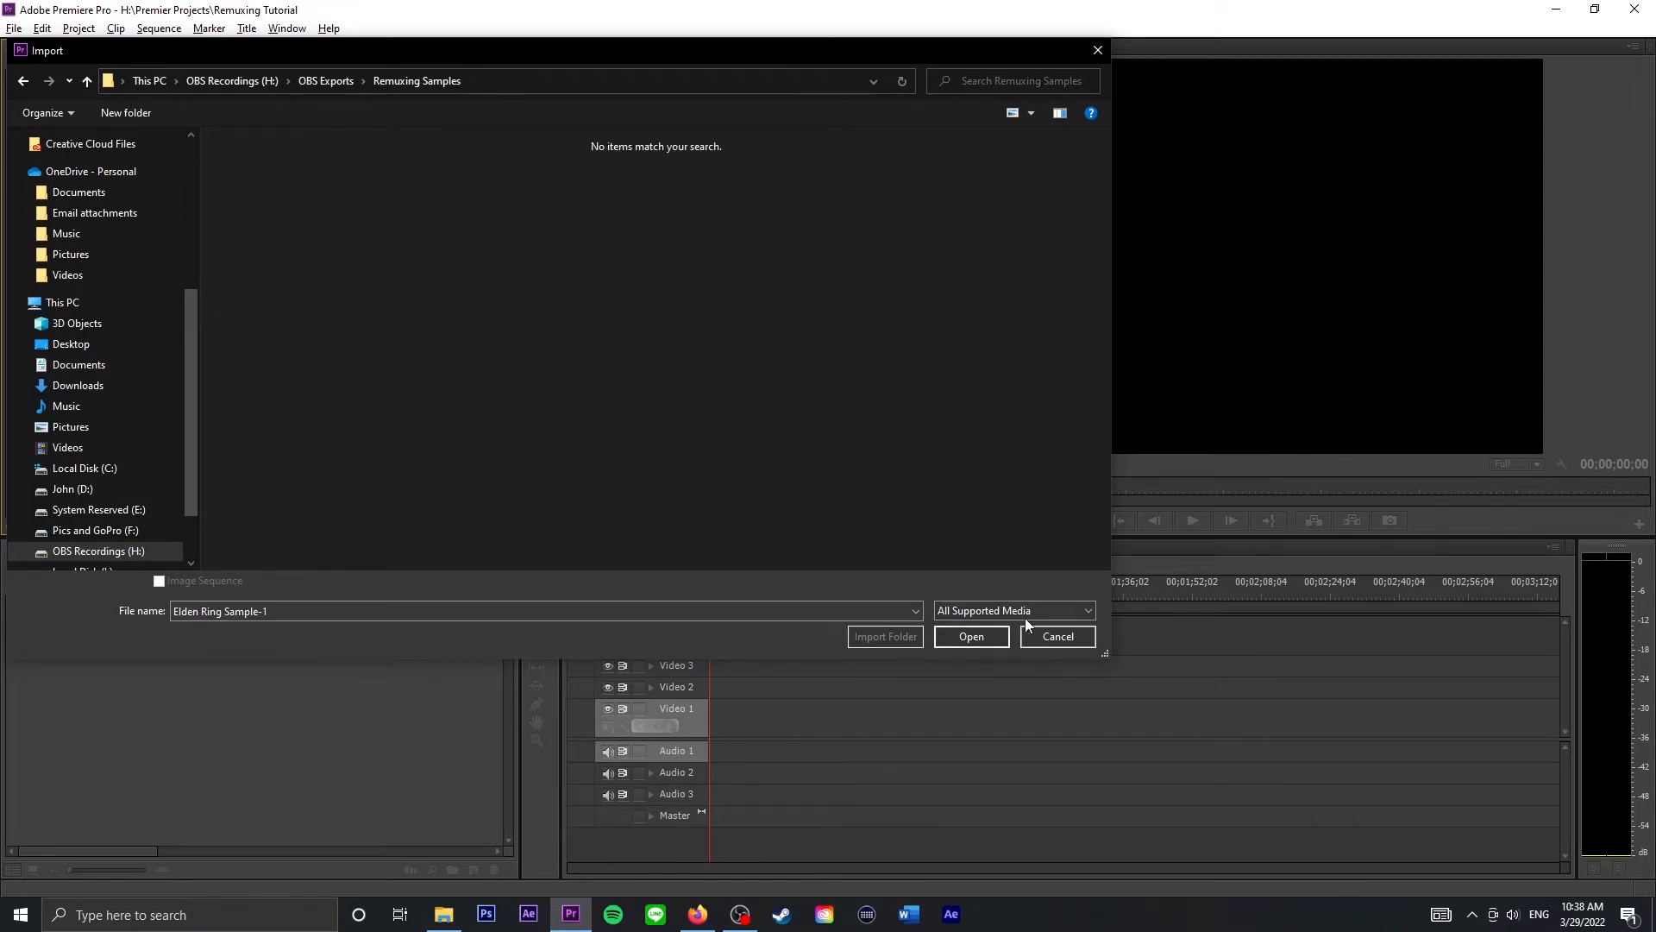
left_click(1056, 636)
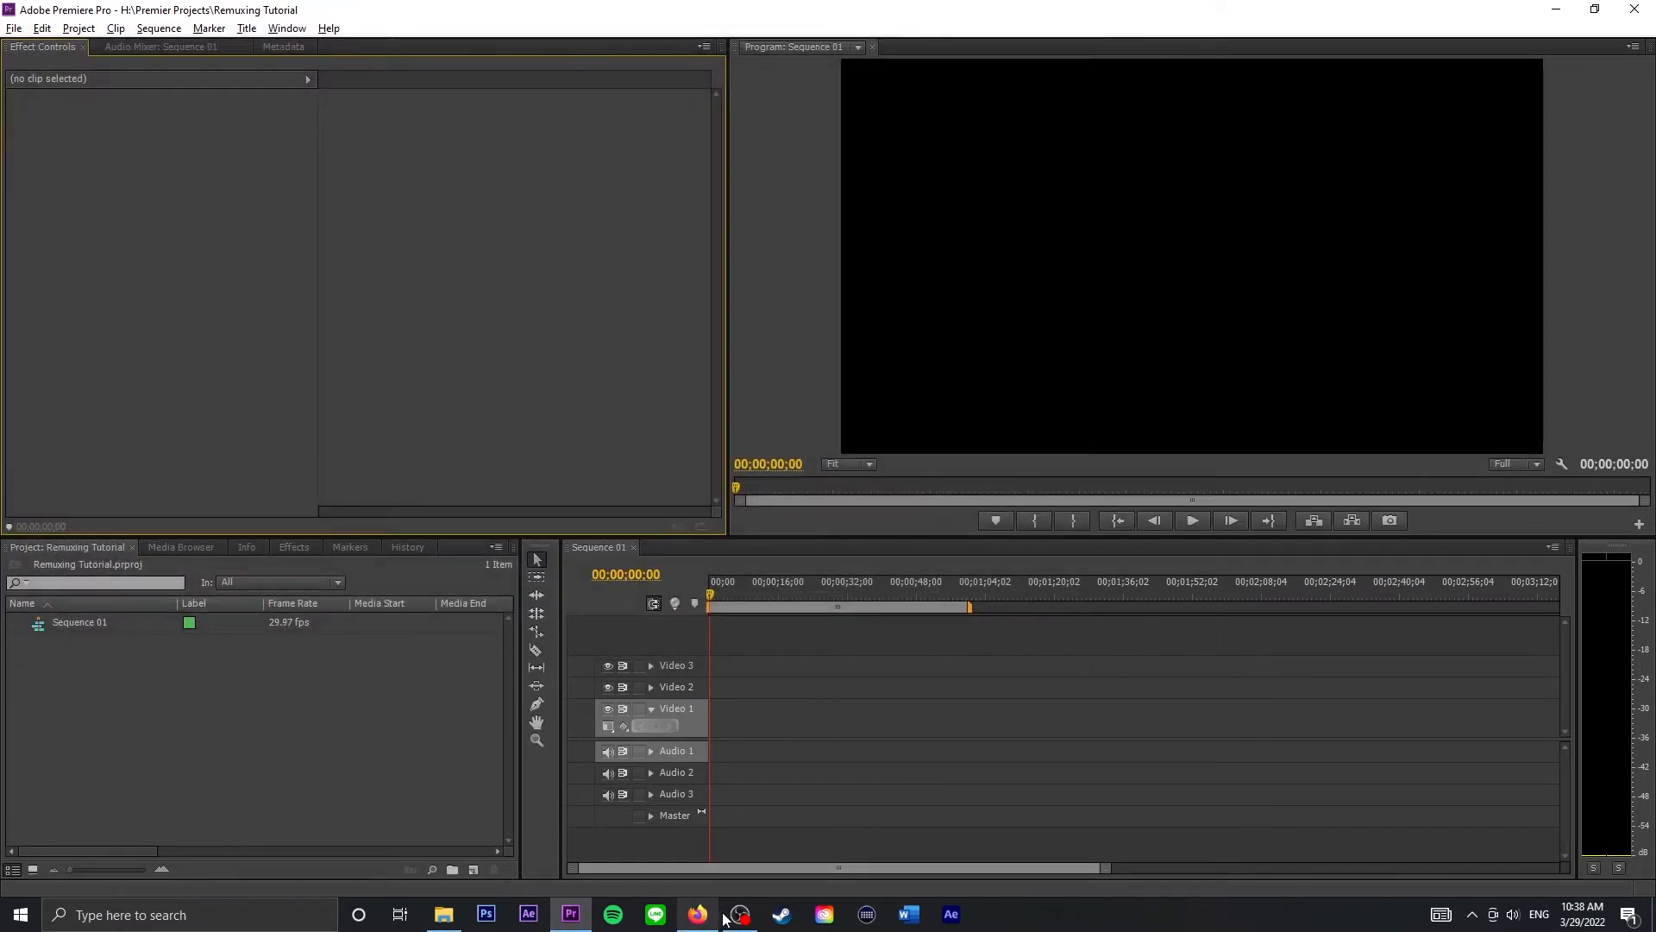
- Switch to OBS Studio and choose File > Remux Recordings
left_click(738, 913)
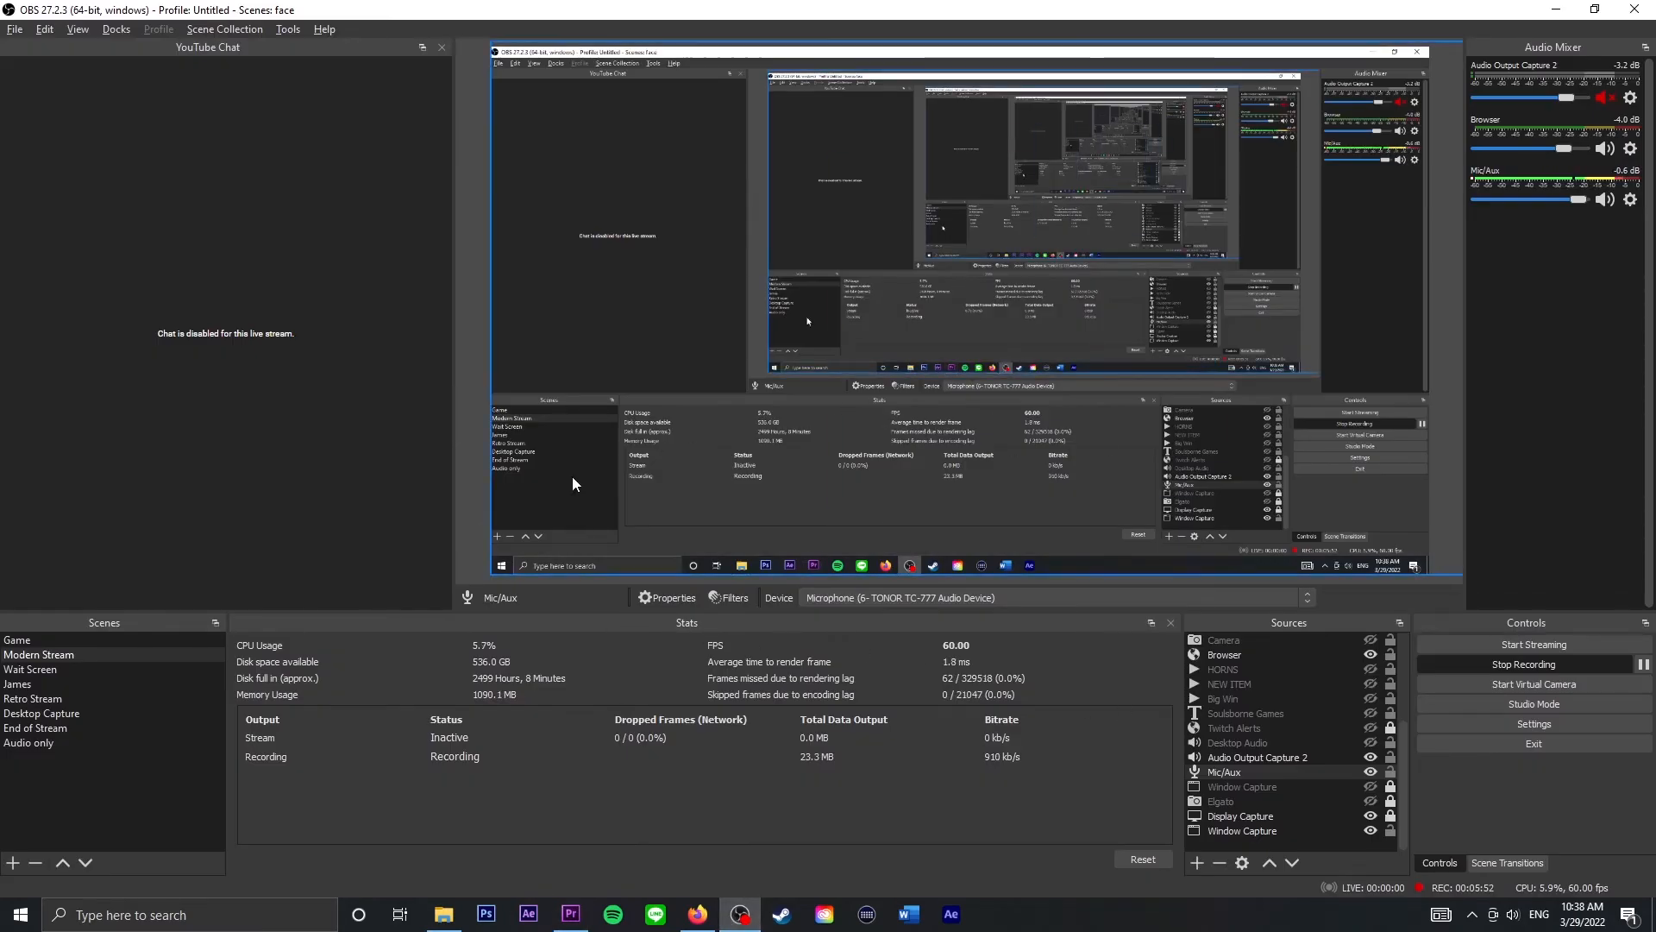
left_click(15, 28)
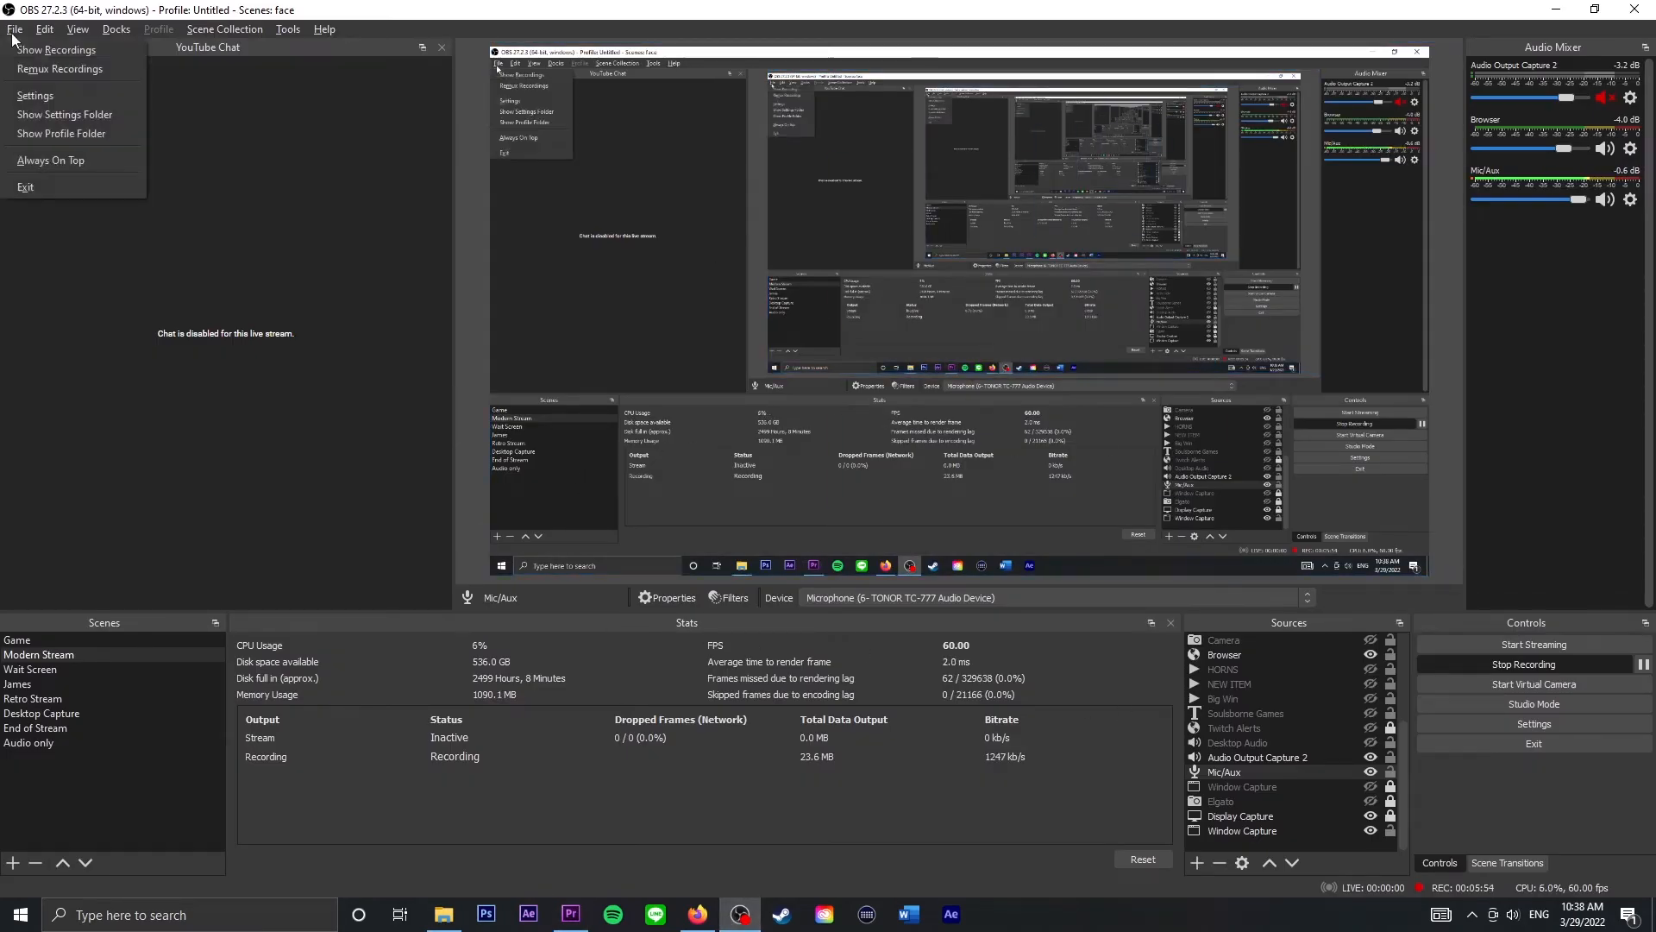
mouse_move(60, 67)
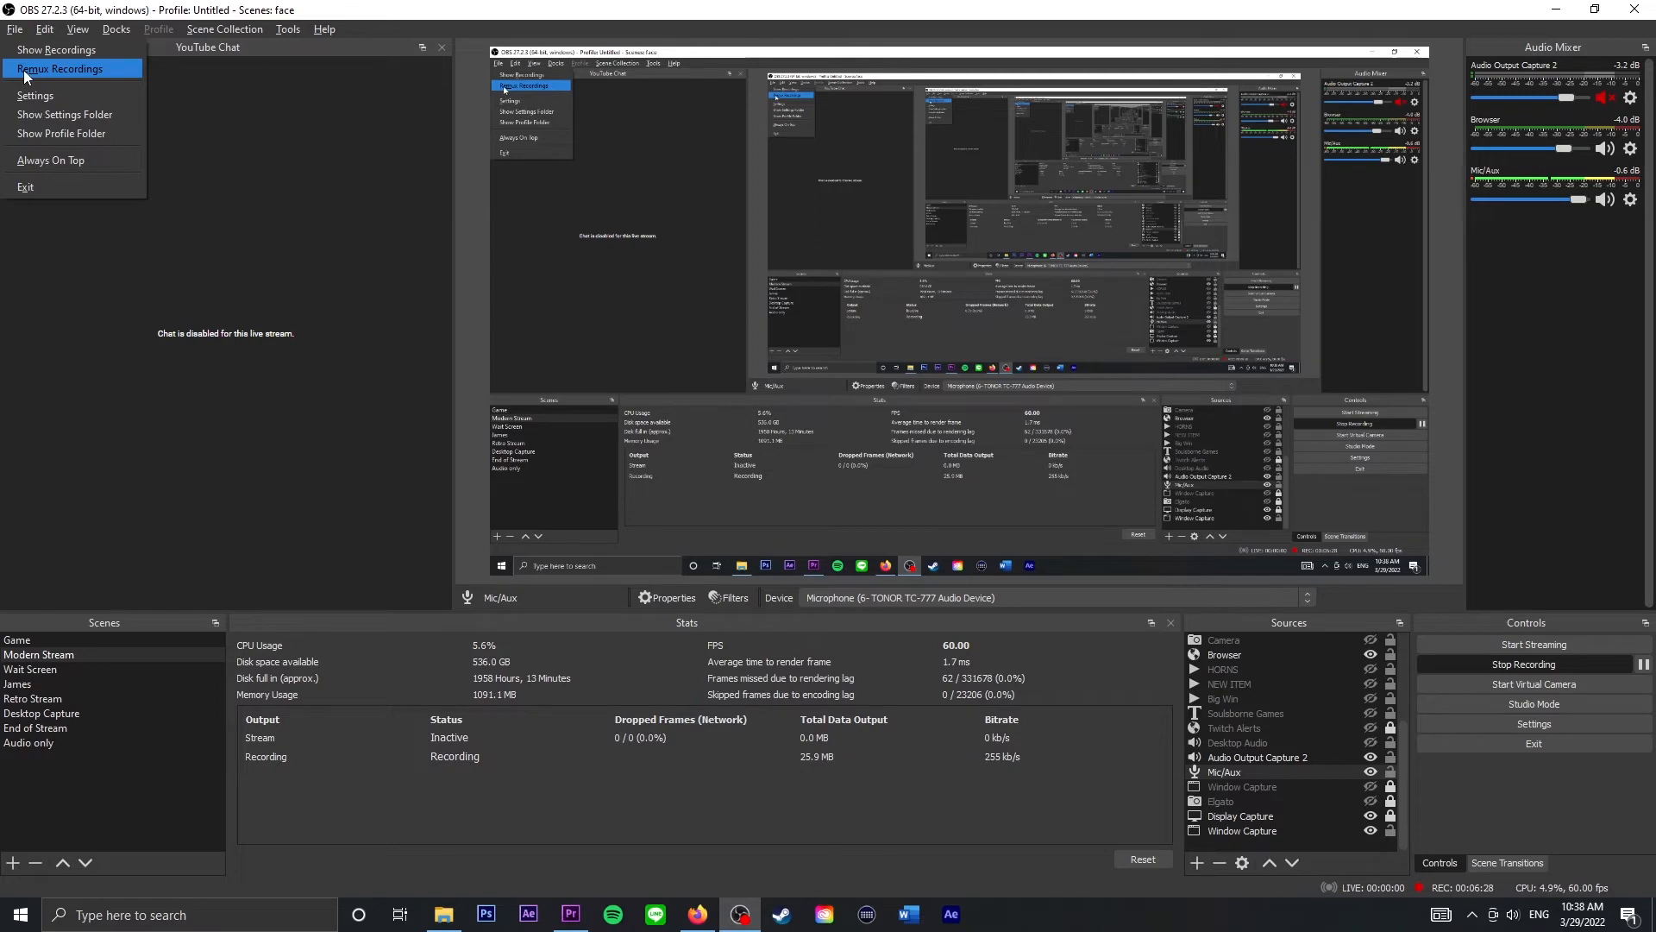
left_click(61, 69)
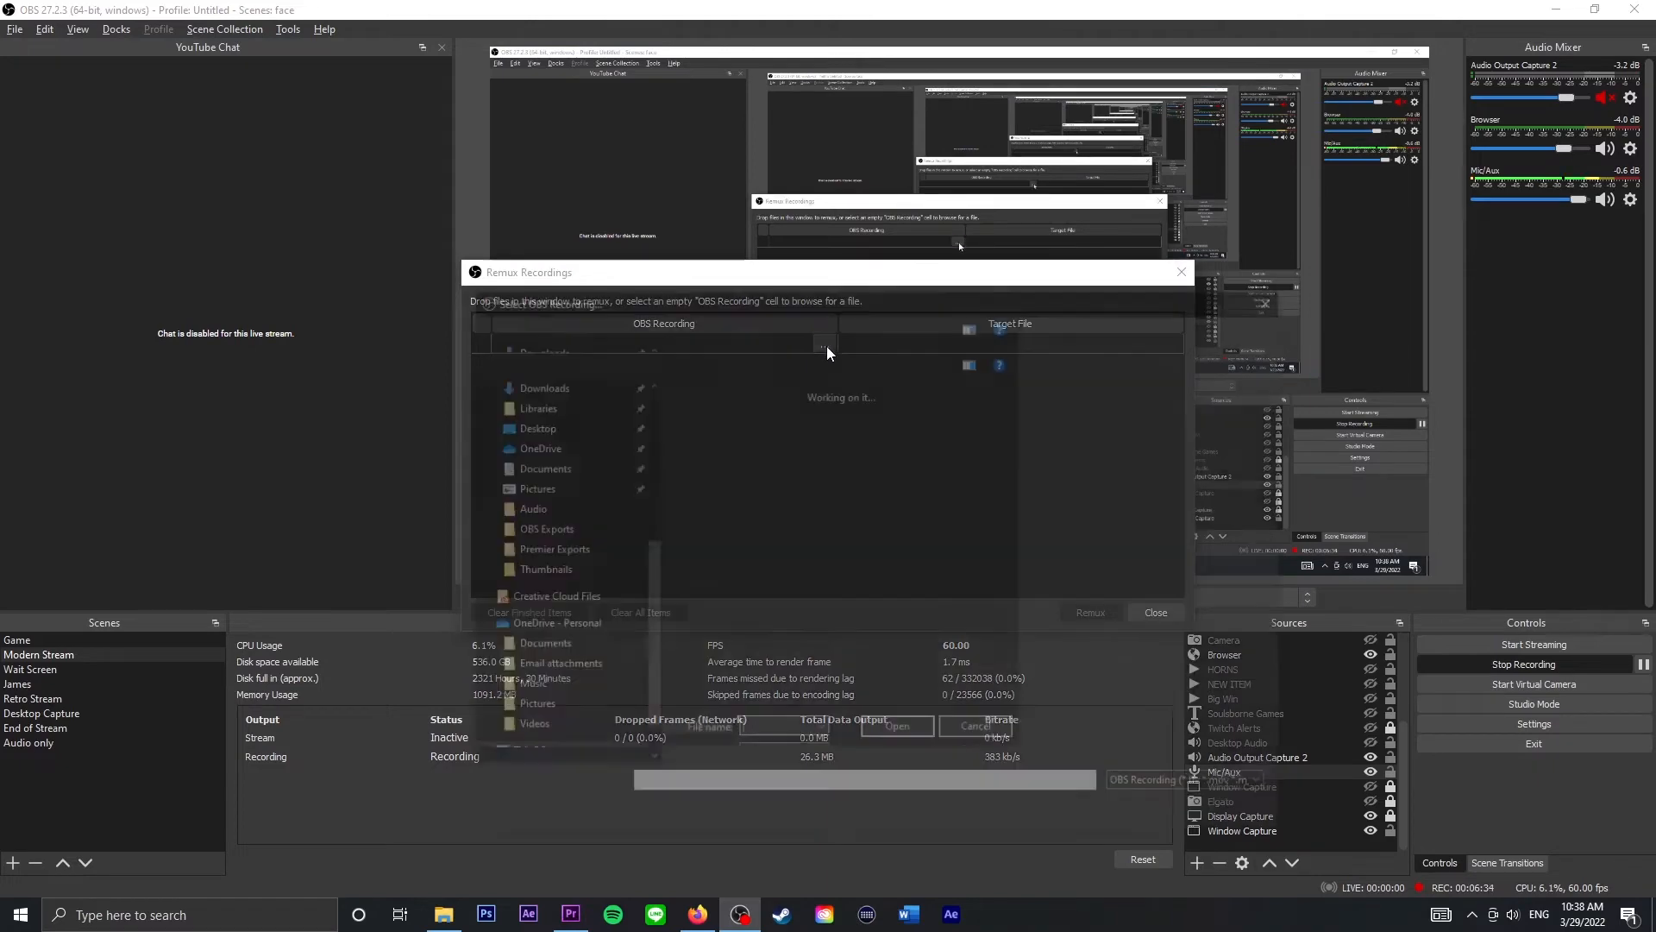
- Add Elden Ring Sample.mkv to the remux list, targeting Elden Ring Sample.mp4
left_click(828, 352)
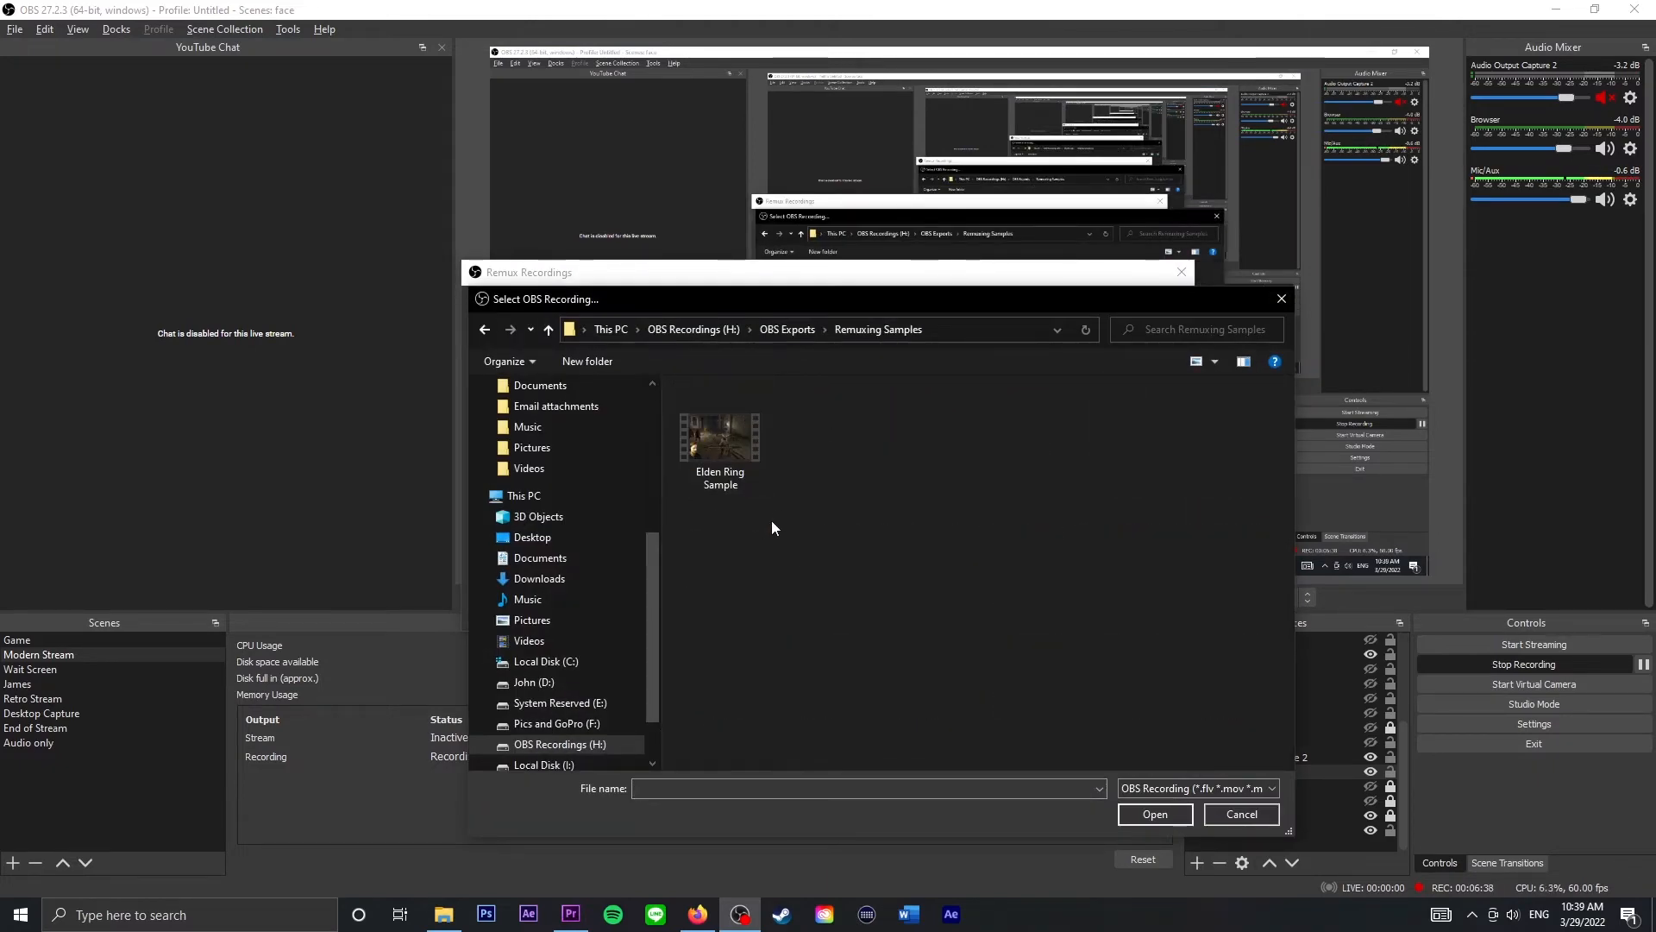
left_click(719, 437)
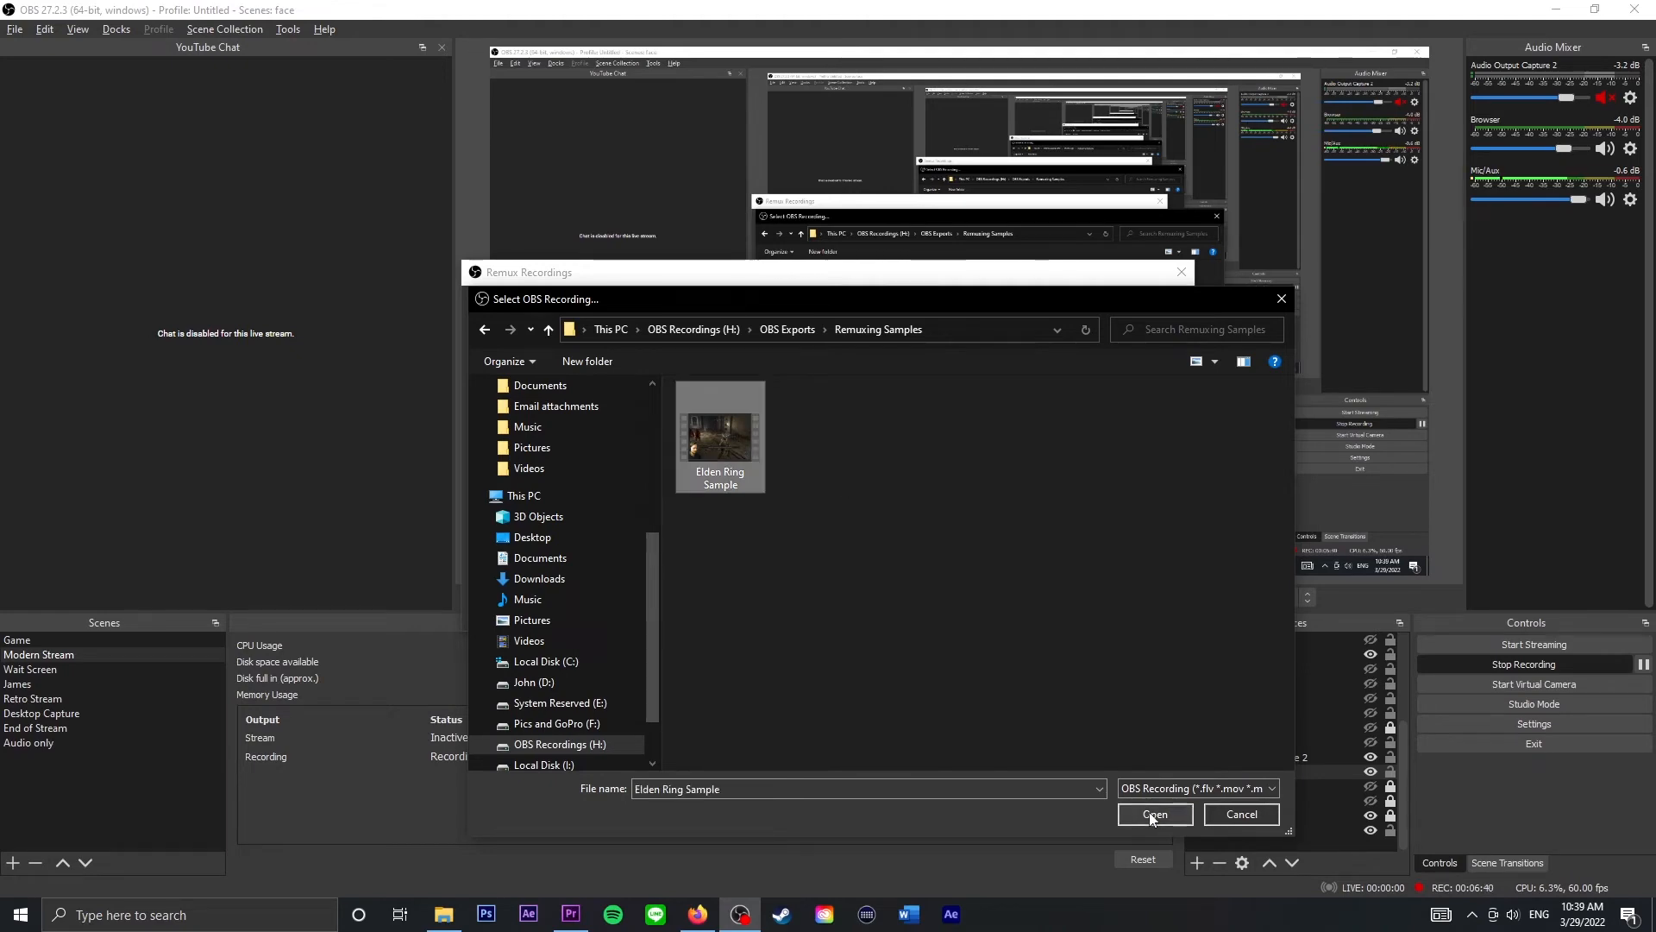
left_click(1153, 814)
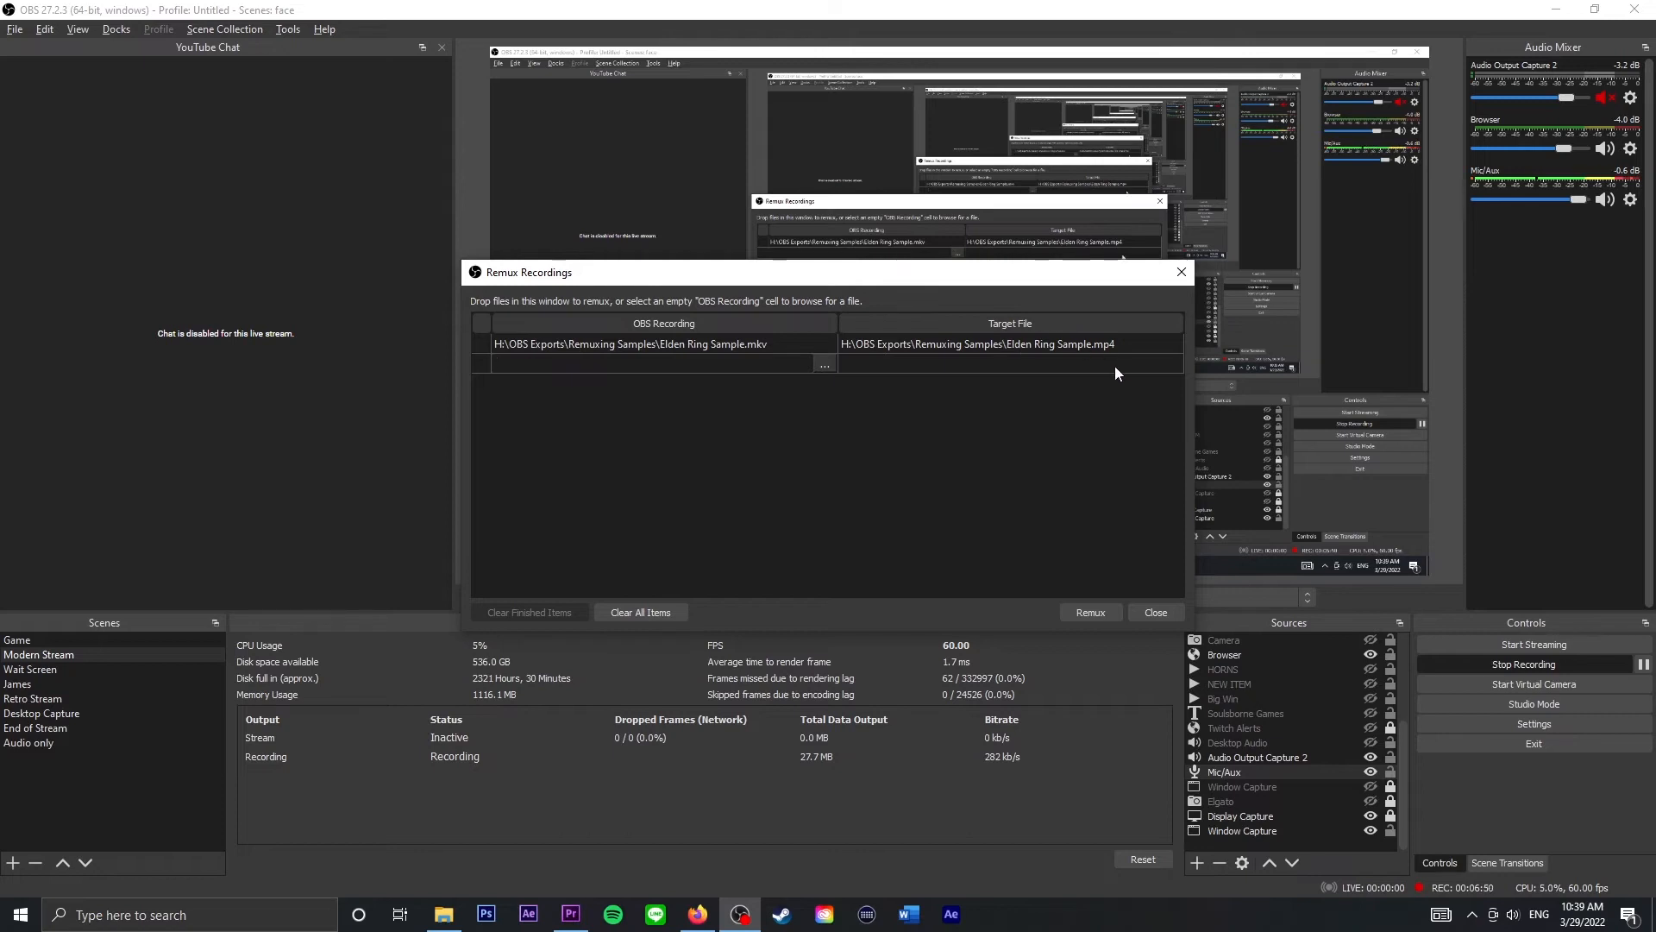
mouse_move(979, 352)
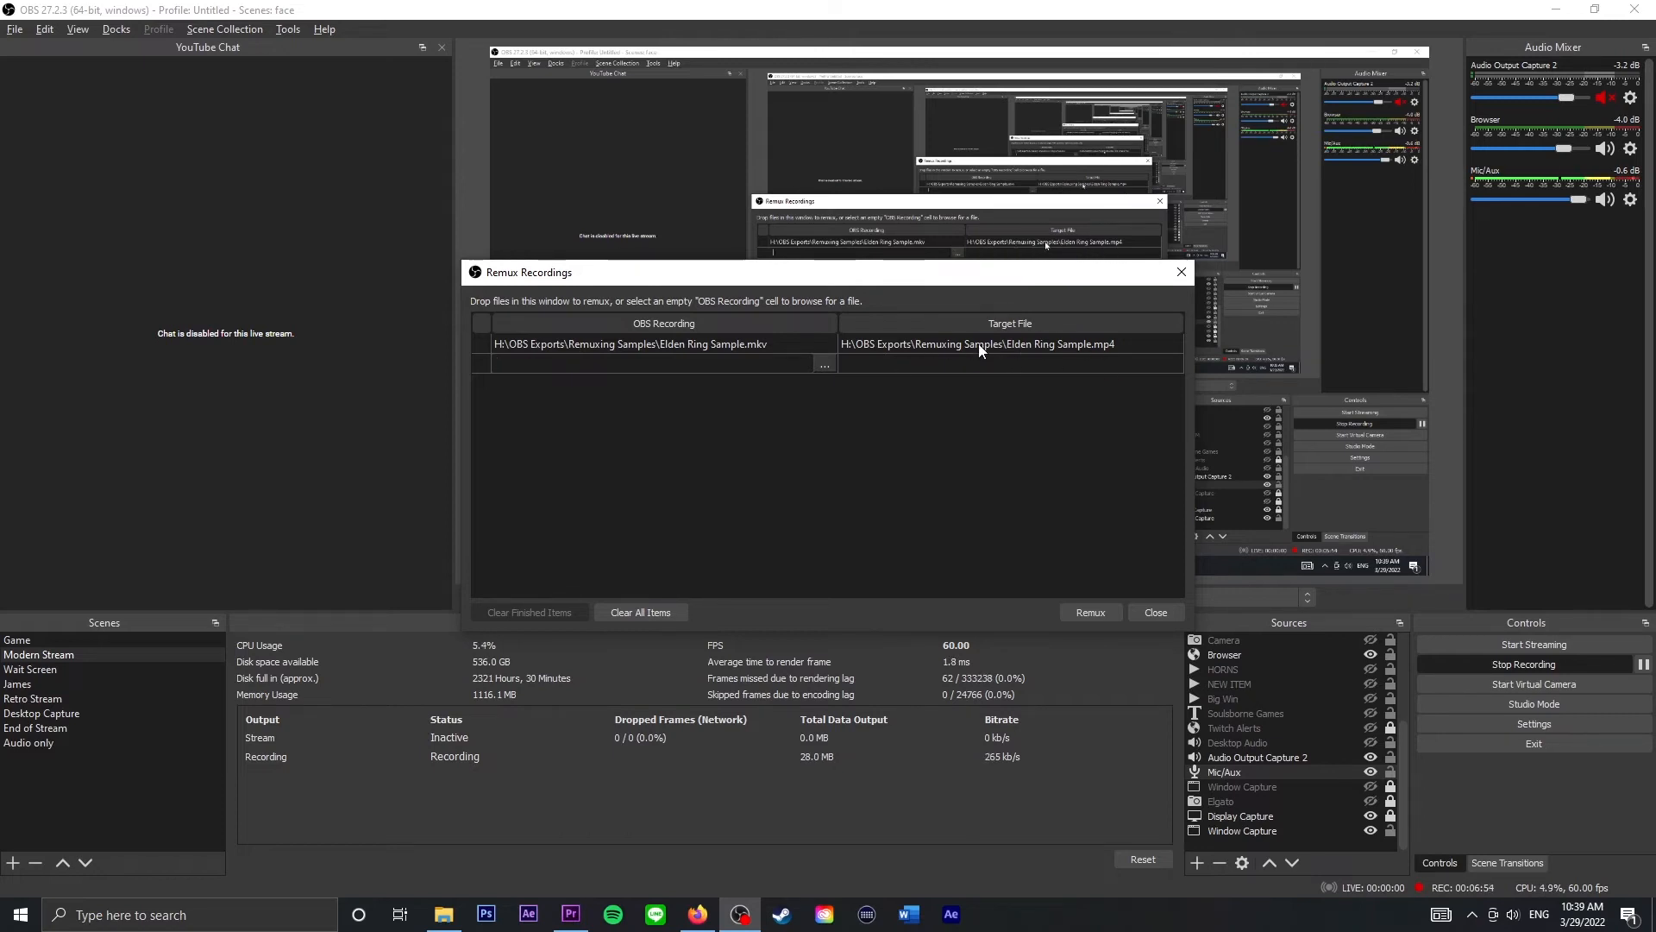
left_click(644, 363)
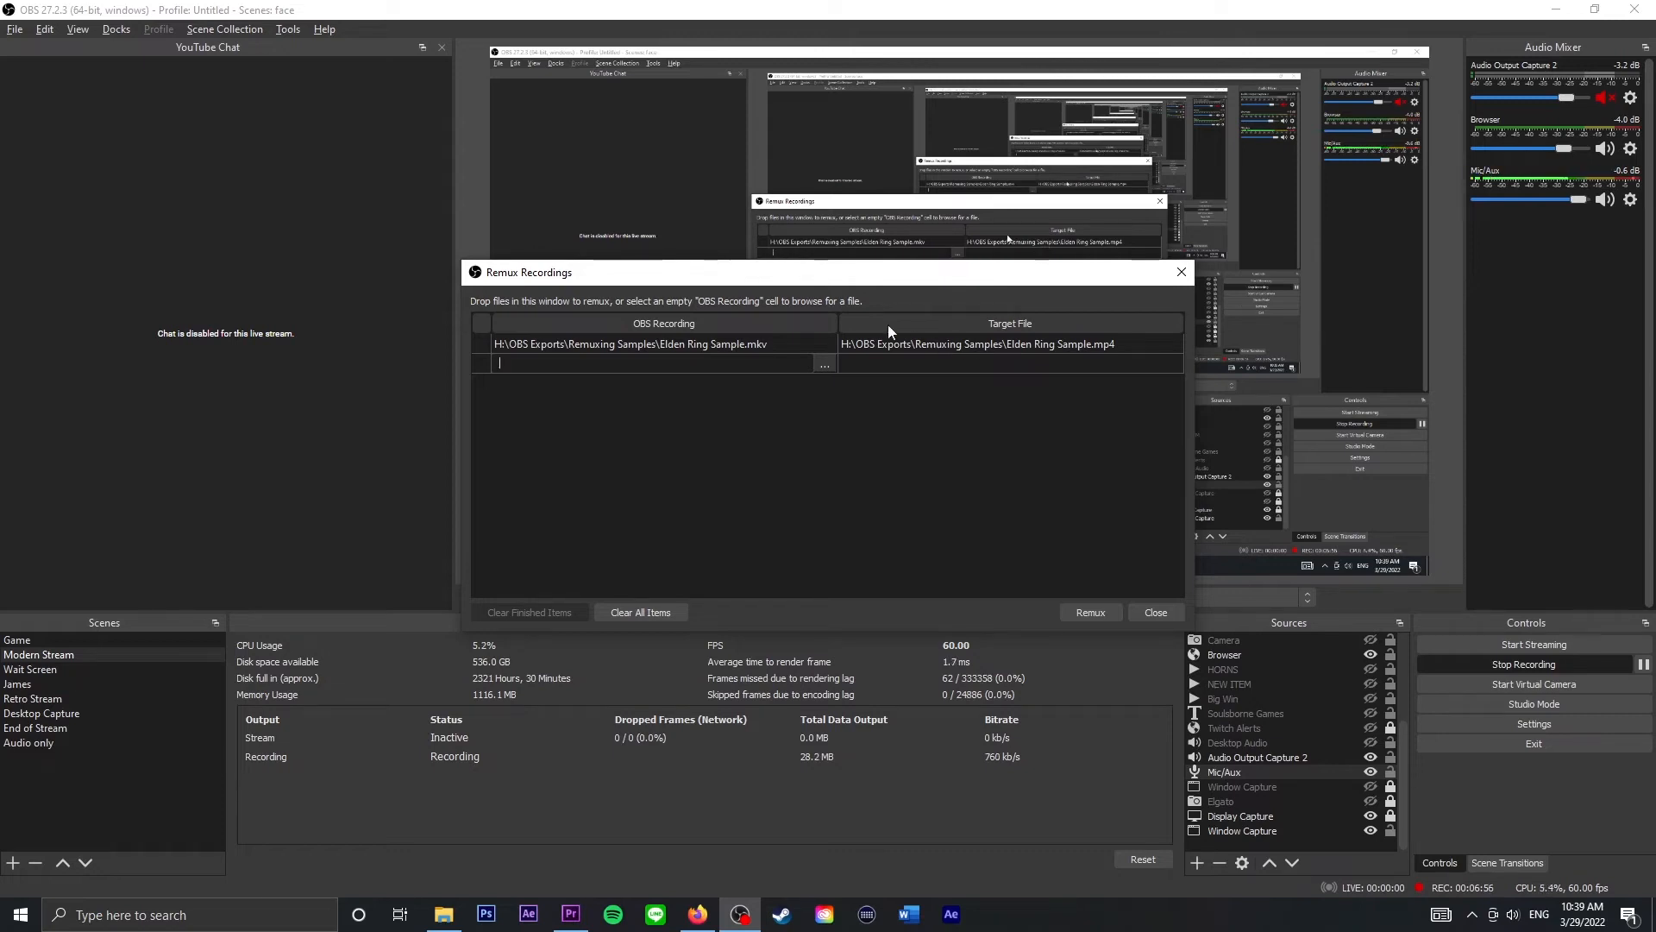
mouse_move(748, 359)
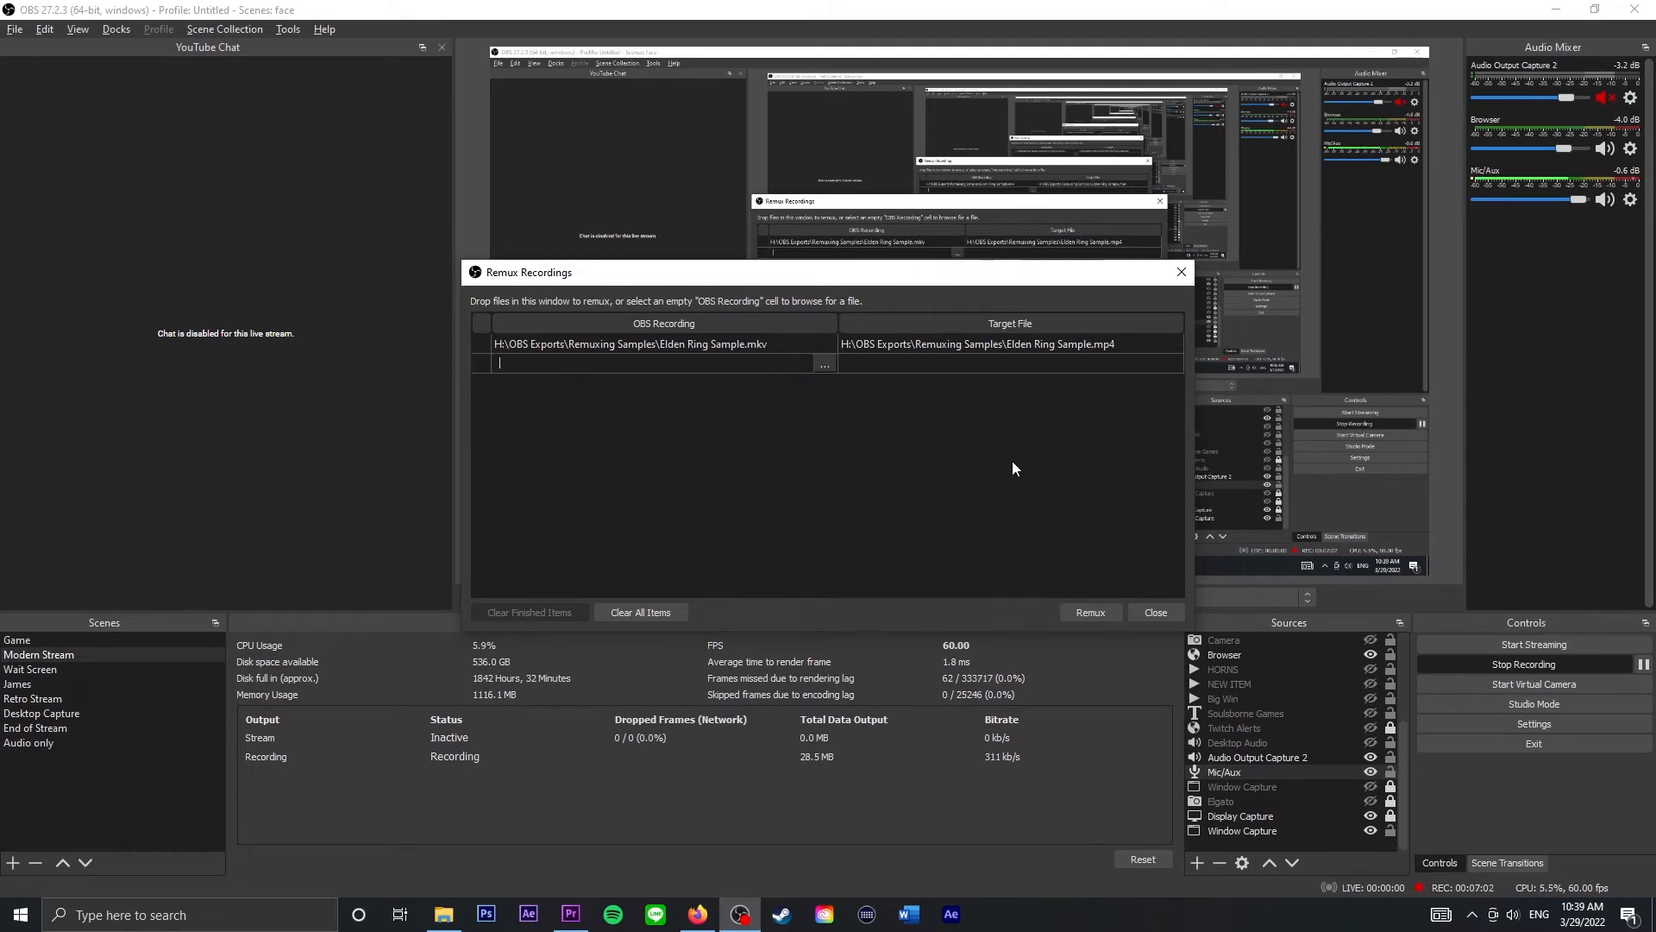
mouse_move(823, 381)
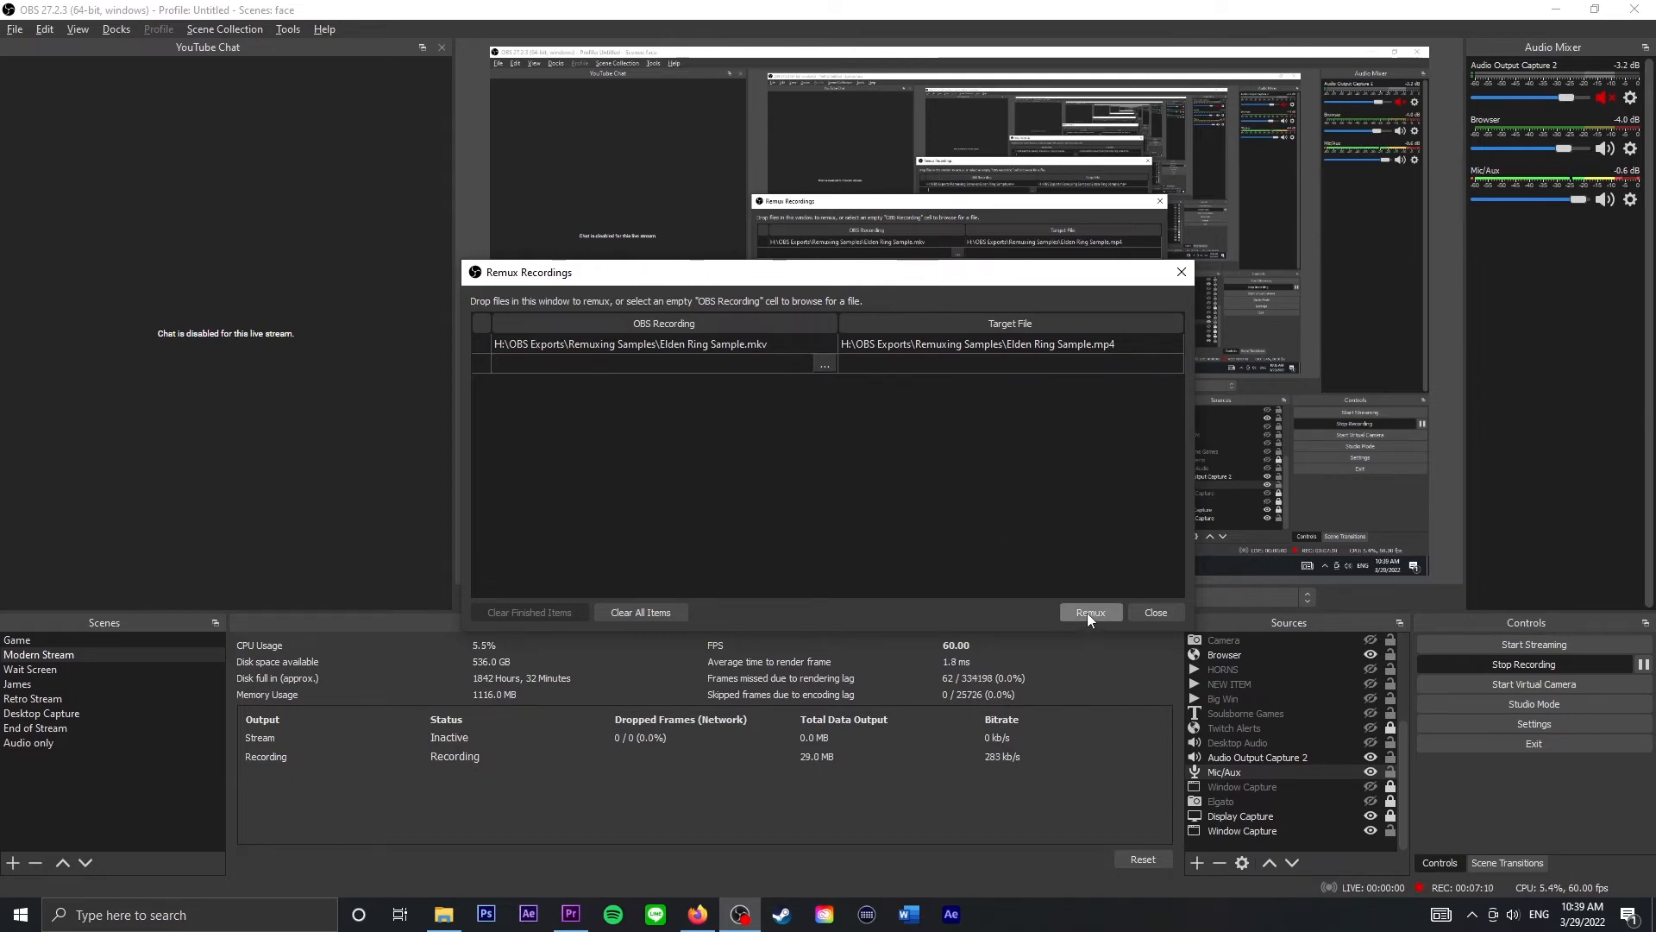
- Remux Elden Ring Sample.mkv to MP4 and dismiss the Remuxing finished message
left_click(1090, 613)
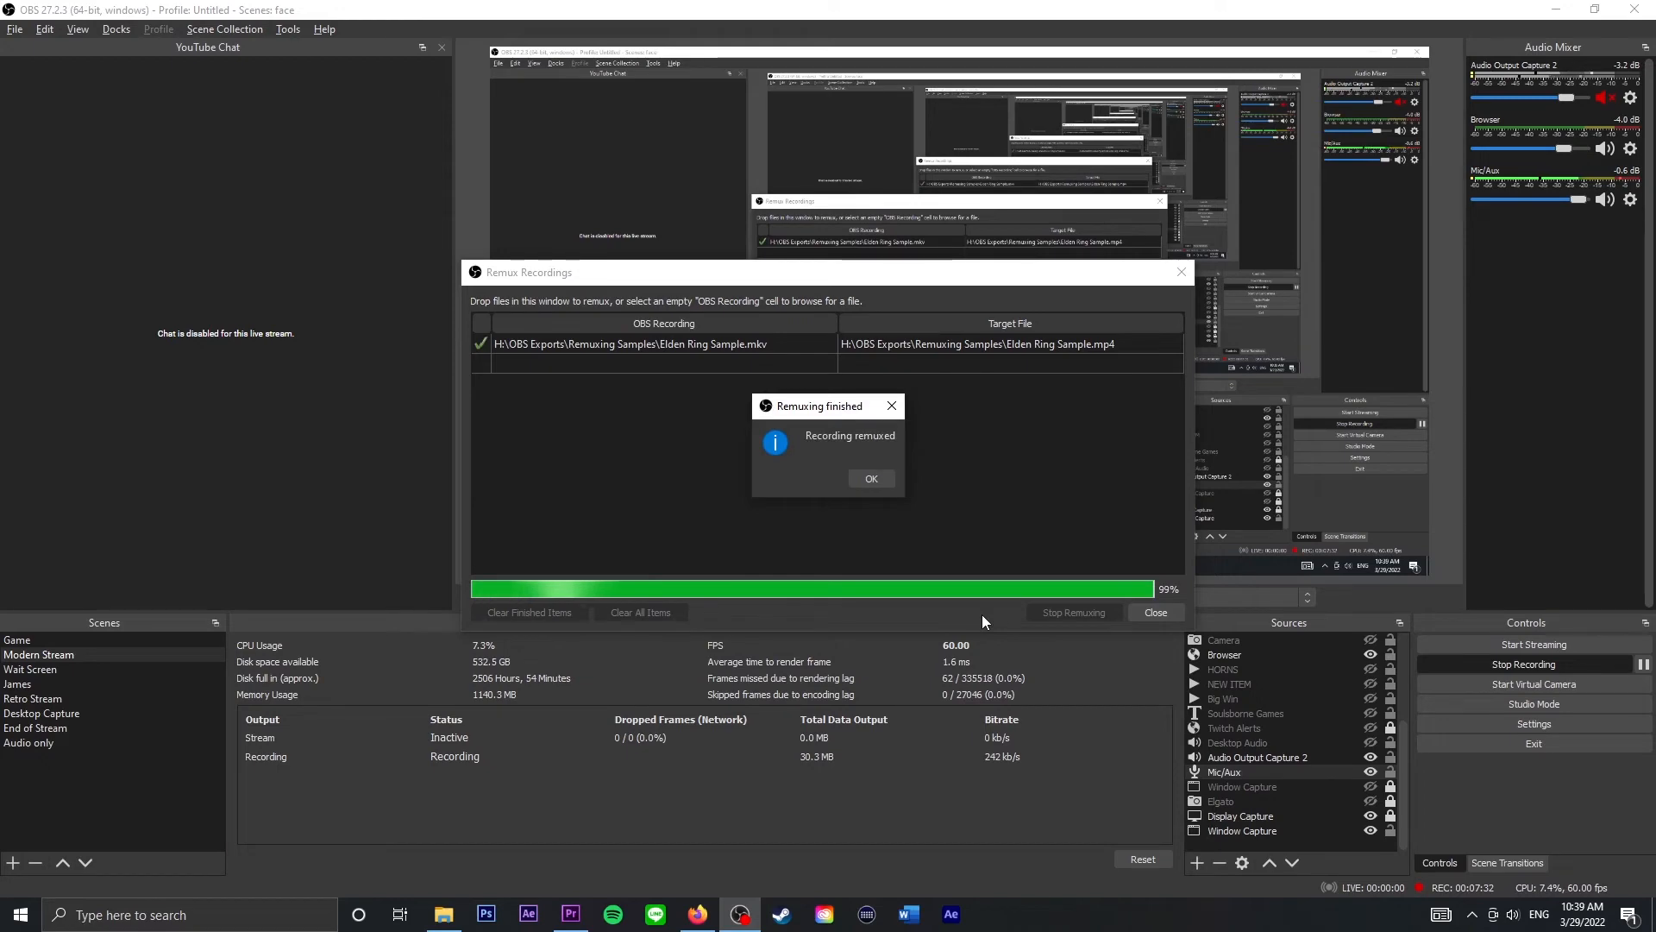
left_click(870, 477)
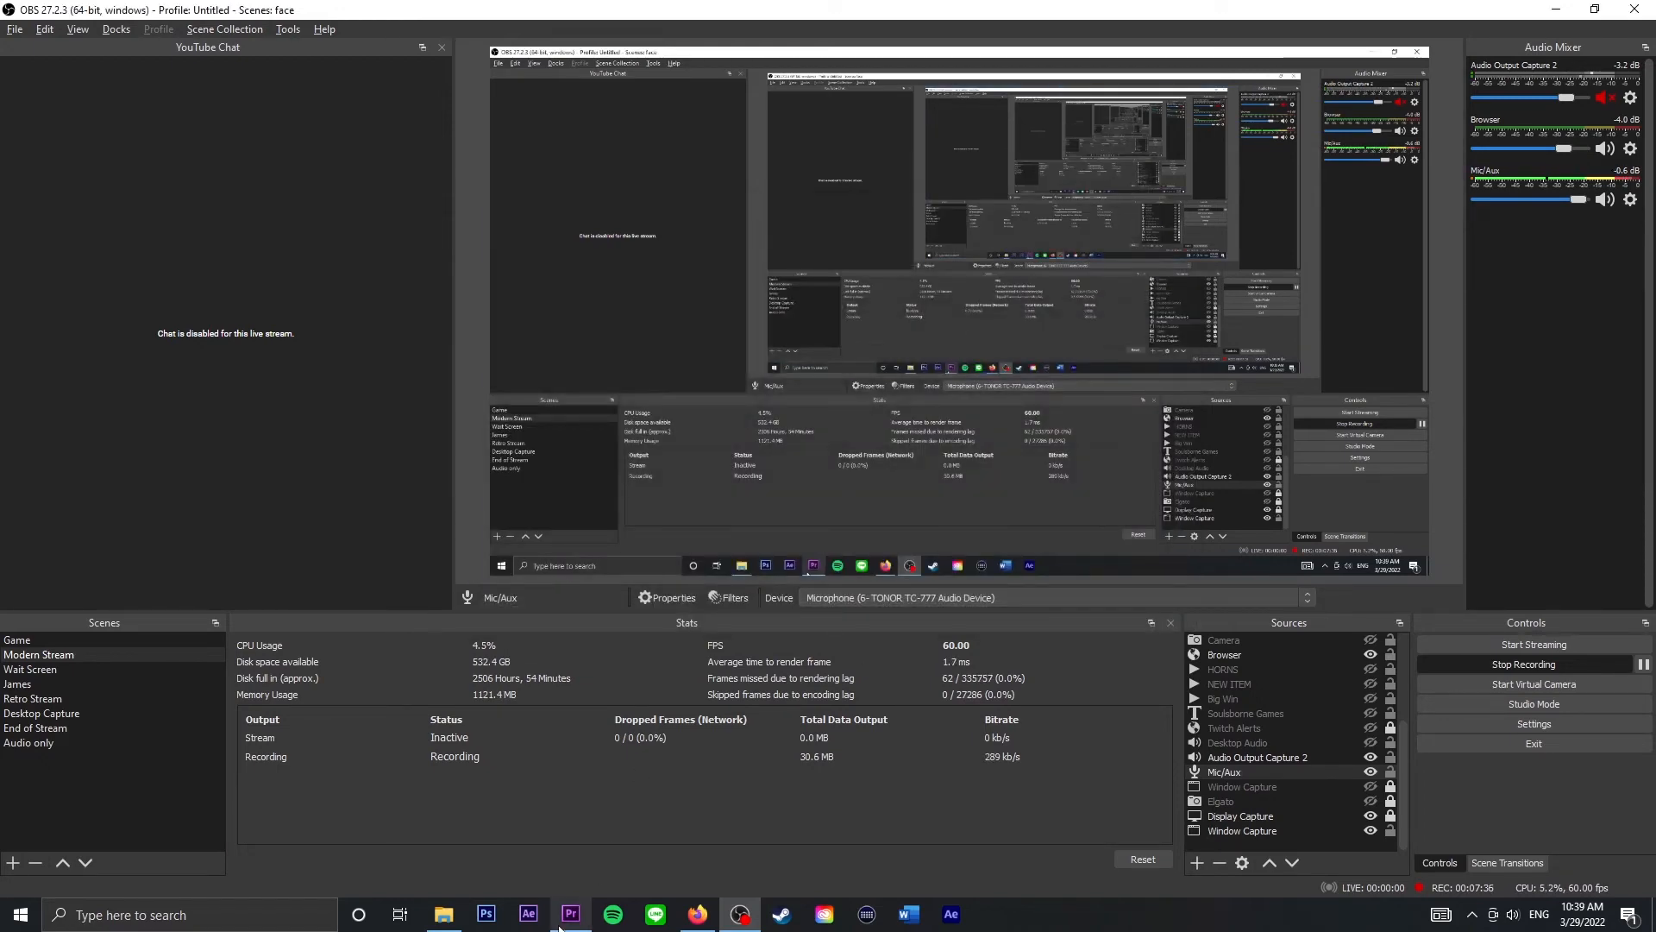
- Import Elden Ring Sample.mp4 via File > Import and place it on Sequence 01's timeline
left_click(15, 28)
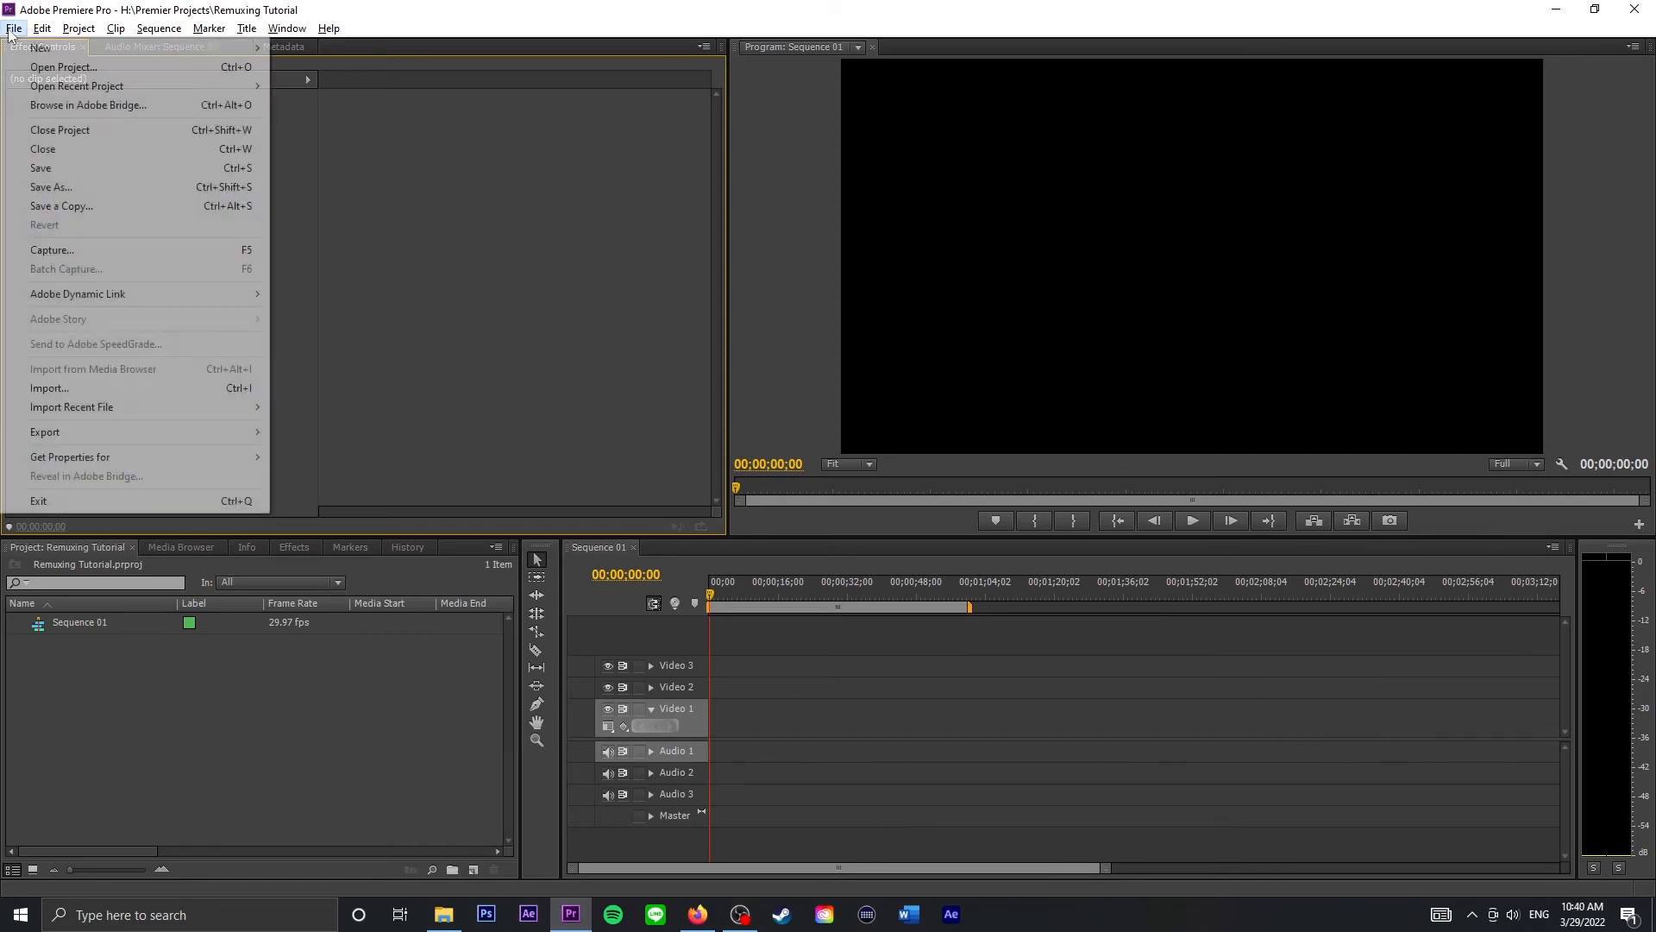
left_click(48, 387)
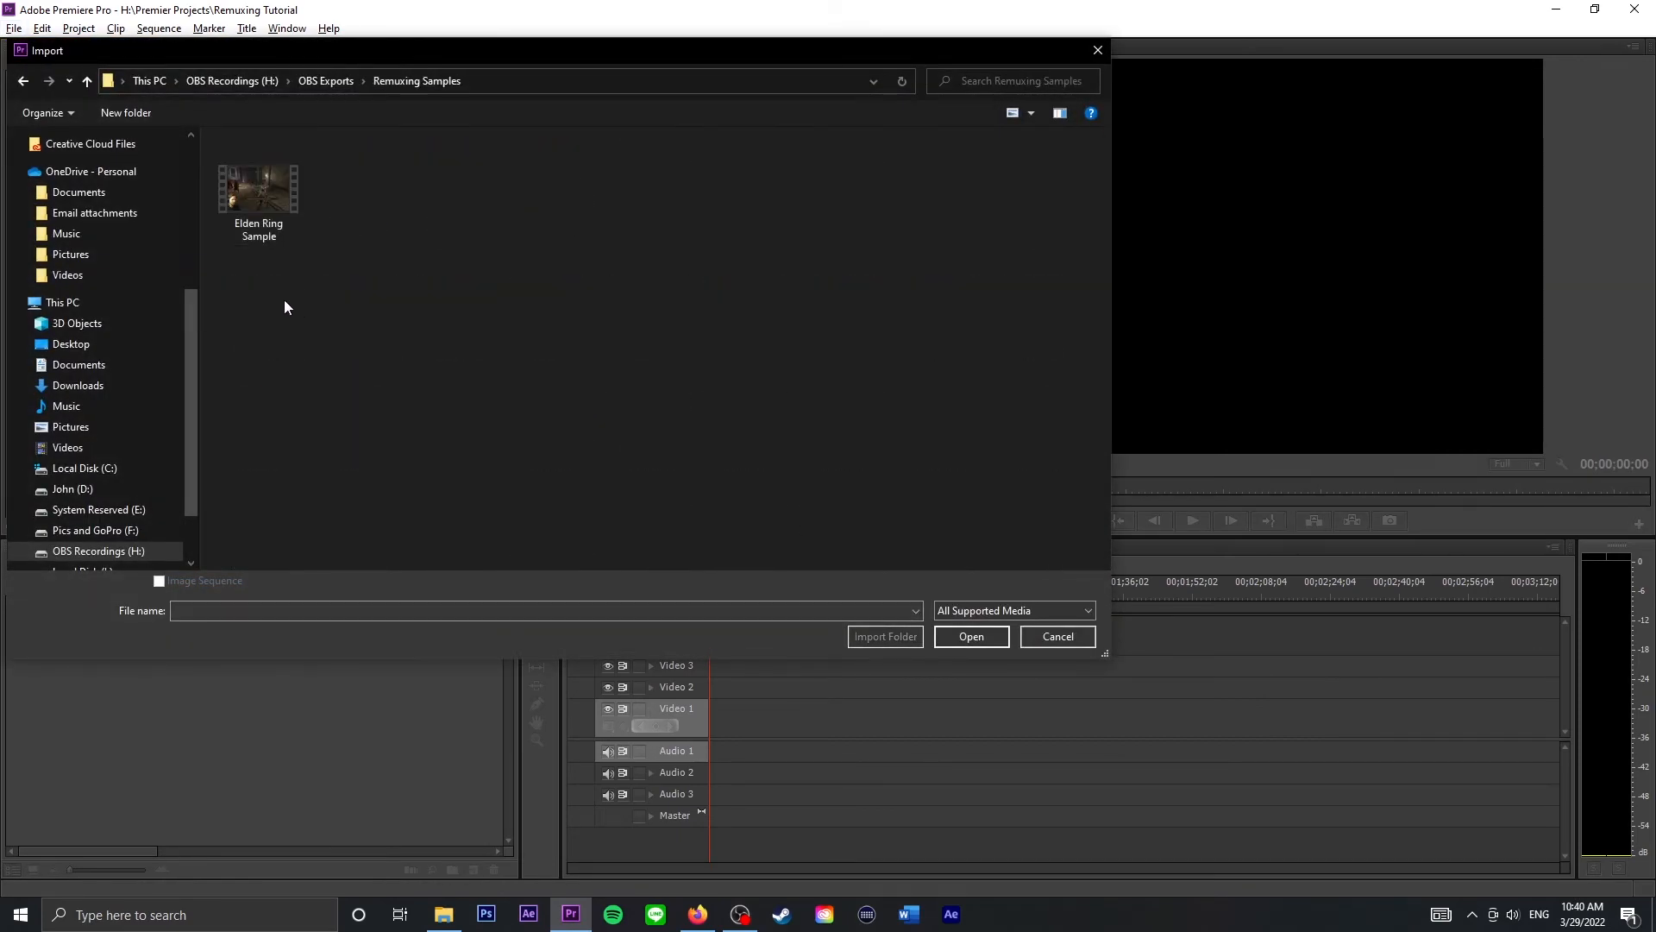
left_click(258, 188)
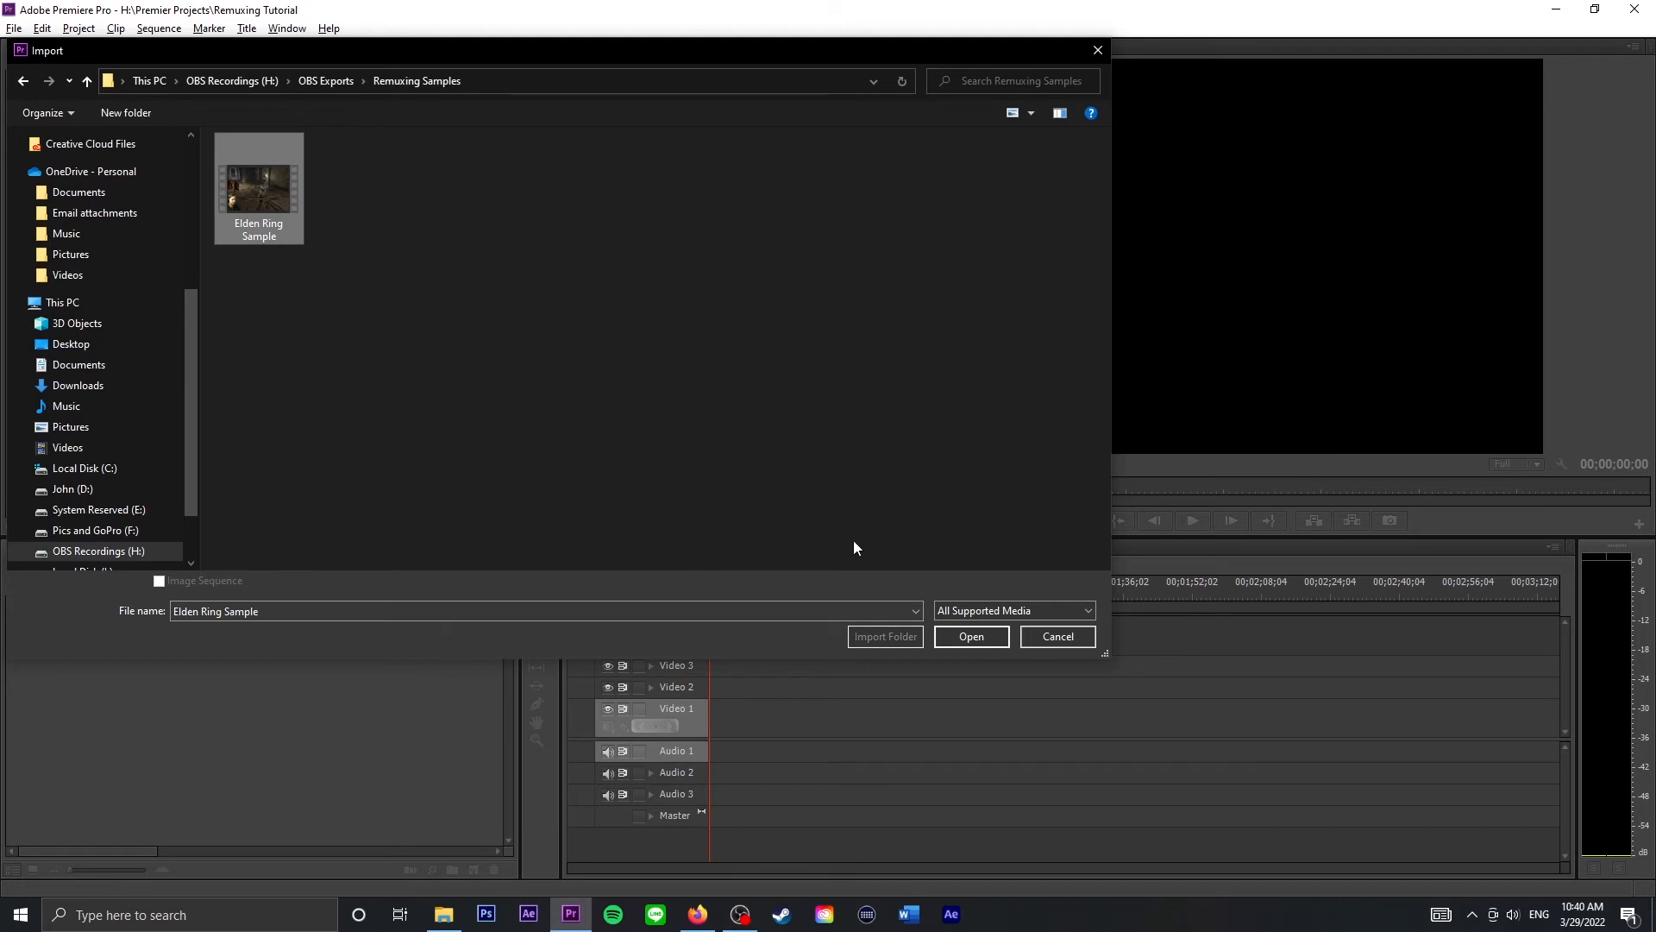
mouse_move(362, 238)
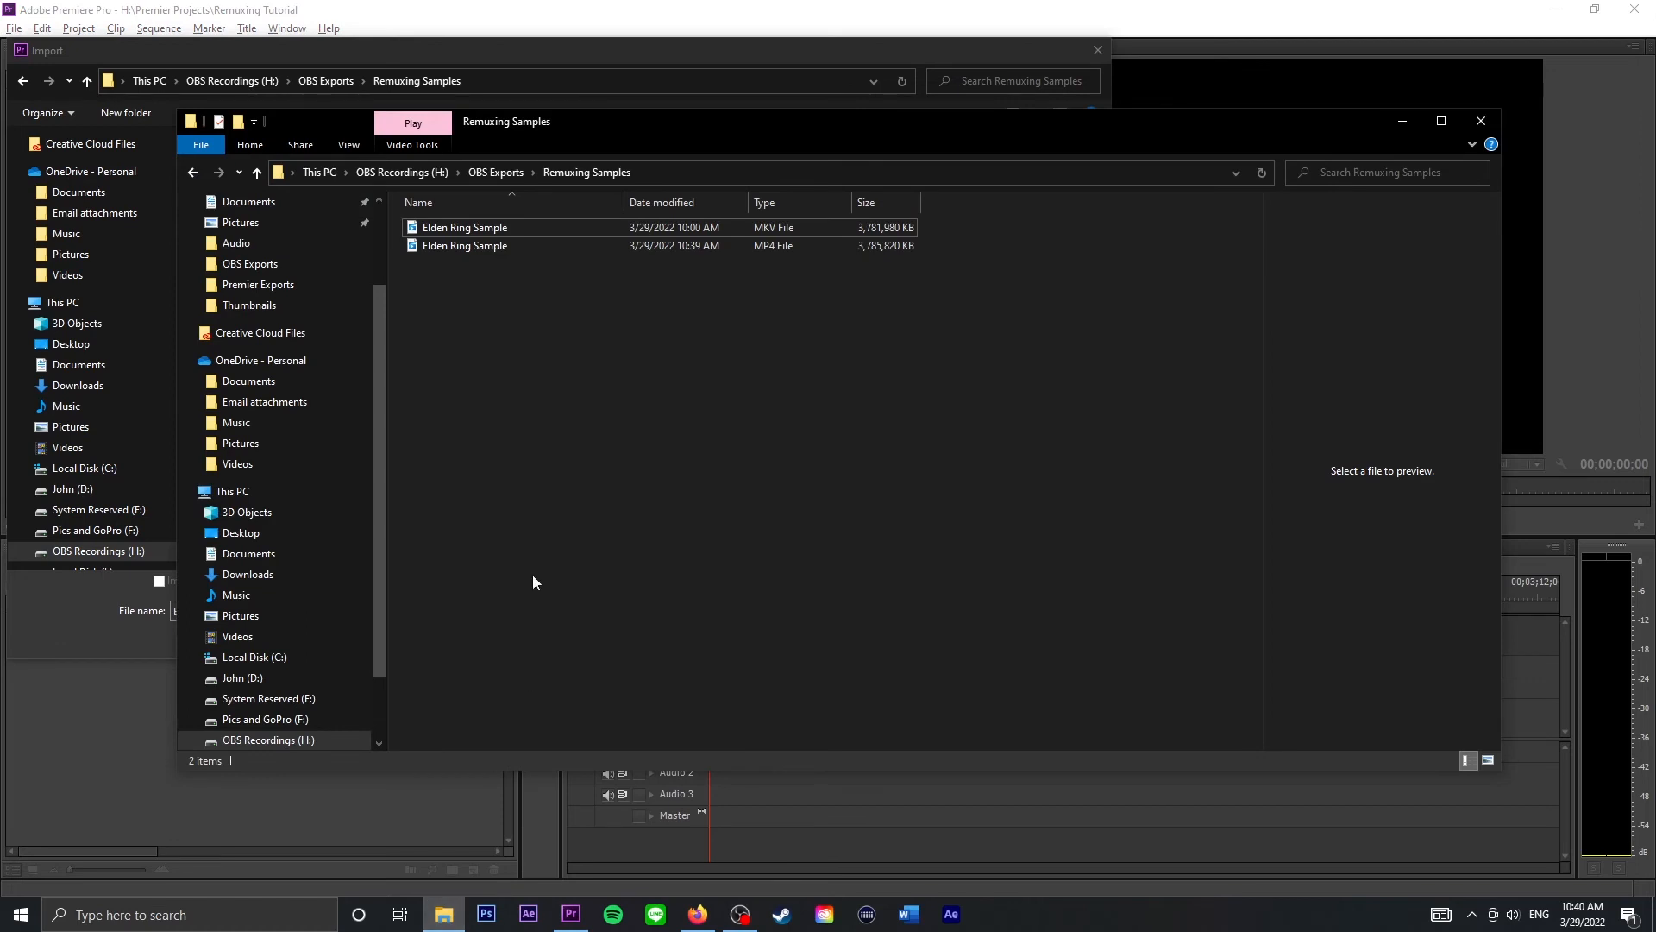
mouse_move(465, 245)
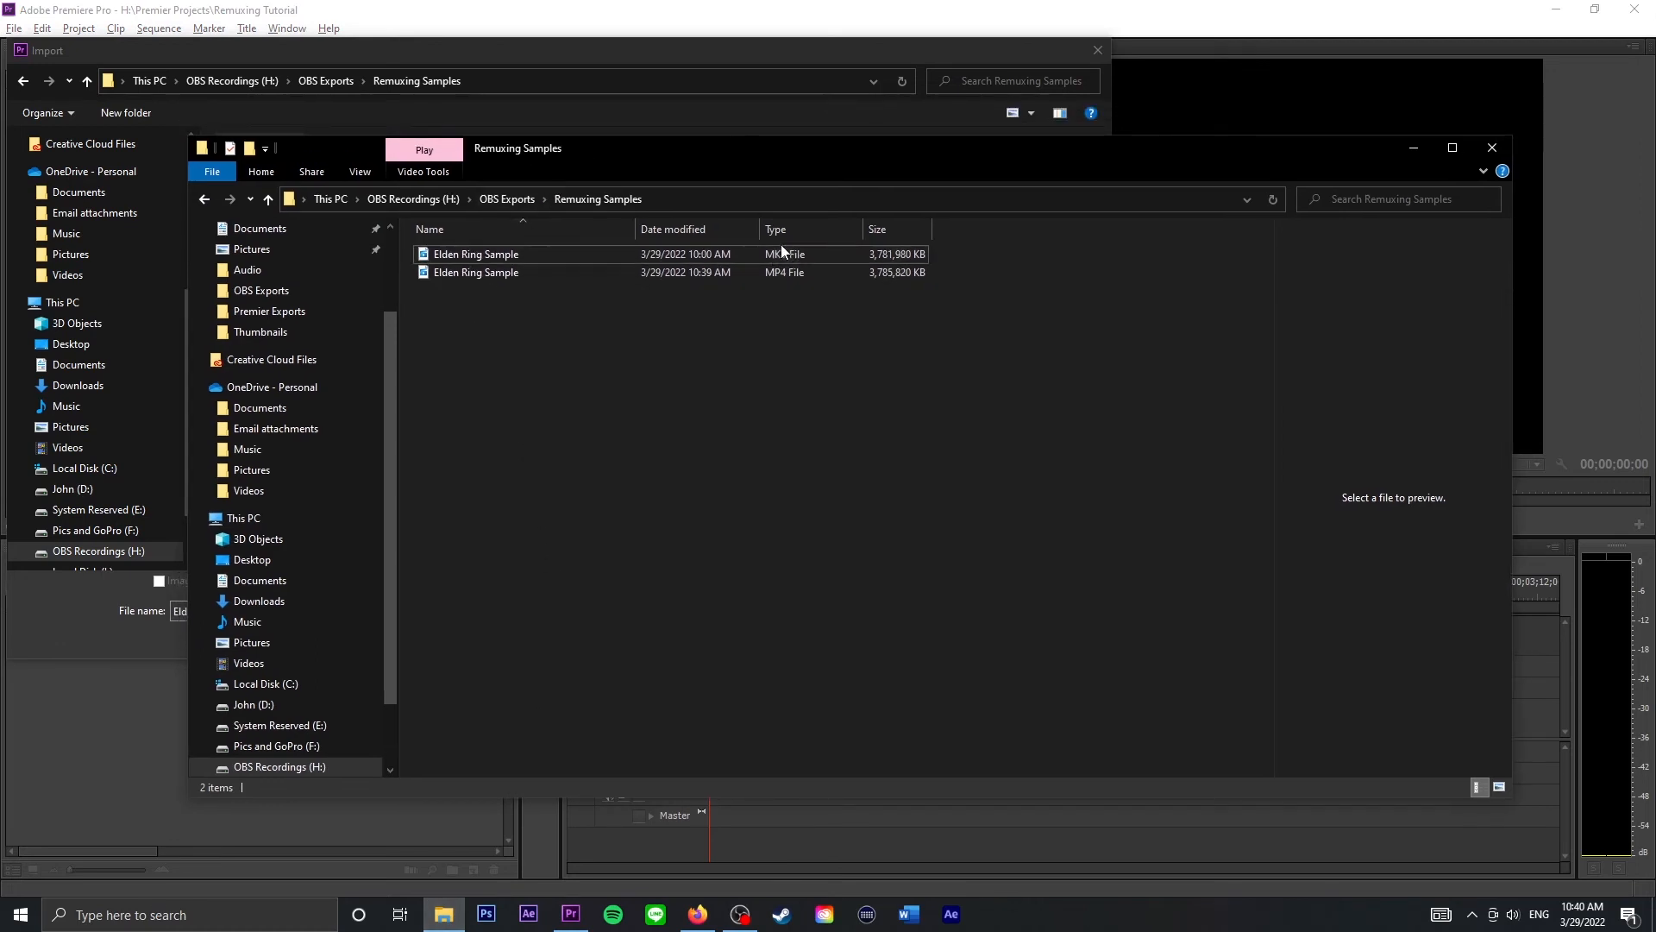
left_click(475, 272)
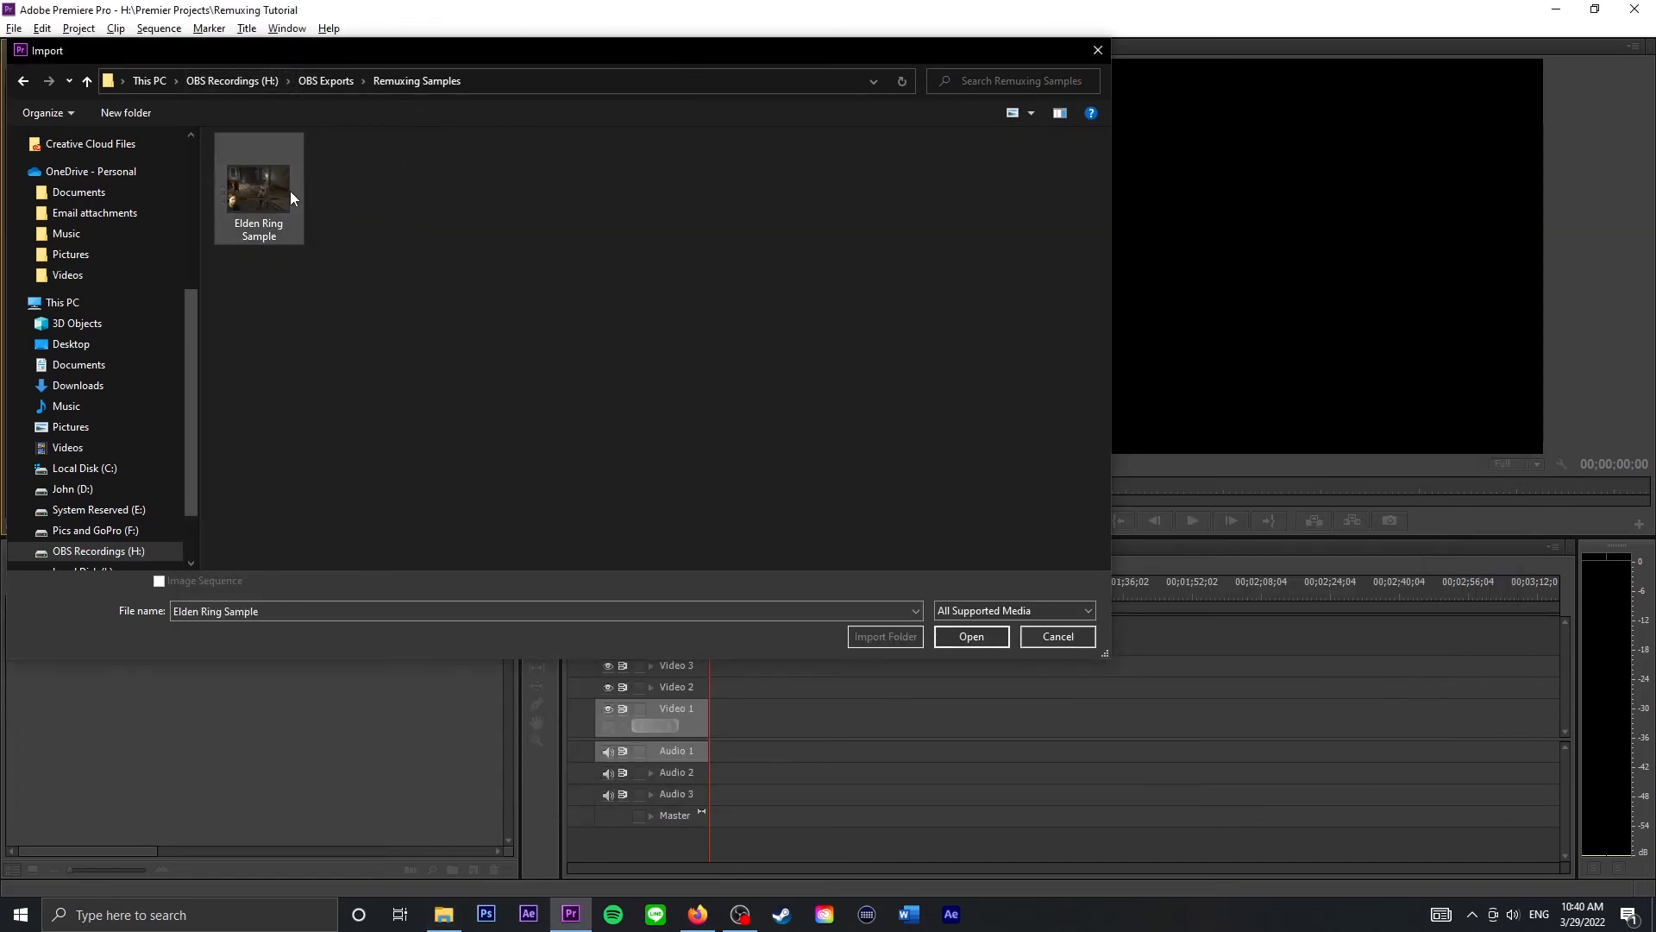
left_click(969, 636)
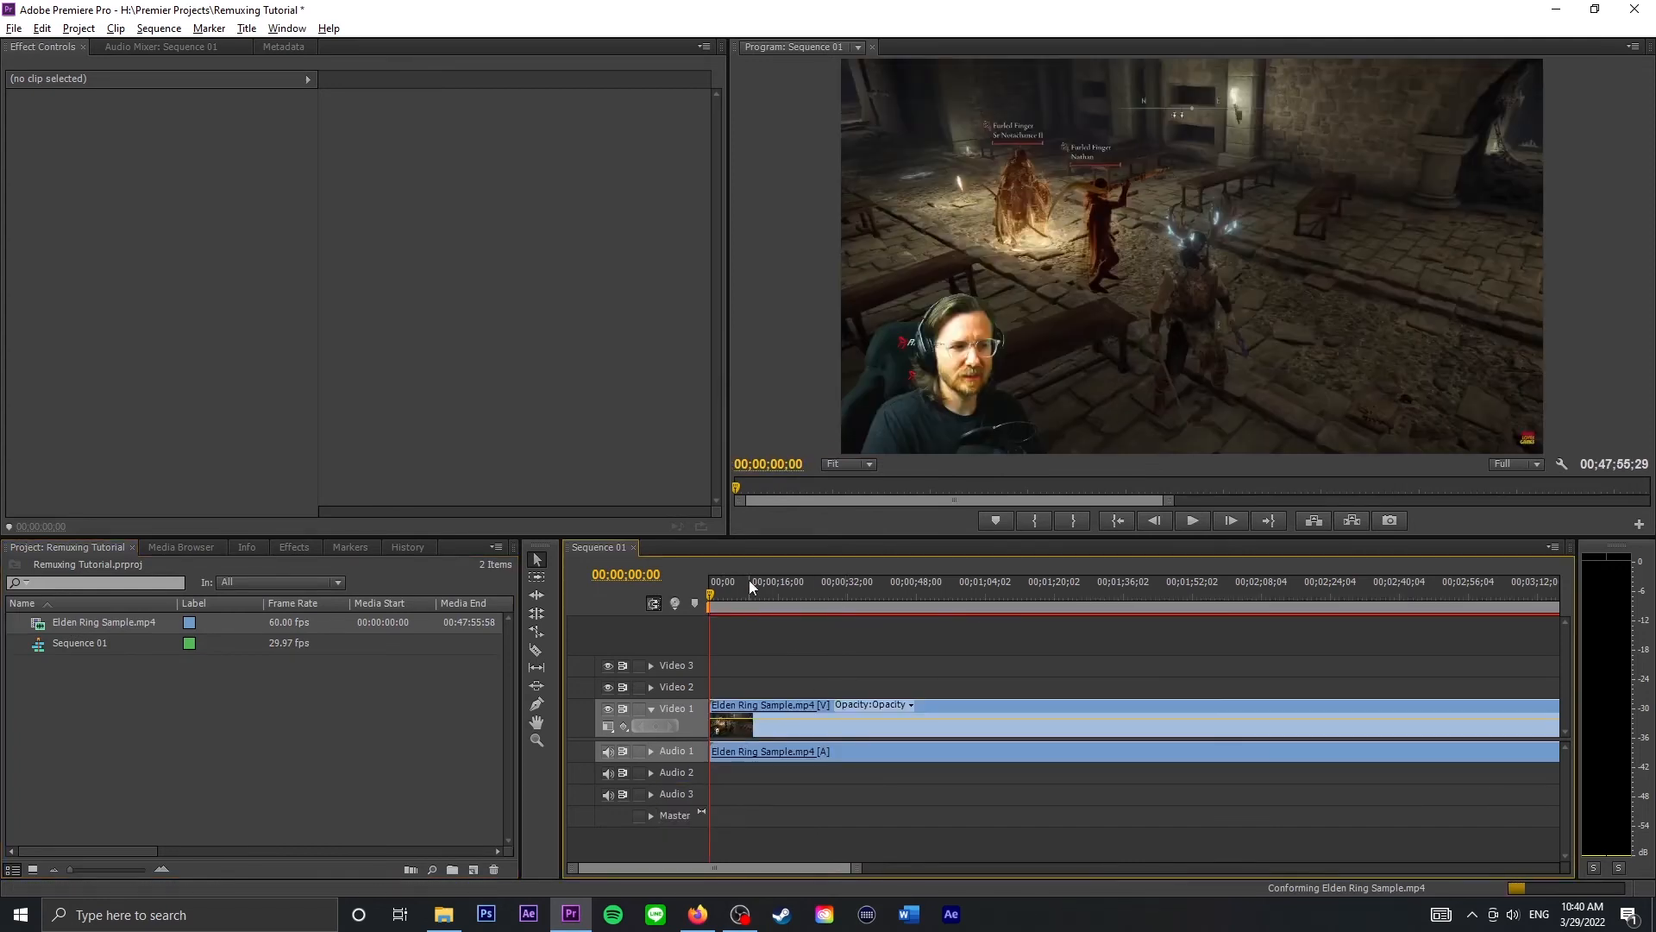
- Scrub Sequence 01 a couple of seconds into the clip, then return to OBS's remux window
left_click(1191, 519)
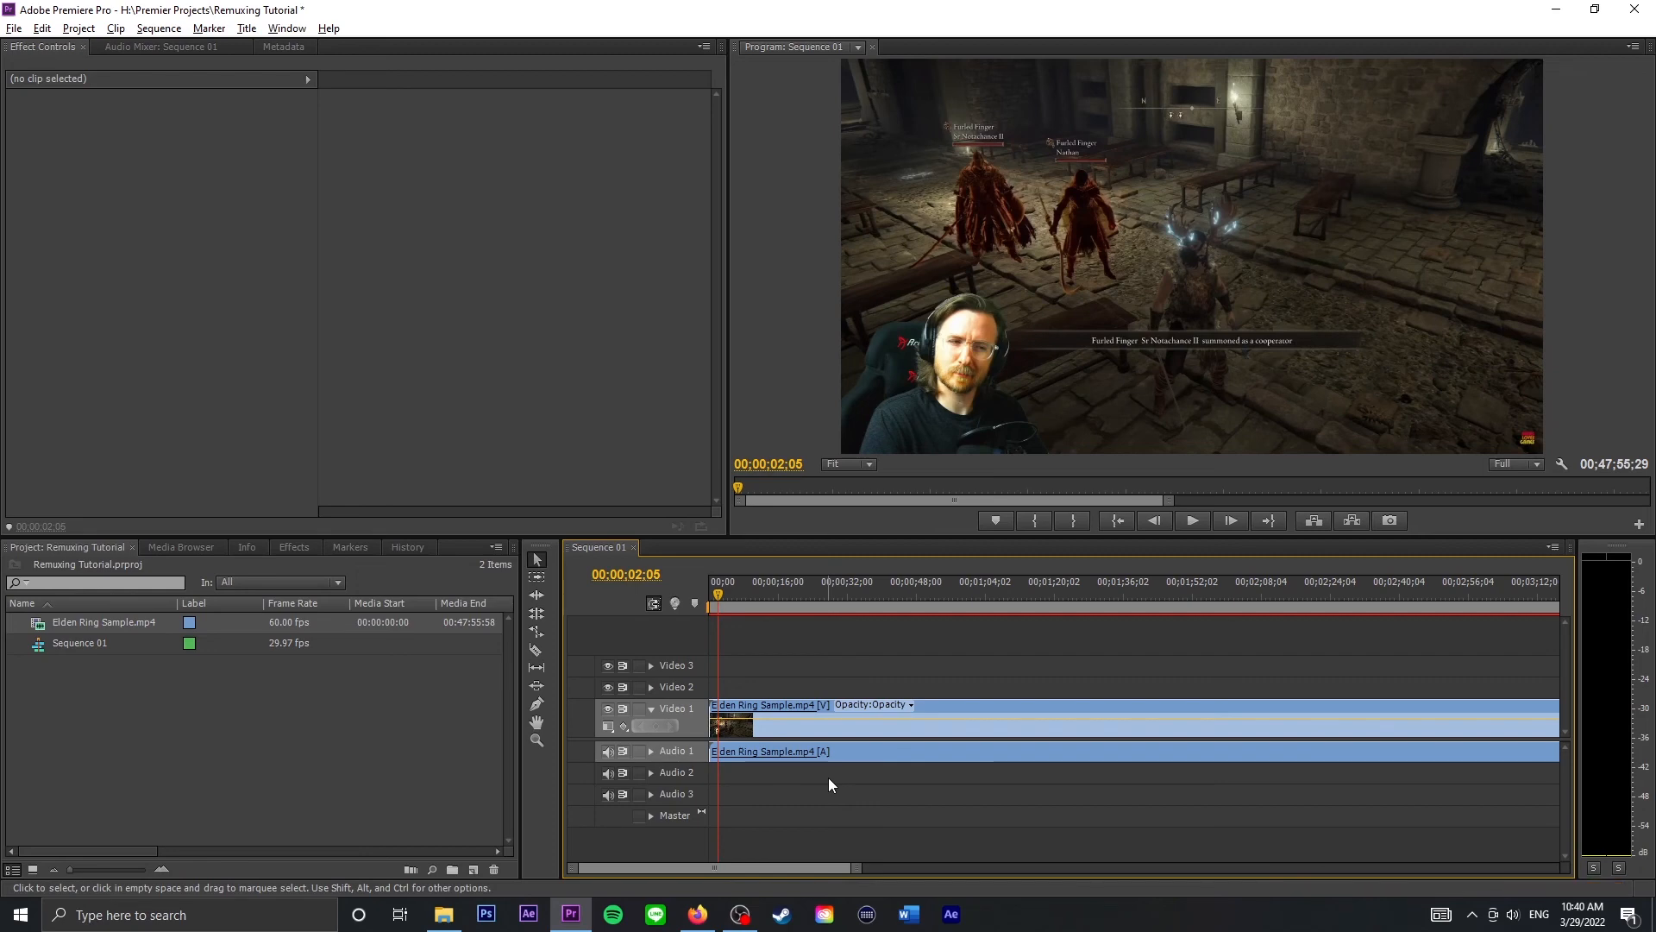
left_click(739, 913)
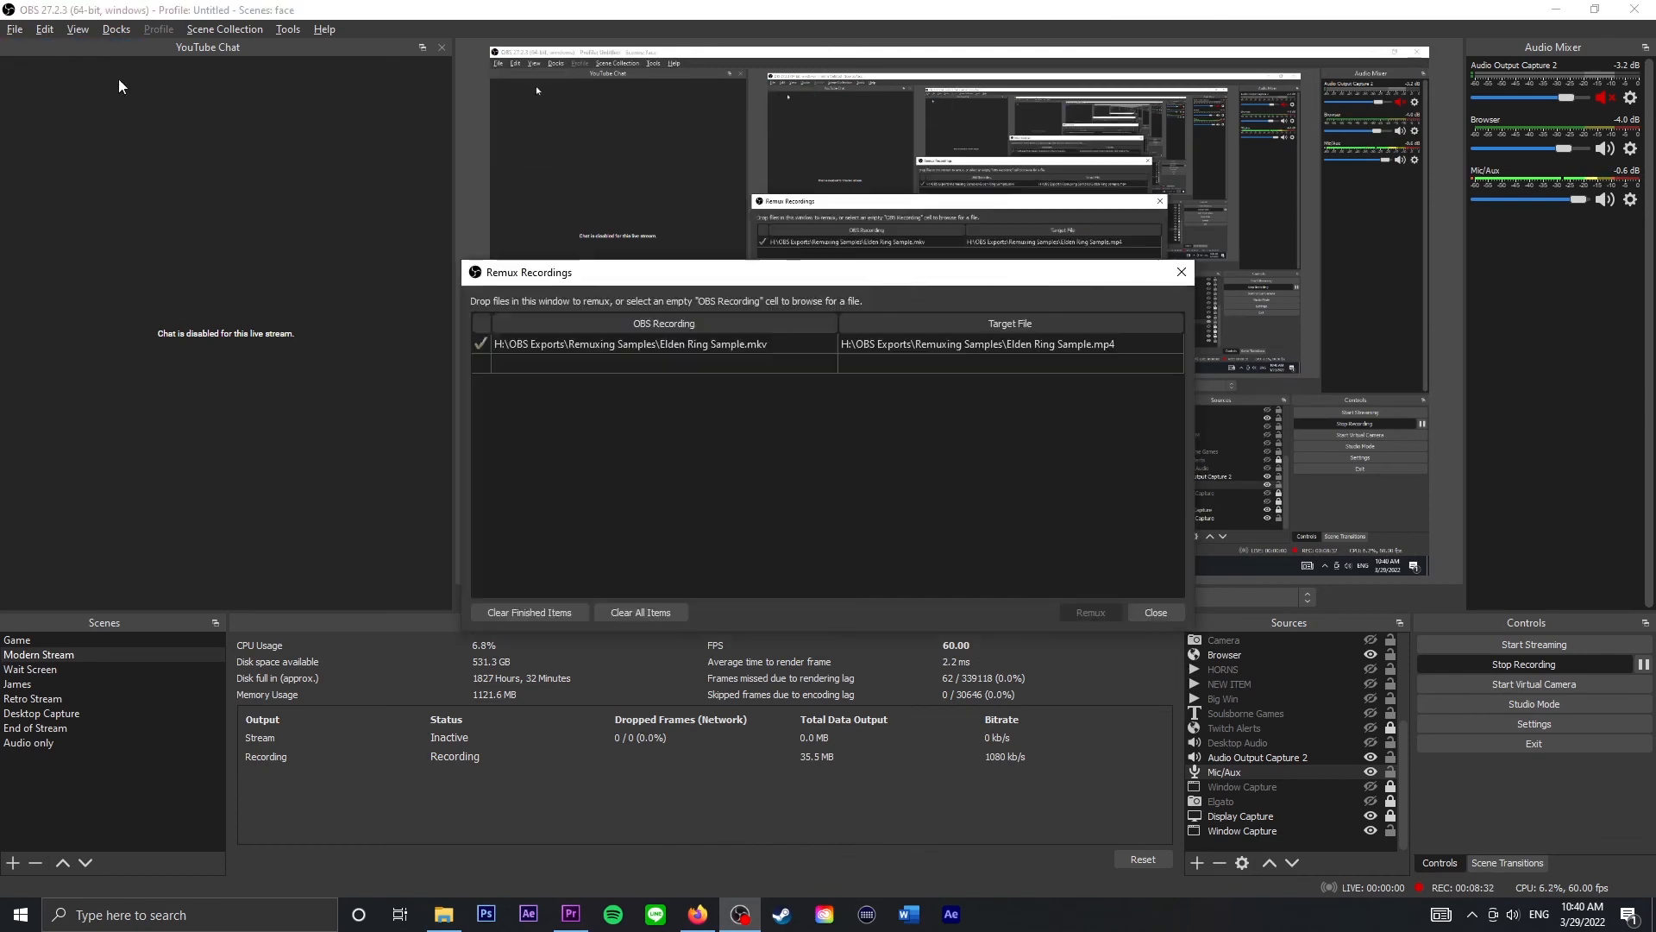
- Clear the finished Elden Ring entry from the Remux Recordings list with Clear All Items
left_click(641, 611)
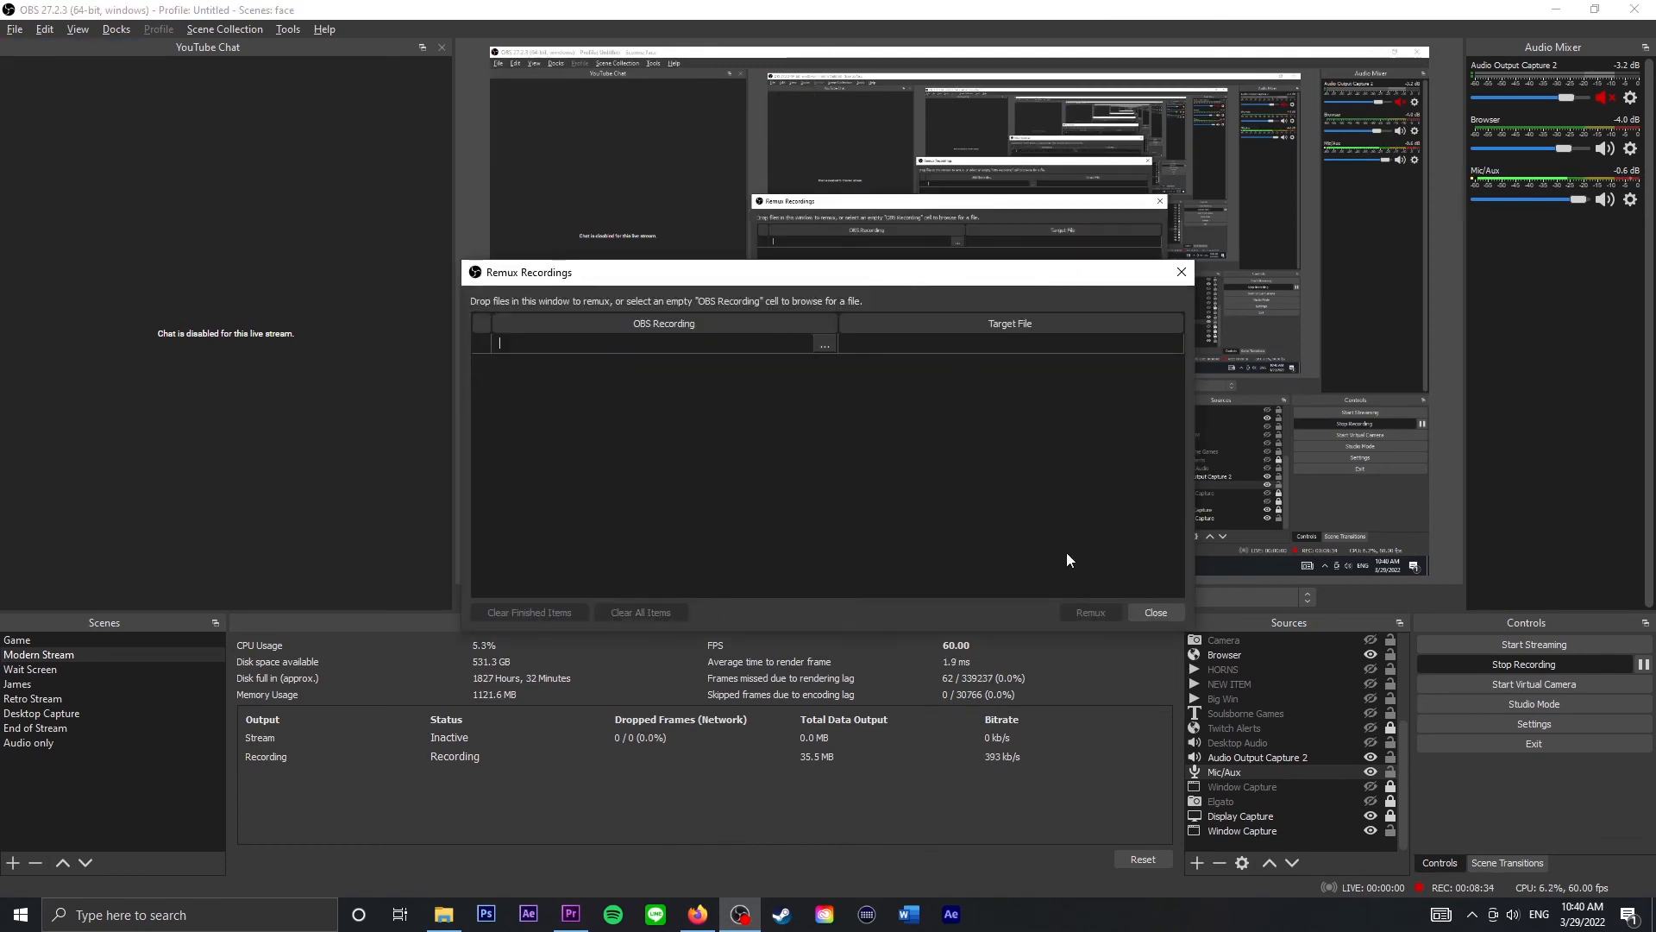
mouse_move(1014, 459)
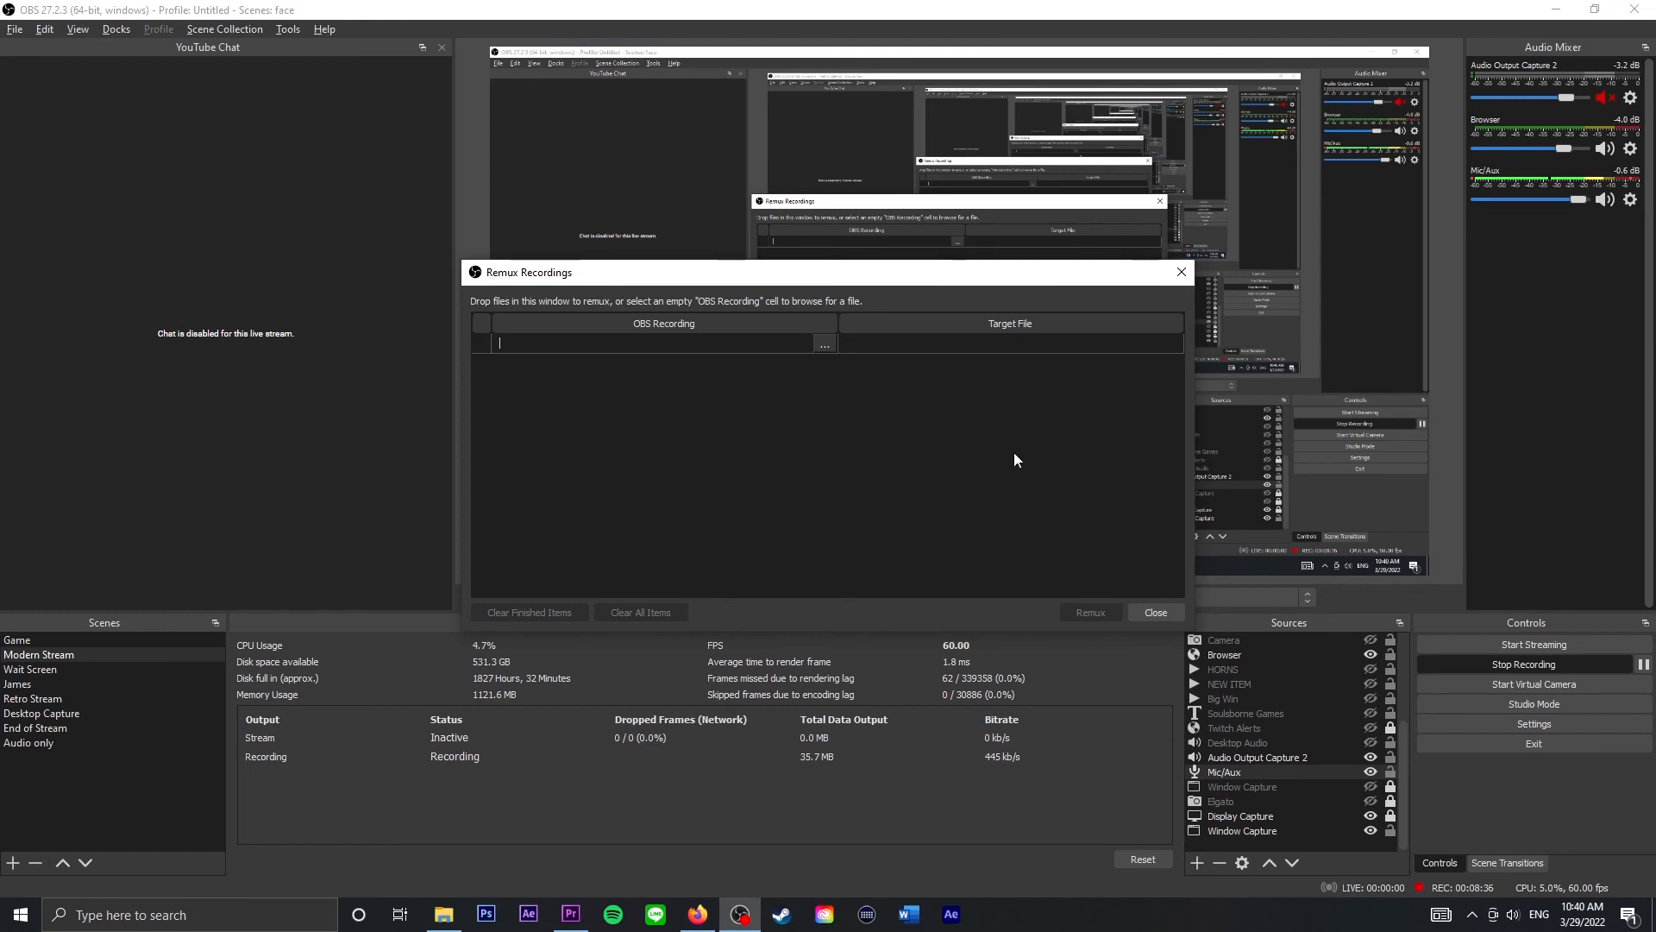